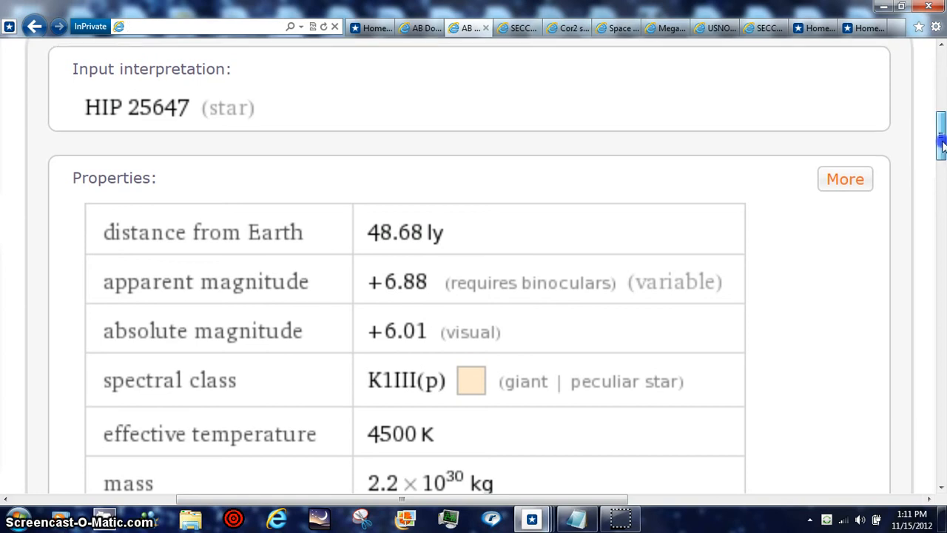
Scroll the HIP 25647 results down to its Hertzsprung–Russell diagram among the giants
scroll(down, 3)
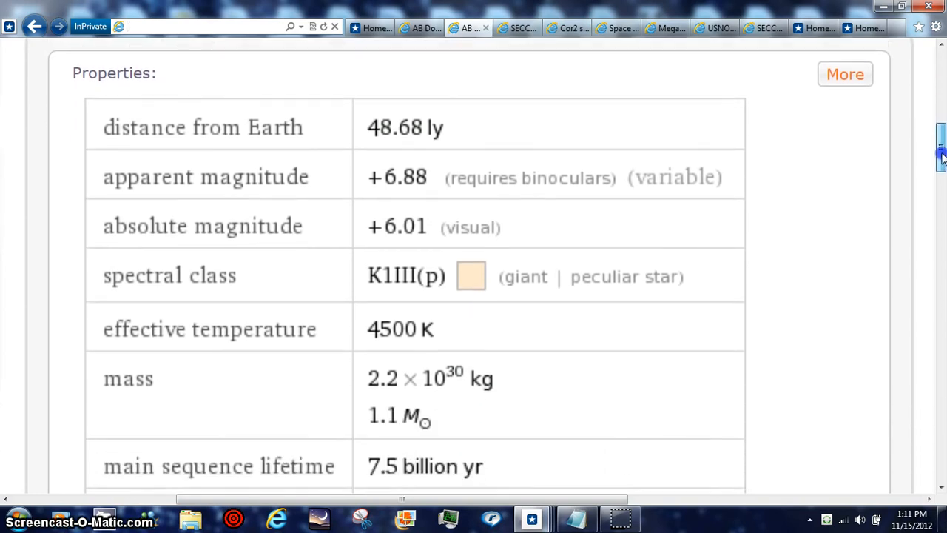
scroll(down, 3)
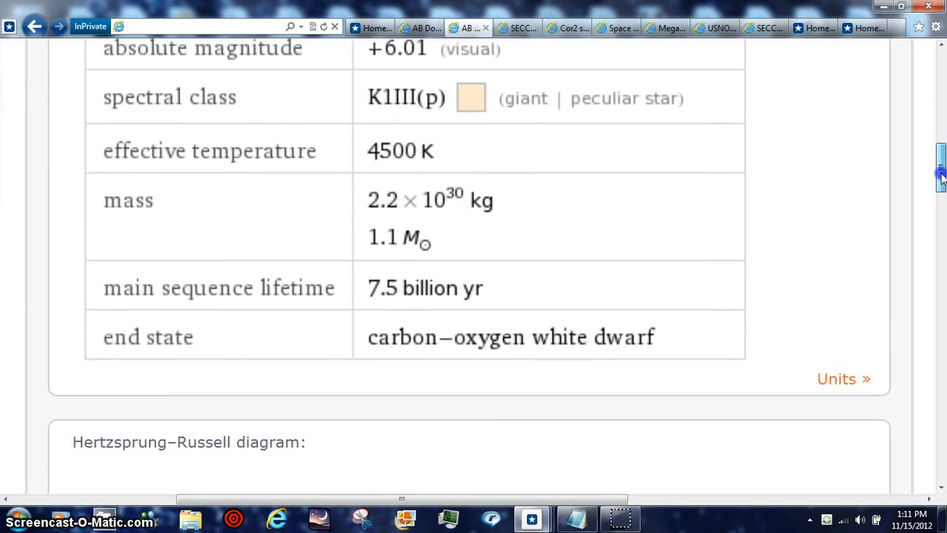
scroll(down, 3)
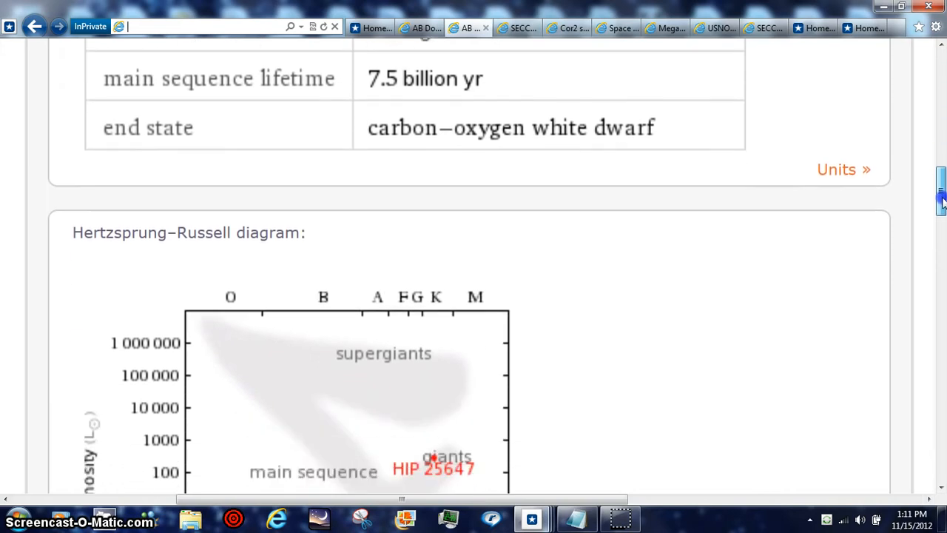
scroll(down, 3)
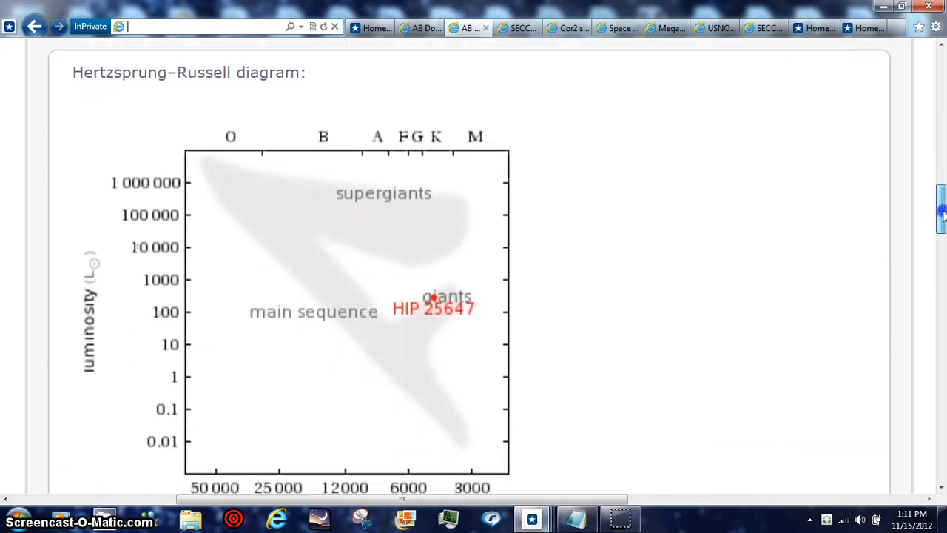
scroll(down, 3)
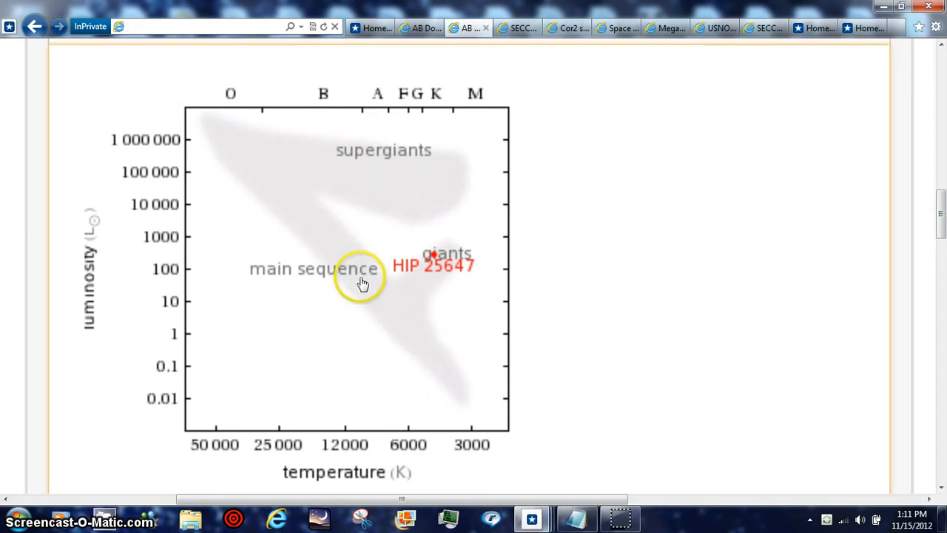
mouse_move(440, 204)
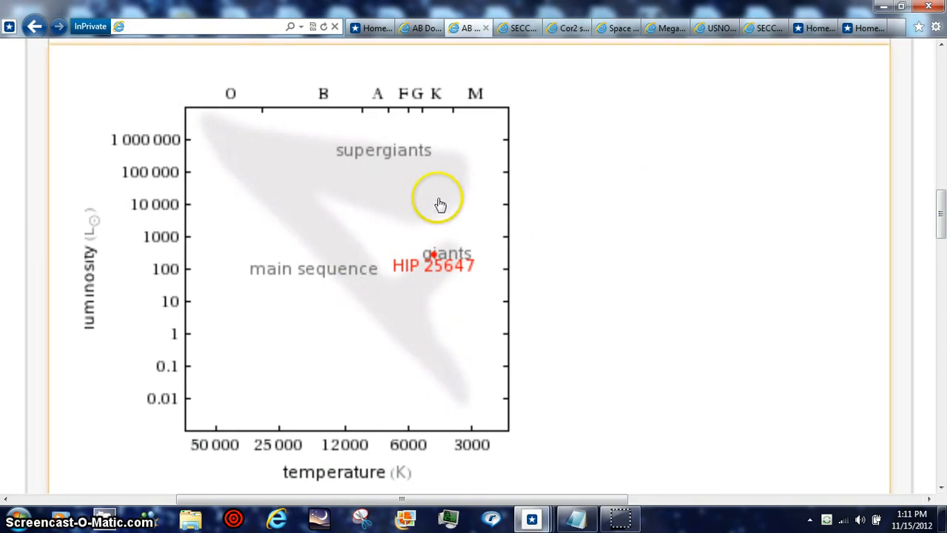
mouse_move(251, 148)
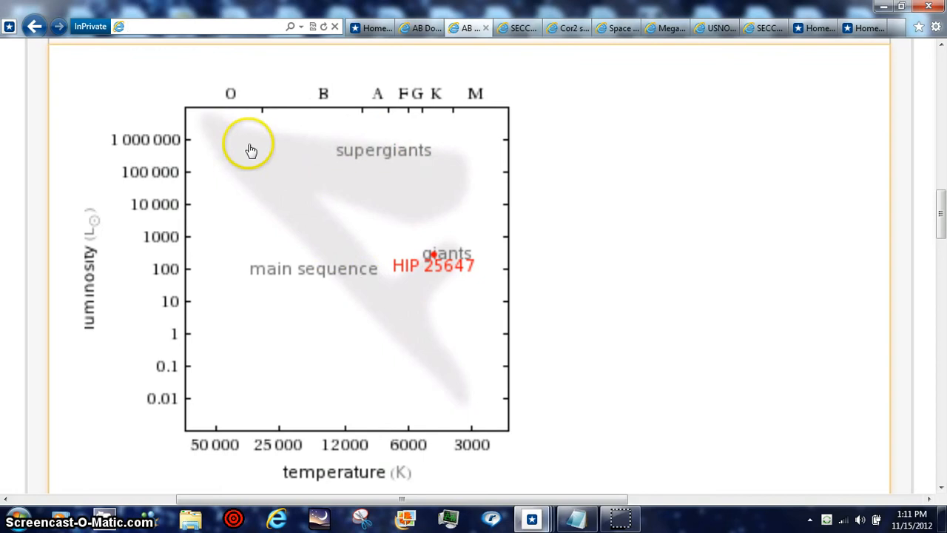
mouse_move(168, 165)
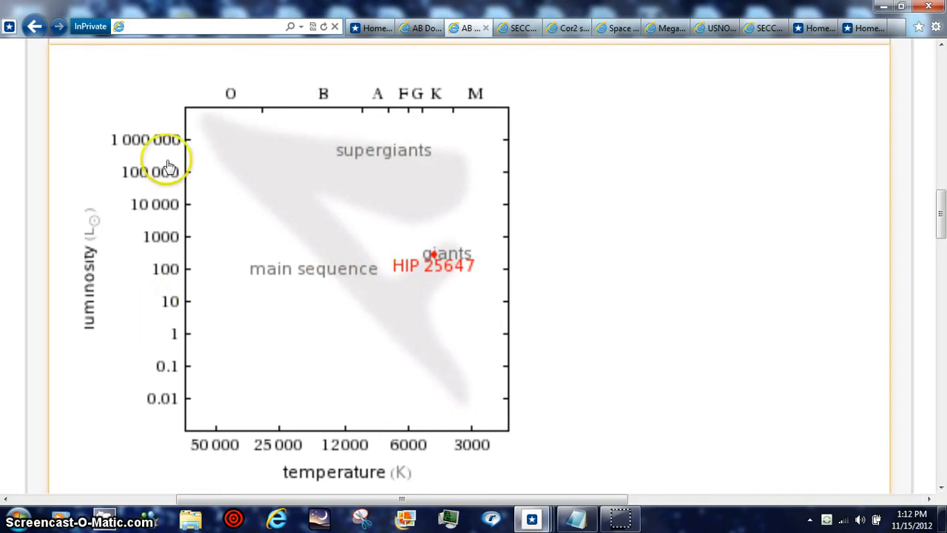
mouse_move(477, 115)
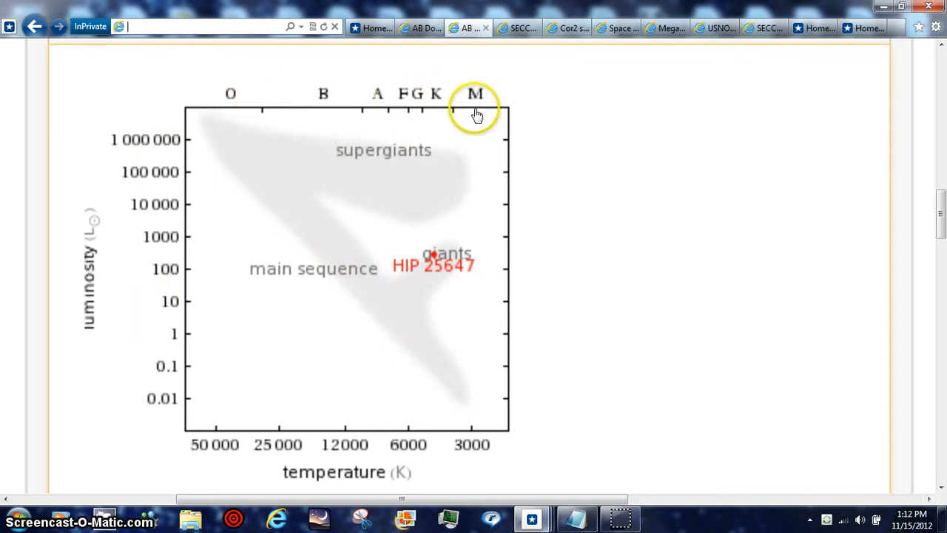
mouse_move(172, 475)
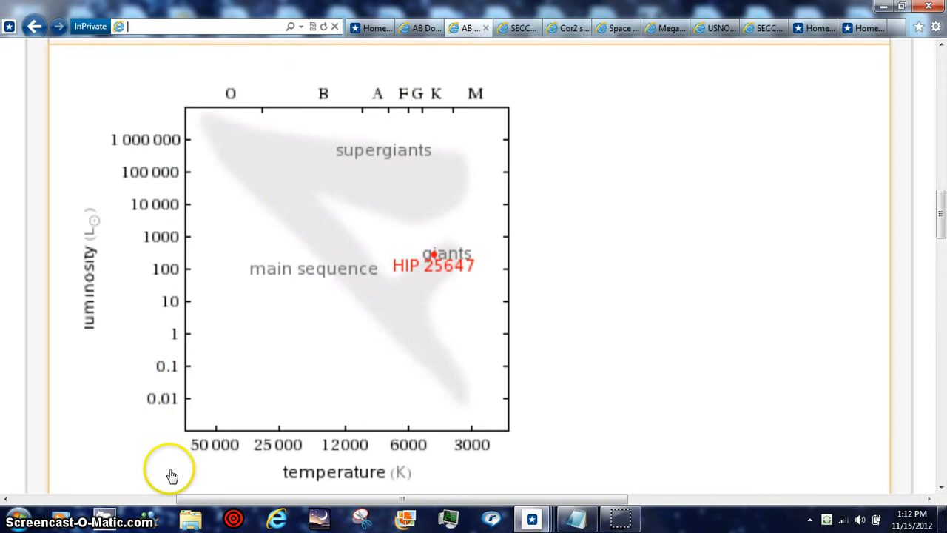
mouse_move(383, 117)
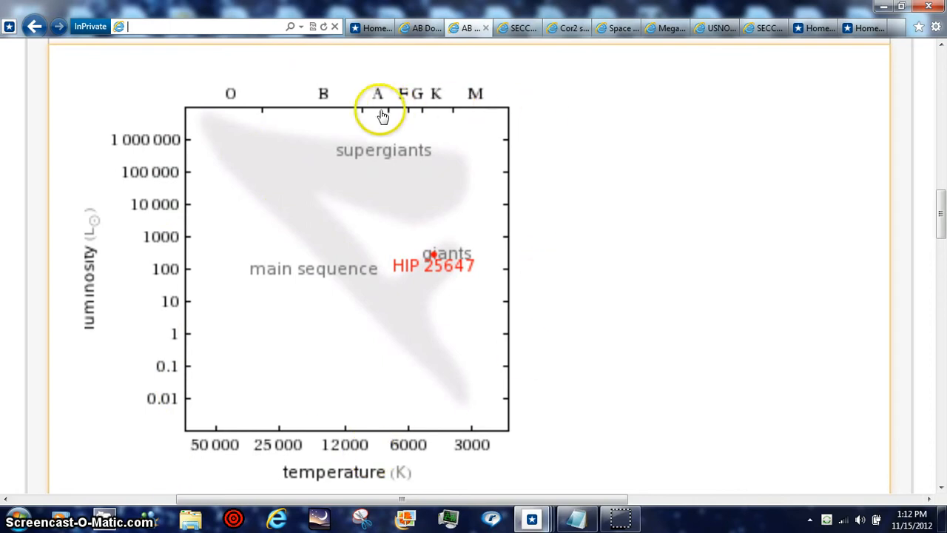
mouse_move(482, 145)
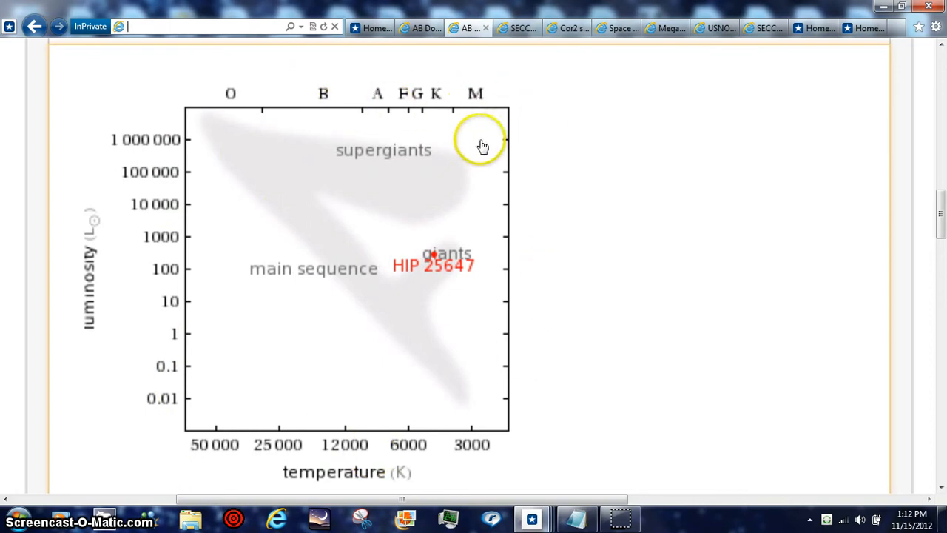
mouse_move(388, 326)
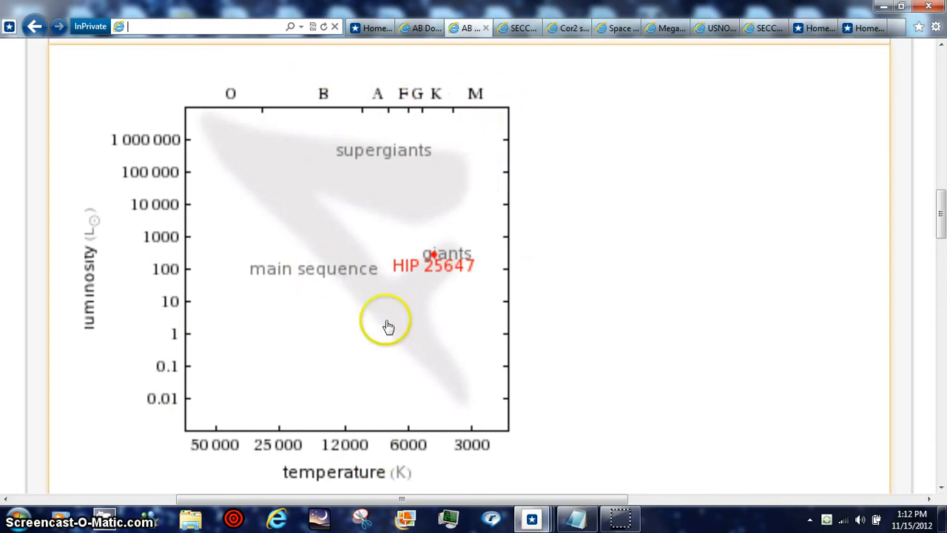
mouse_move(422, 321)
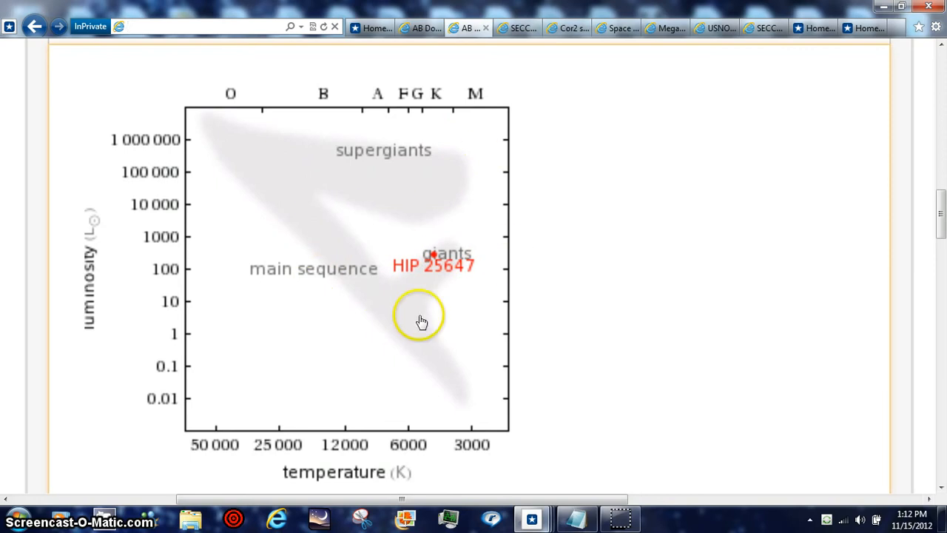
mouse_move(407, 334)
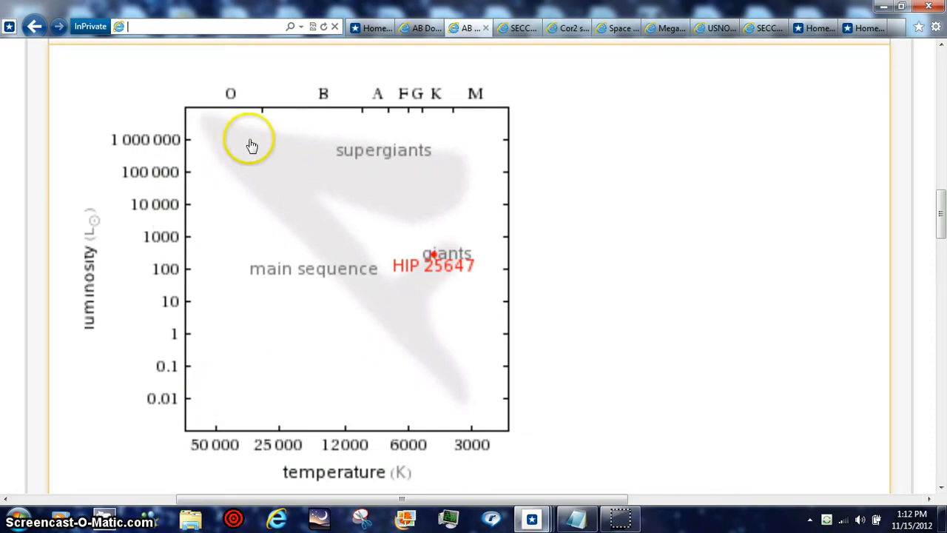
mouse_move(391, 316)
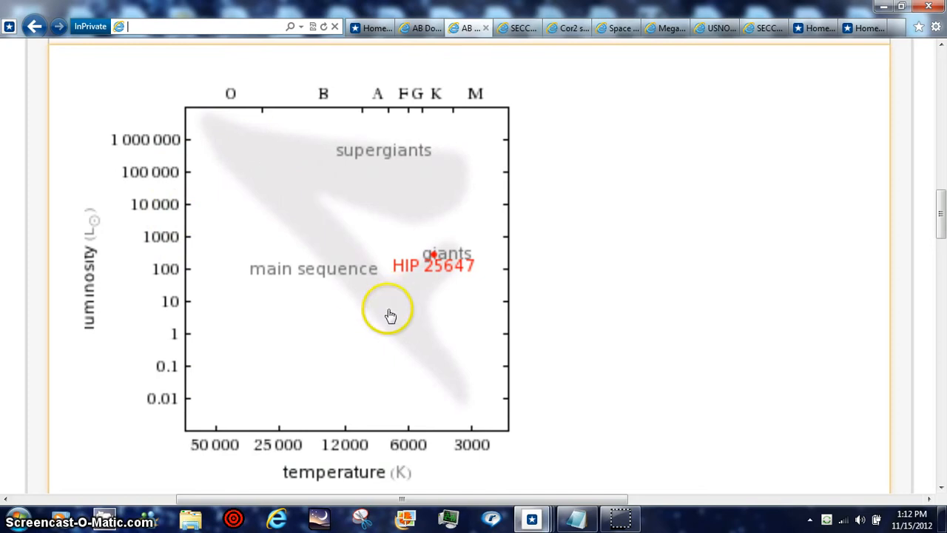
mouse_move(394, 270)
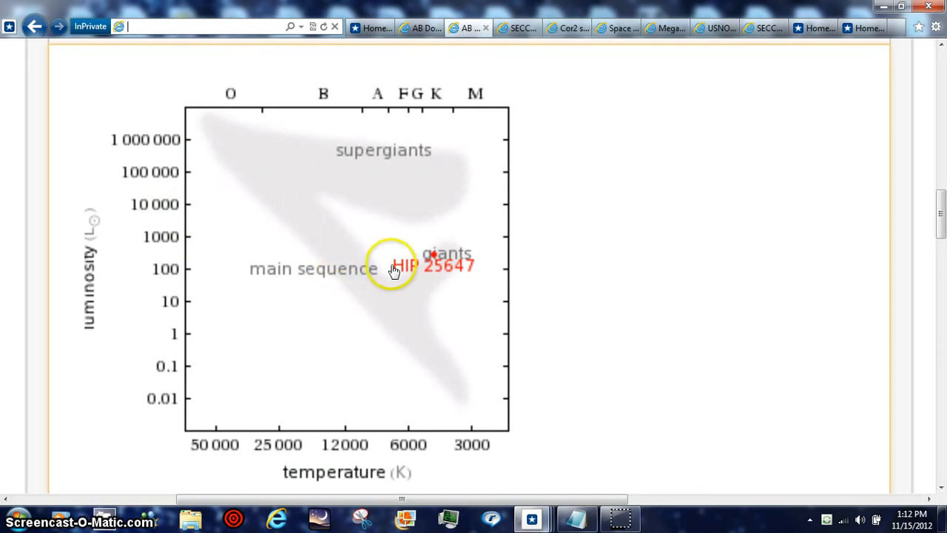
mouse_move(426, 323)
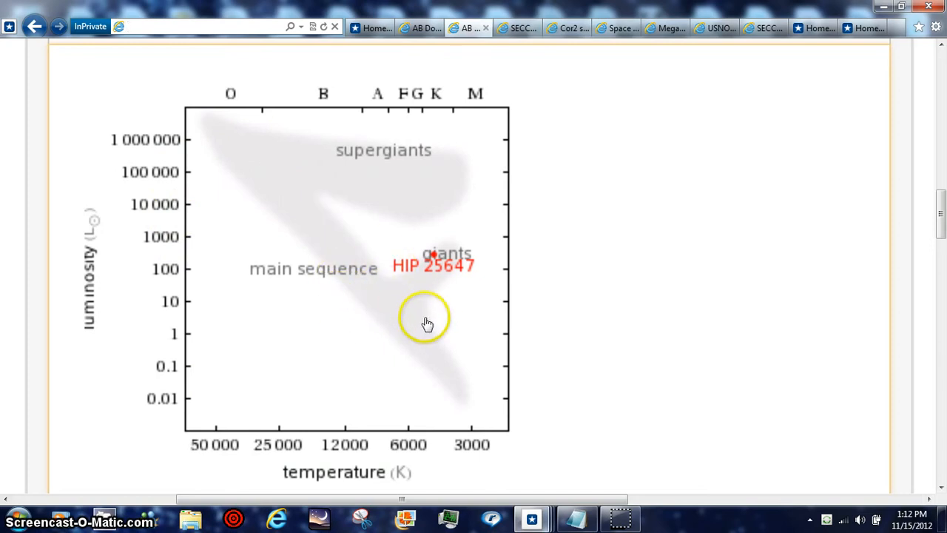
mouse_move(413, 351)
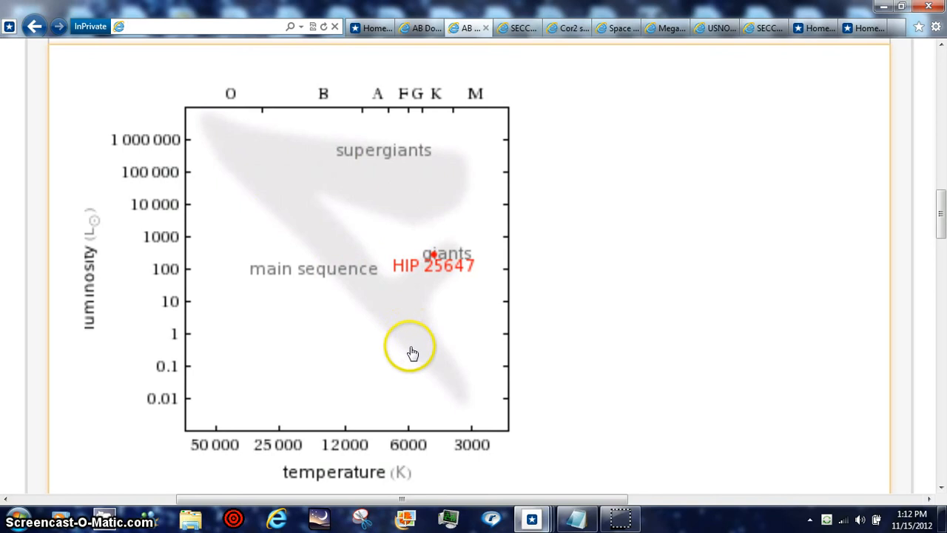
mouse_move(413, 324)
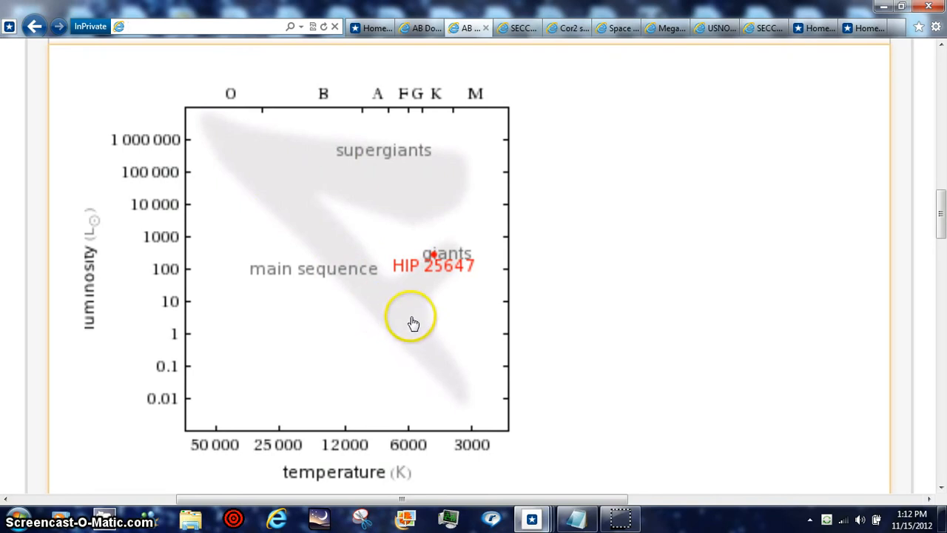
mouse_move(388, 317)
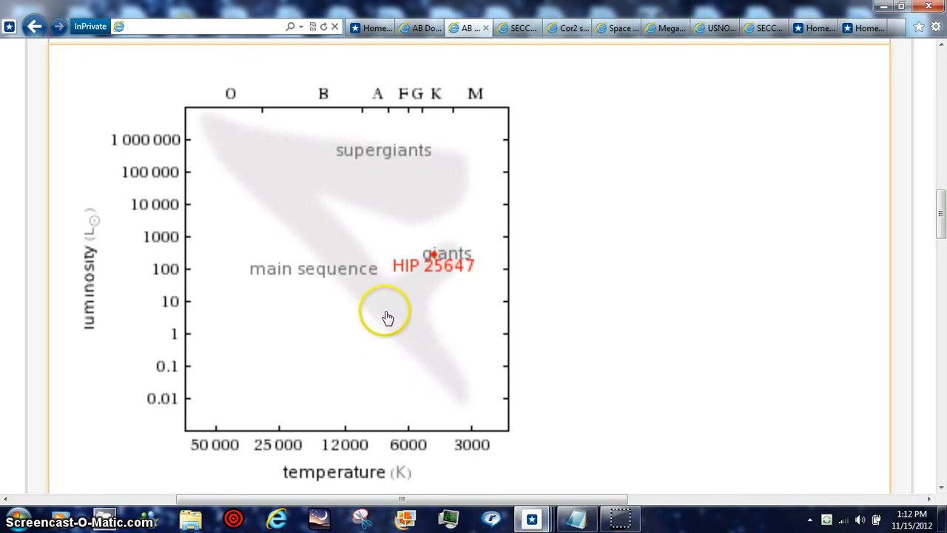
mouse_move(435, 255)
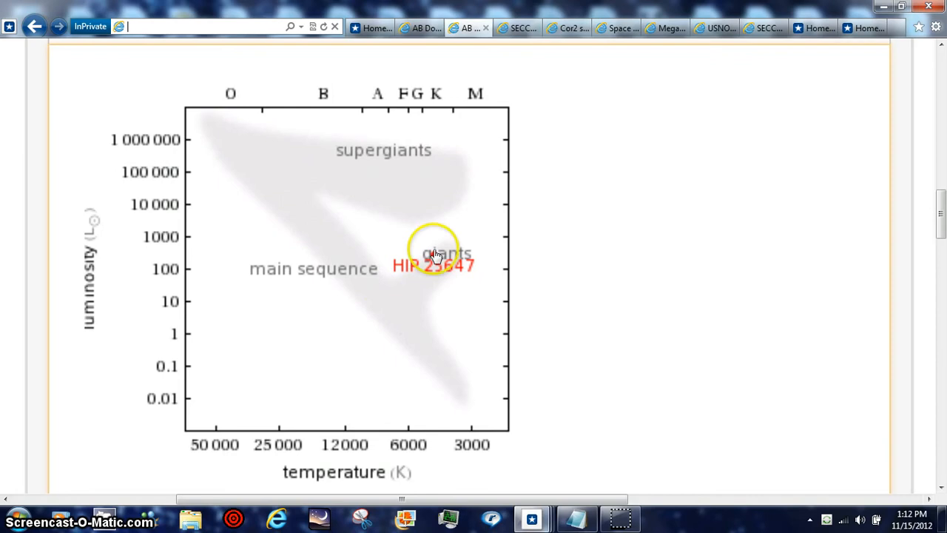
mouse_move(449, 303)
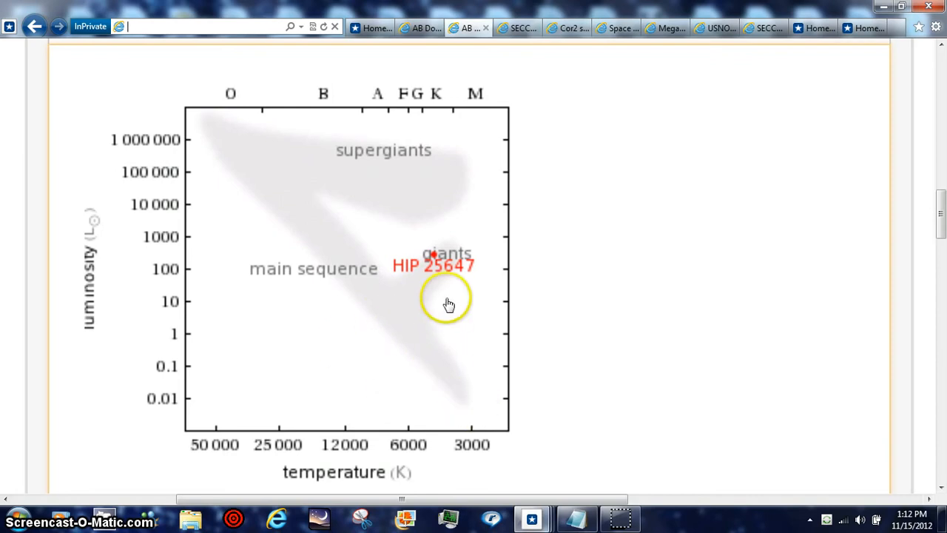
mouse_move(644, 72)
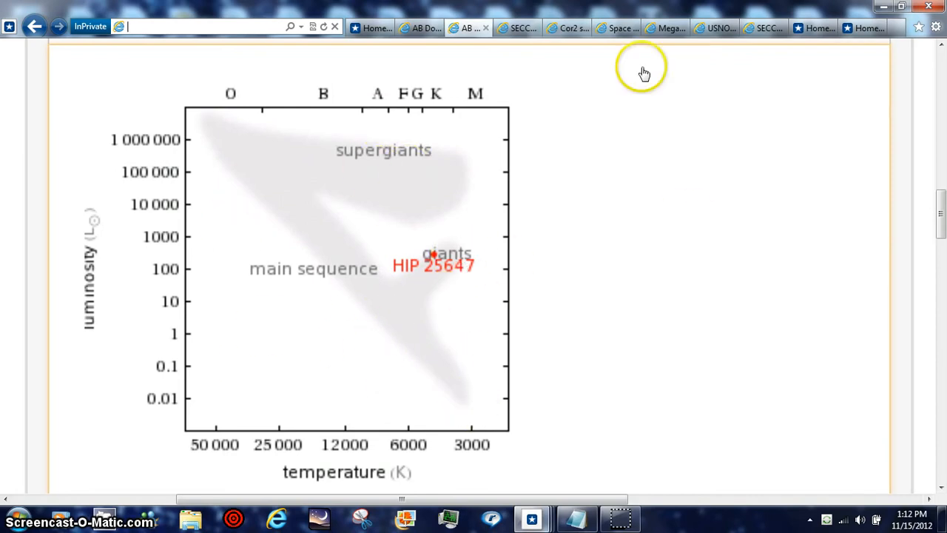
mouse_move(614, 384)
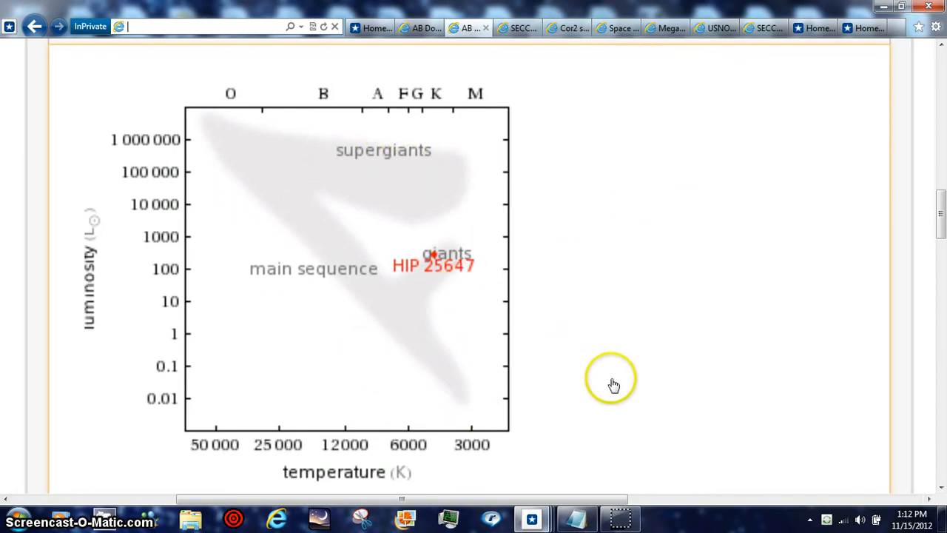
mouse_move(634, 474)
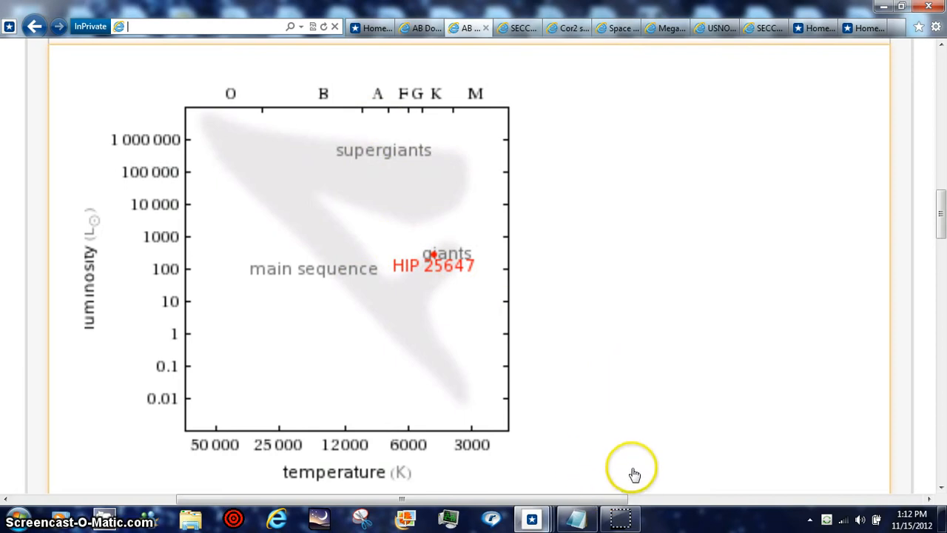
mouse_move(326, 518)
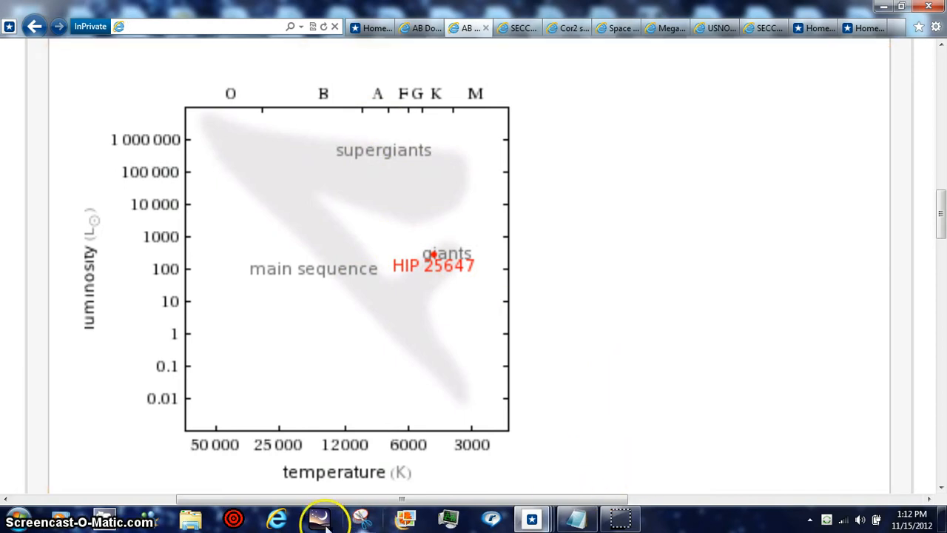
mouse_move(694, 384)
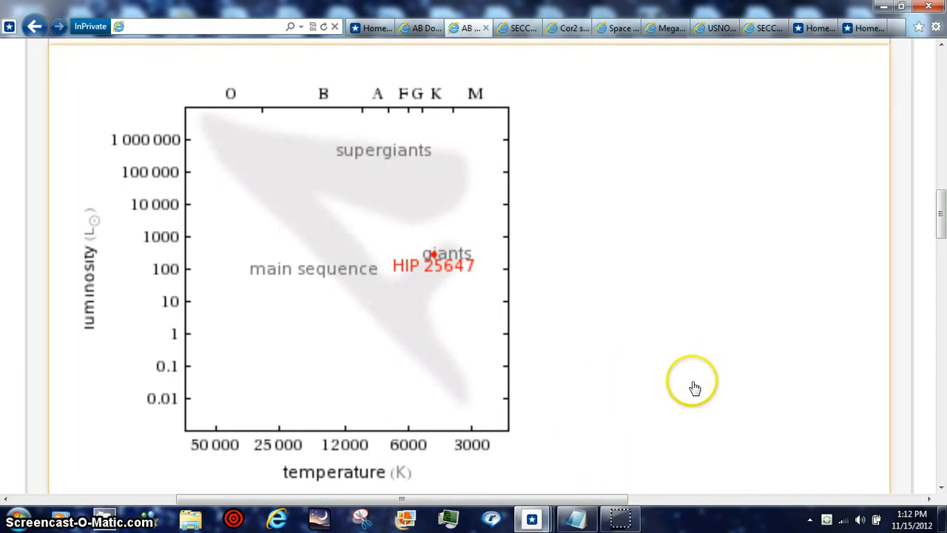
mouse_move(620, 477)
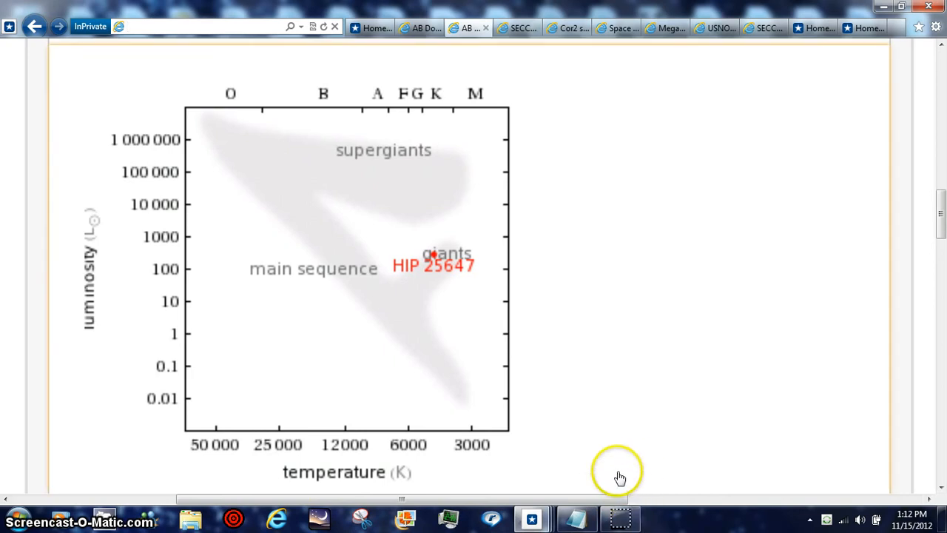
mouse_move(722, 94)
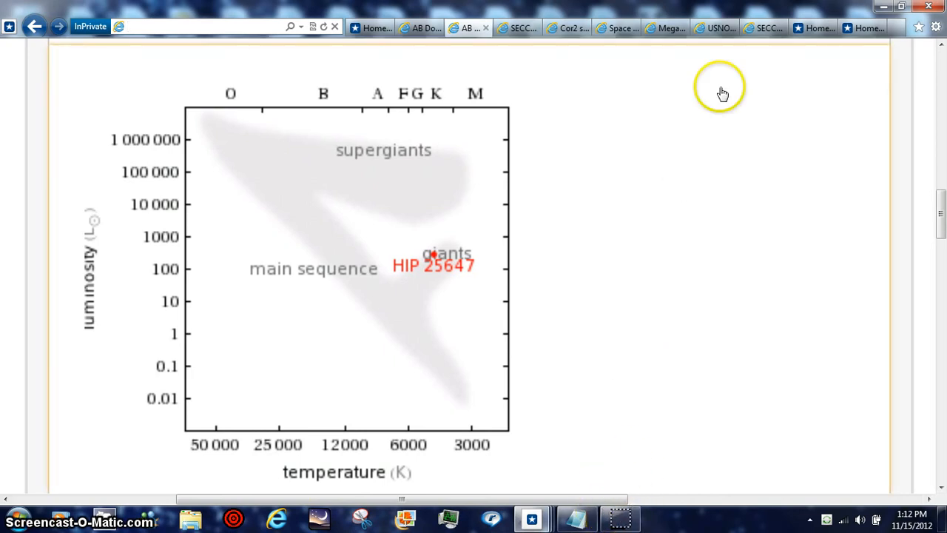
Switch to the USNO catalog tab and browse stars near +88.5° declination
click(712, 28)
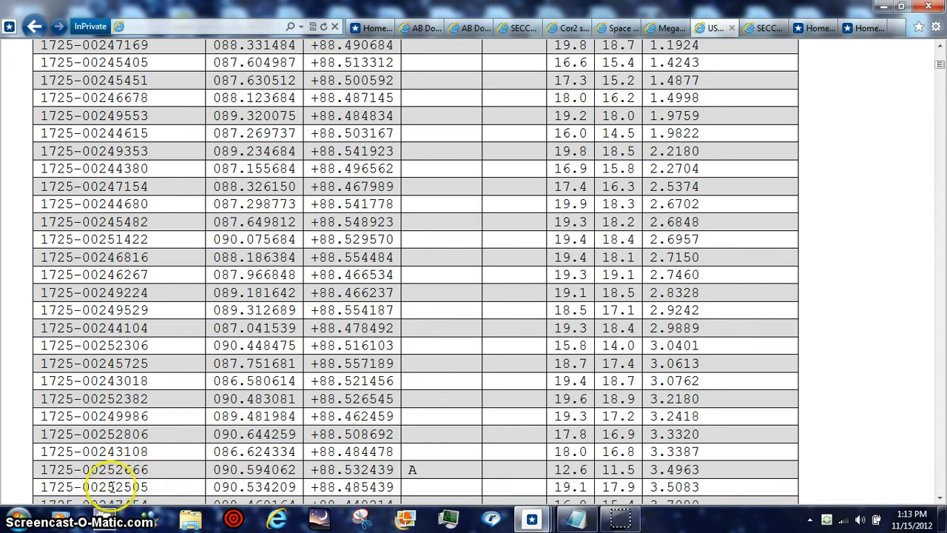
mouse_move(940, 63)
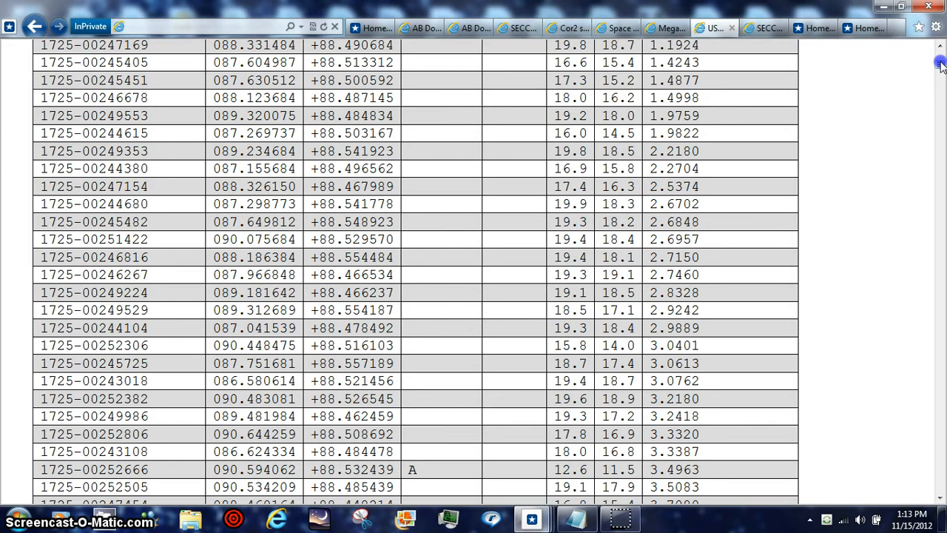
scroll(up, 3)
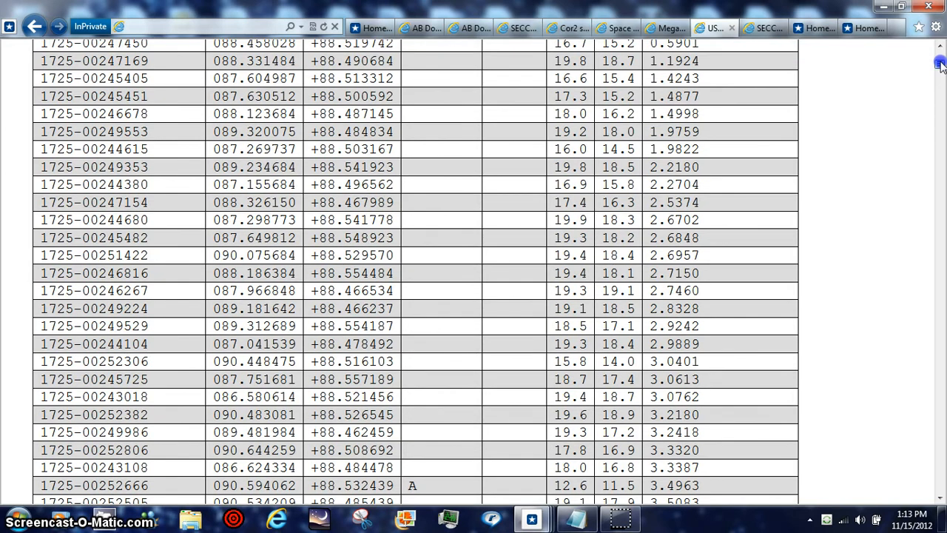
scroll(down, 3)
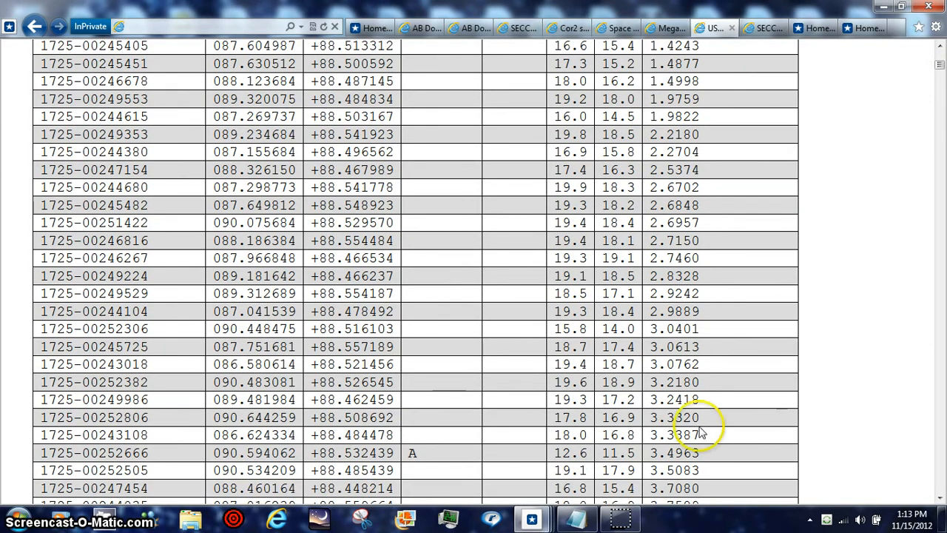
mouse_move(264, 419)
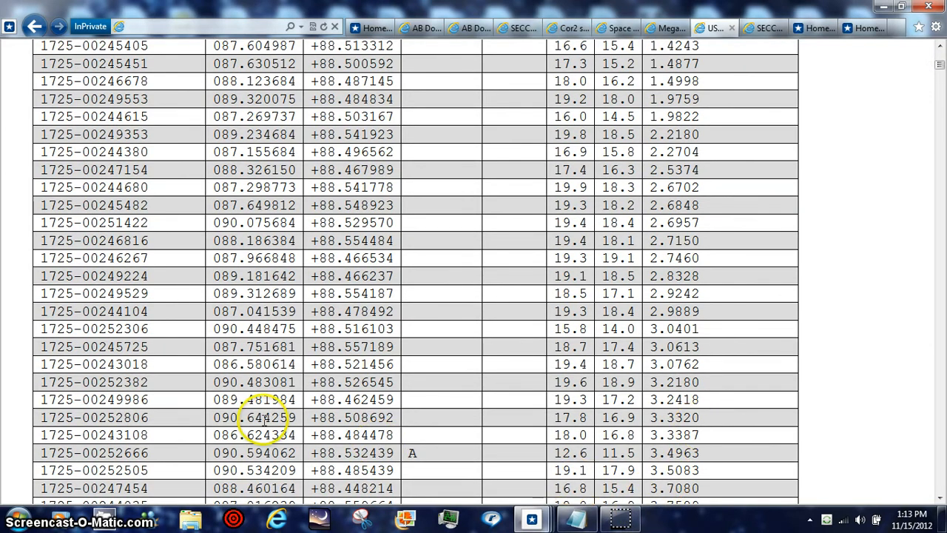
mouse_move(518, 496)
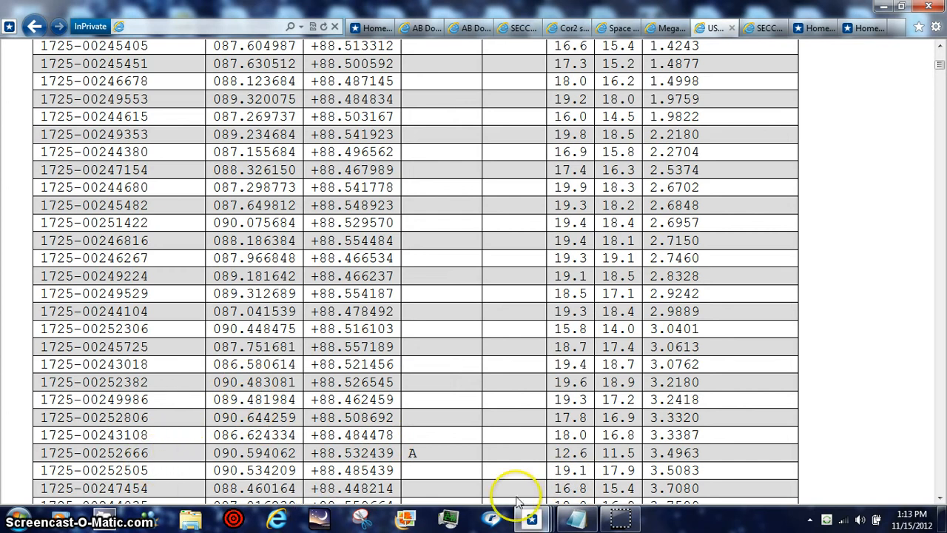
mouse_move(618, 515)
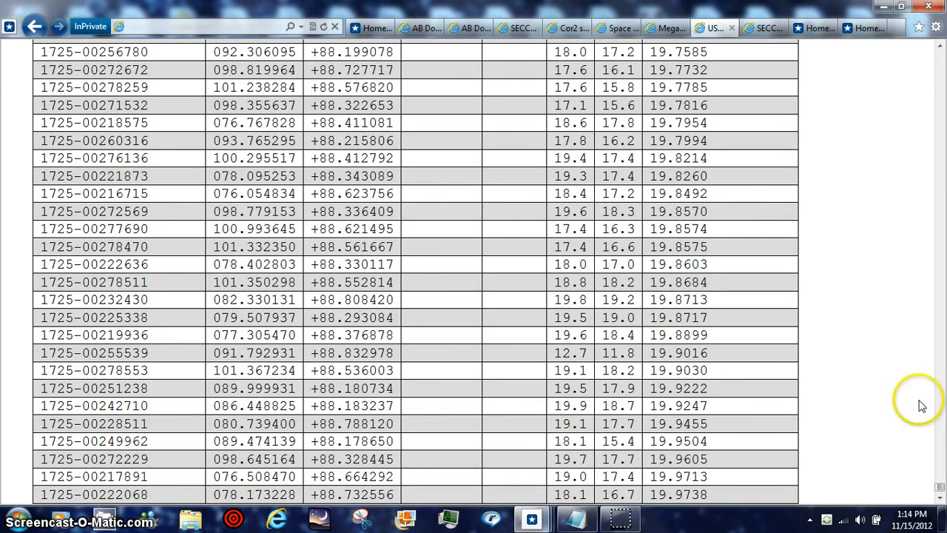
mouse_move(942, 470)
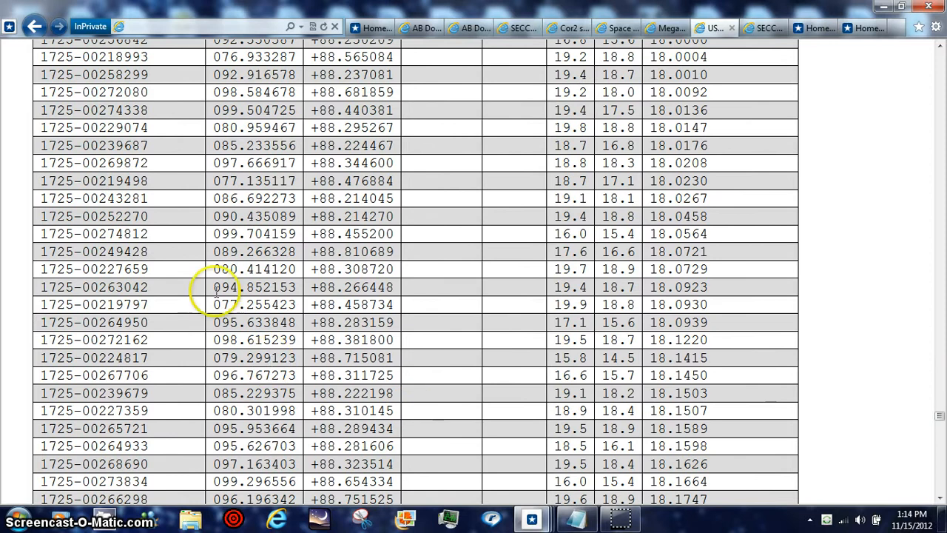
mouse_move(664, 375)
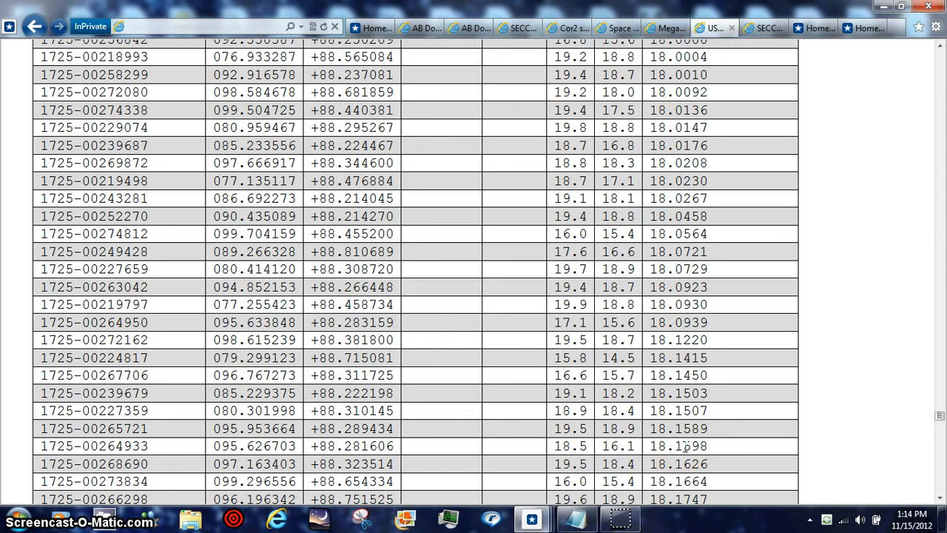
mouse_move(620, 518)
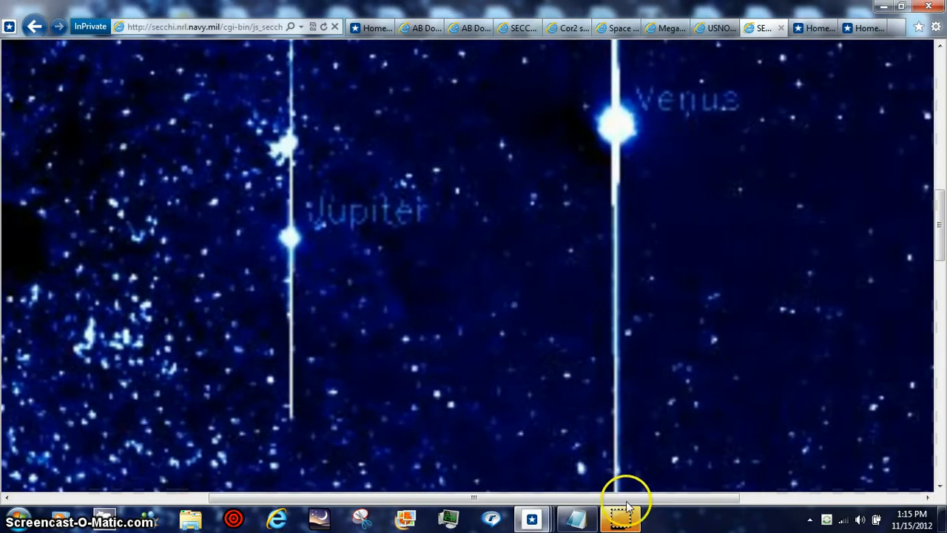
Switch to the AB Doradus moving group article and zoom the page in
click(418, 27)
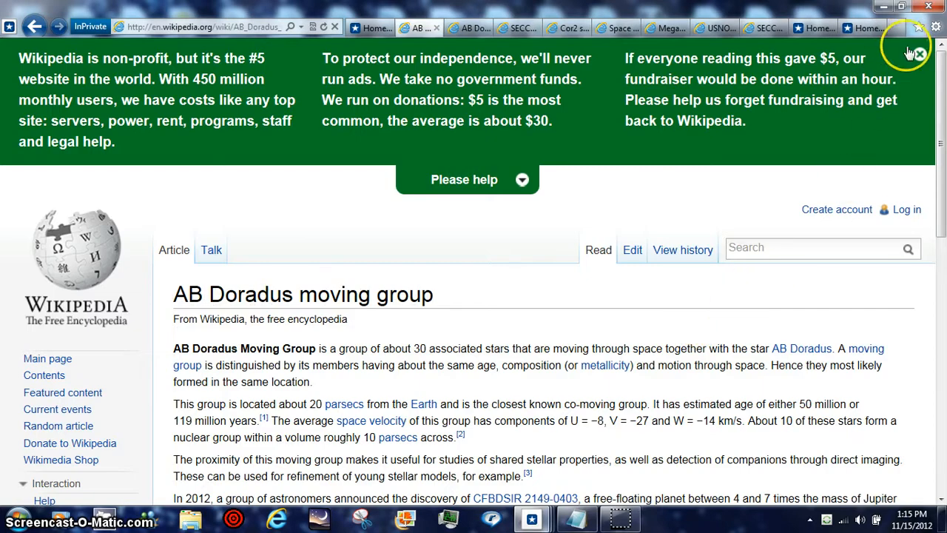
click(934, 26)
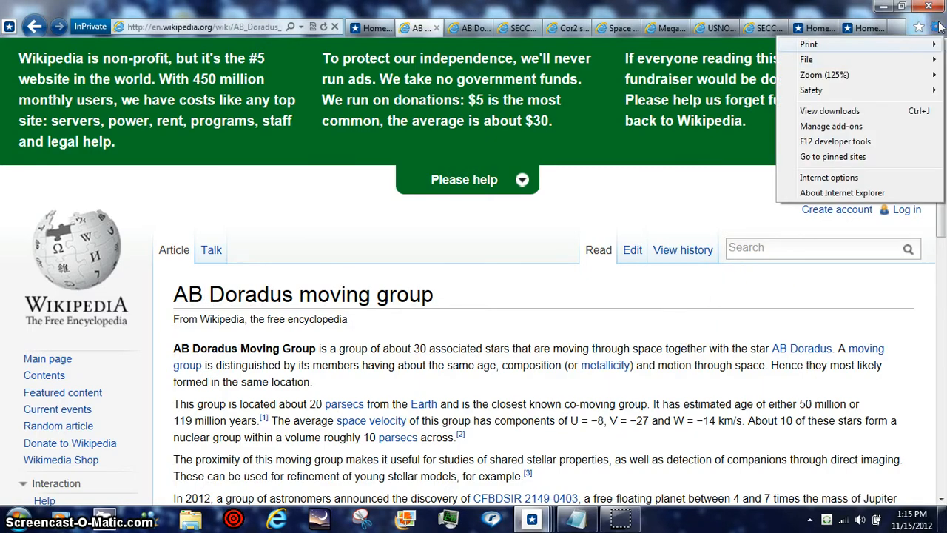
click(824, 74)
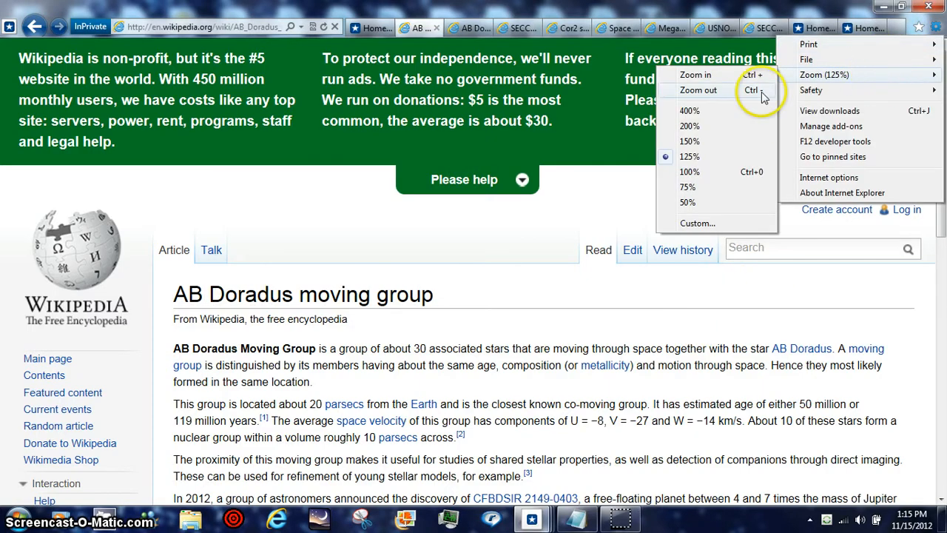
click(688, 125)
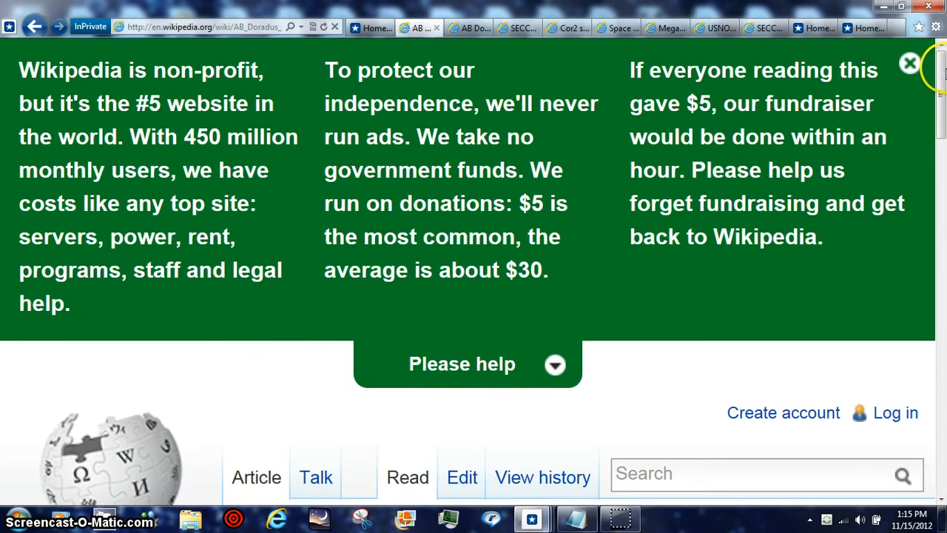
Scroll the enlarged article down to its References section
scroll(down, 3)
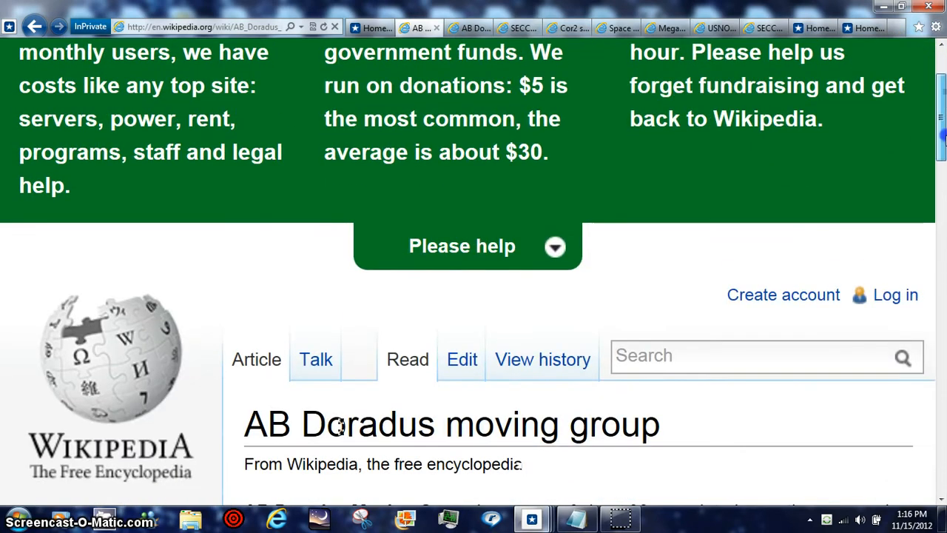
scroll(down, 3)
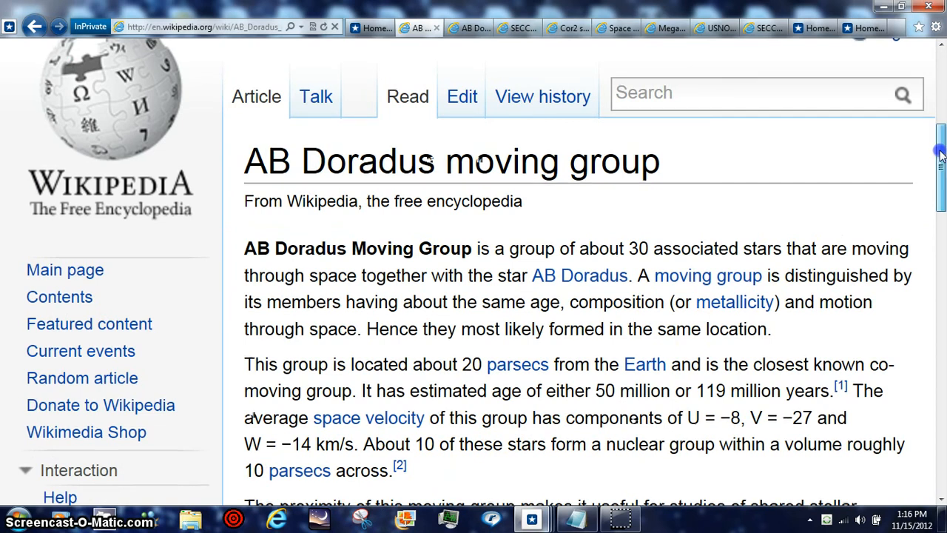
scroll(down, 3)
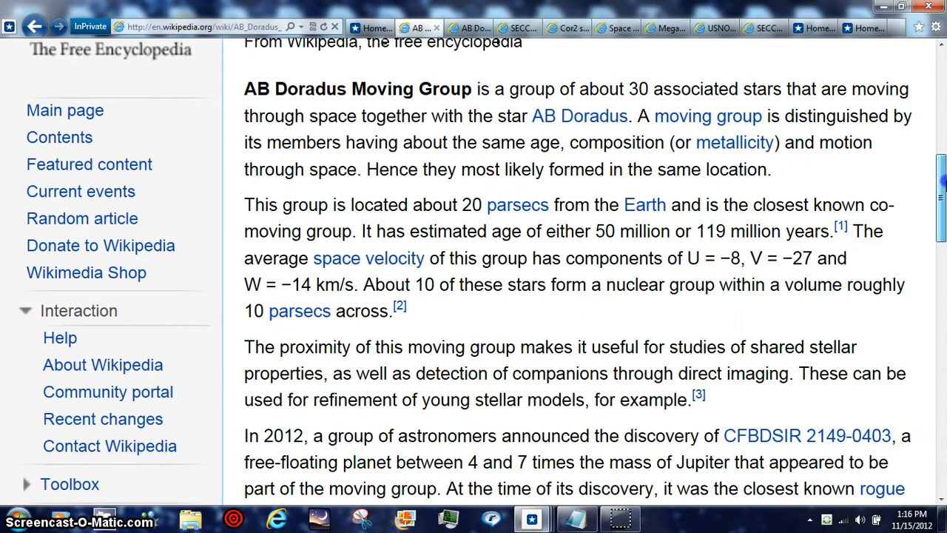
scroll(down, 3)
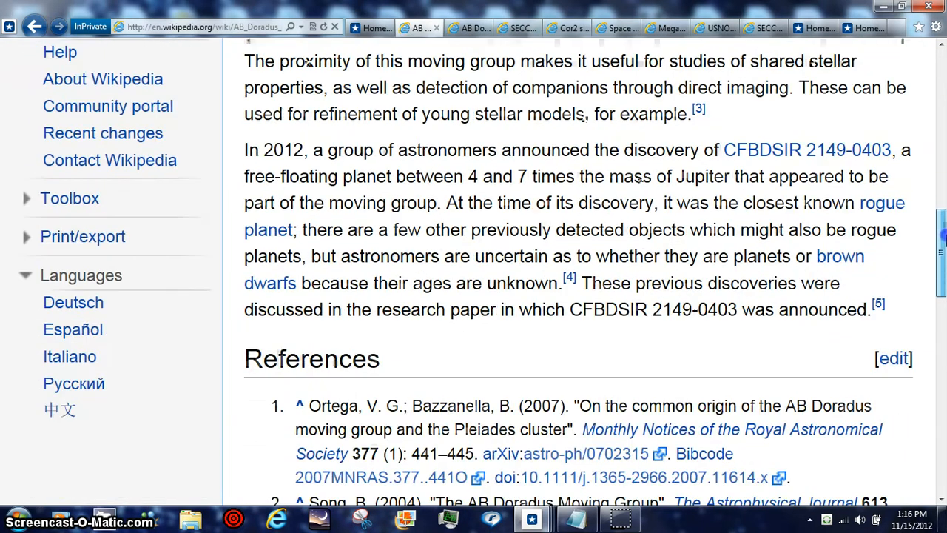
Switch to the SECCHI HI1-A 2012/11/12 image tab showing Uranus and Mercury
click(515, 27)
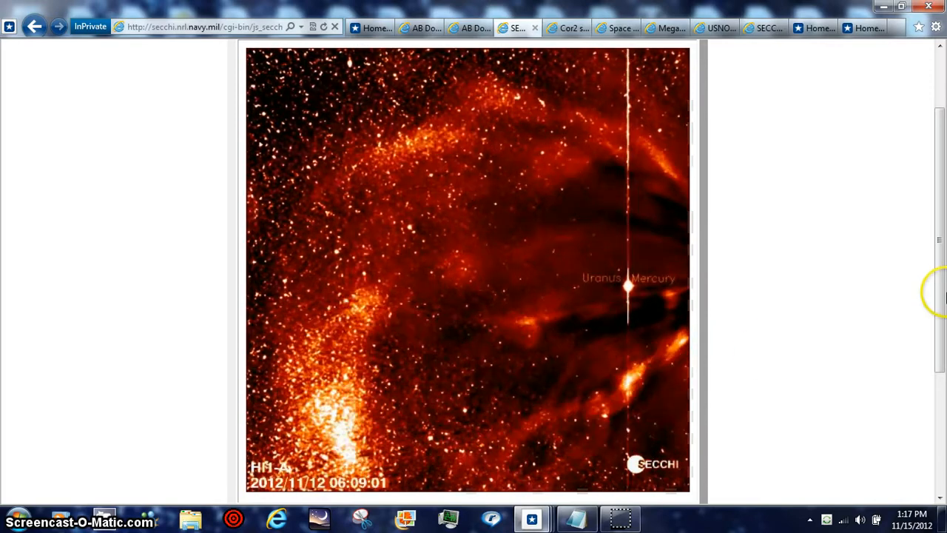
mouse_move(611, 283)
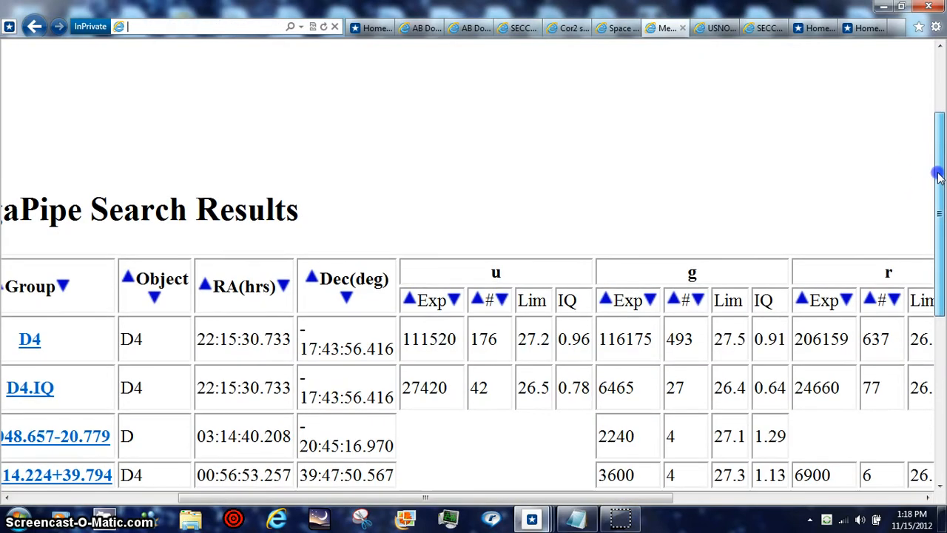
scroll(down, 3)
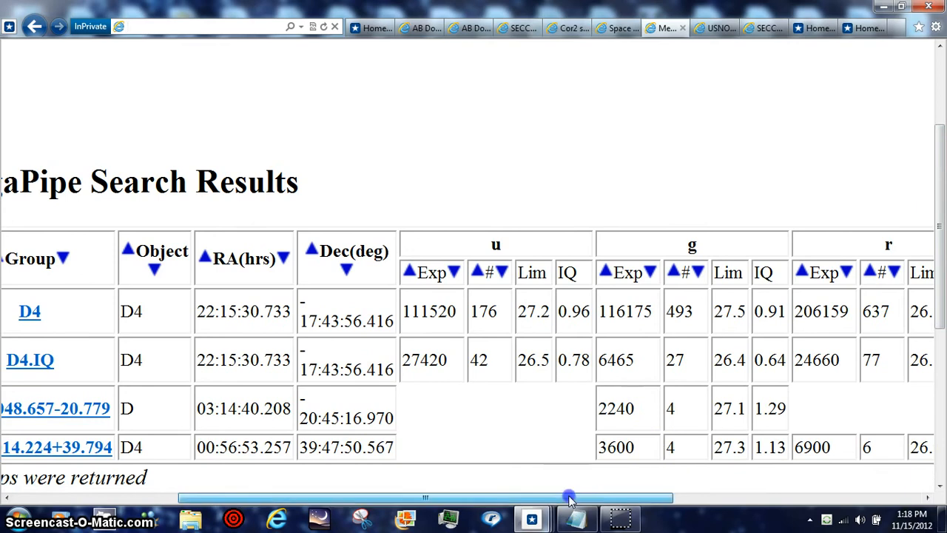
scroll(left, 3)
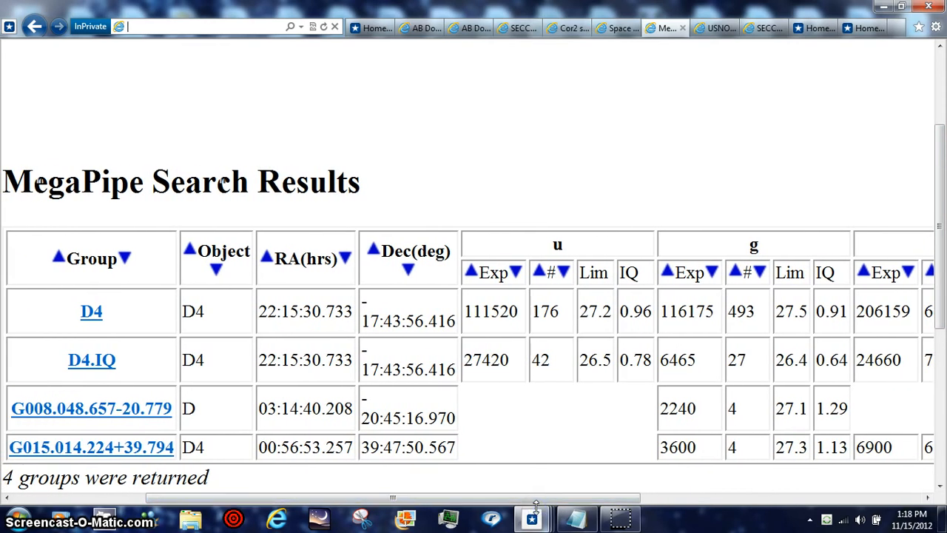
mouse_move(862, 492)
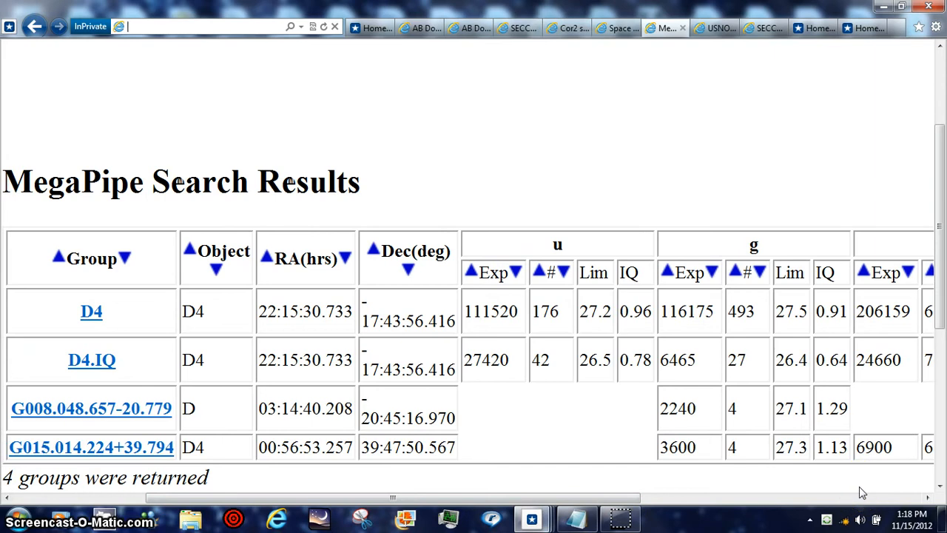
Mark points along the CME streak on the COR2 Ahead J-map to read its speed
click(562, 27)
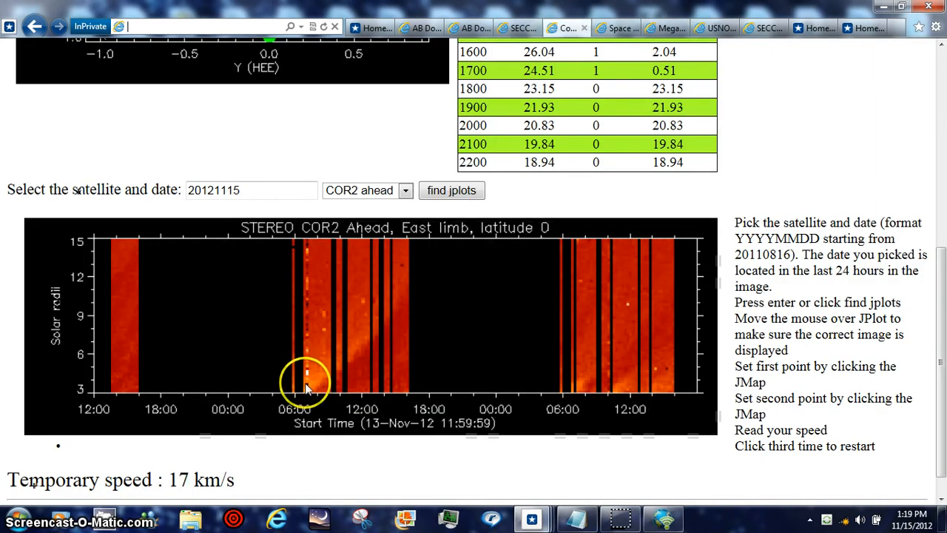
mouse_move(308, 353)
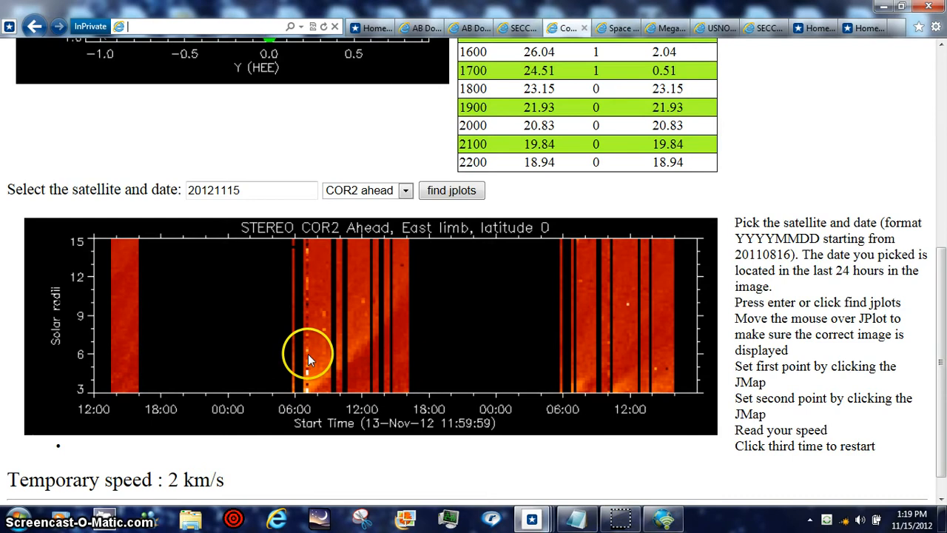
click(309, 289)
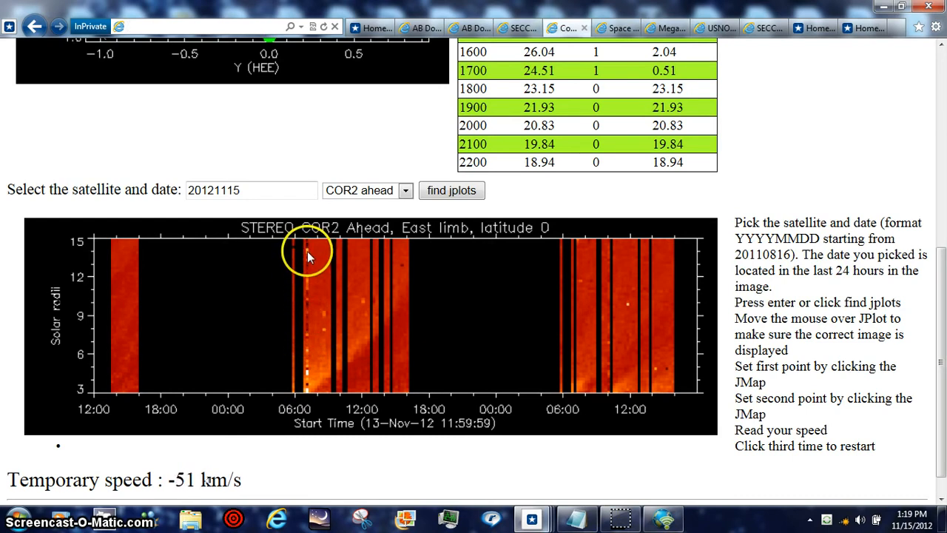
click(309, 289)
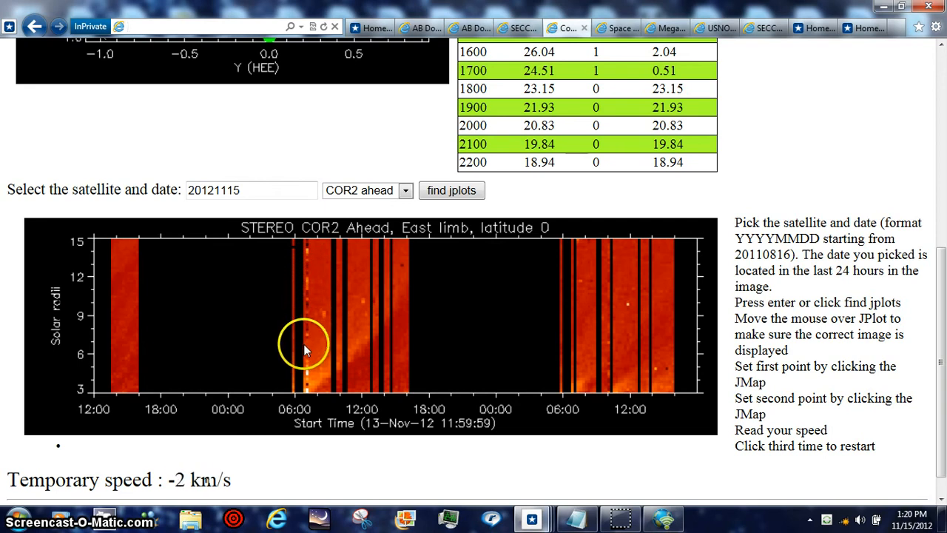
click(307, 389)
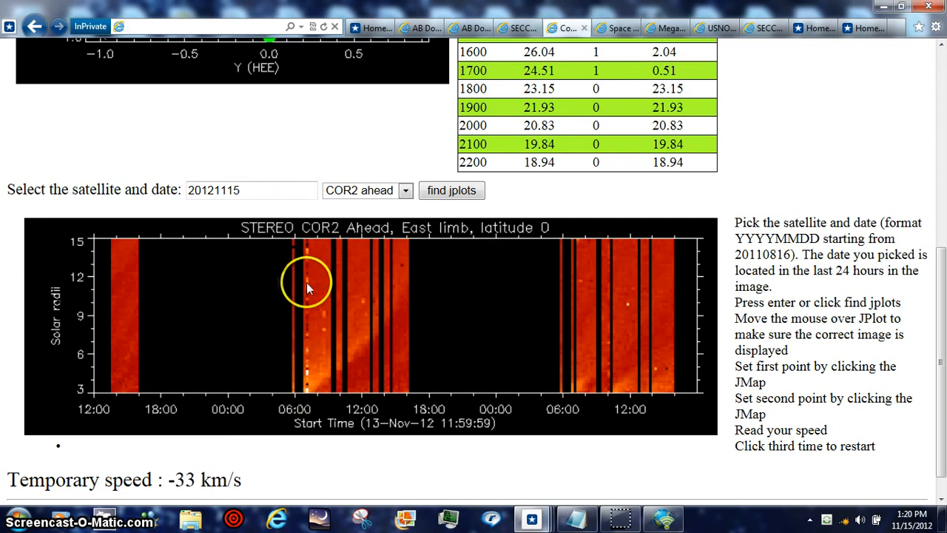
click(311, 369)
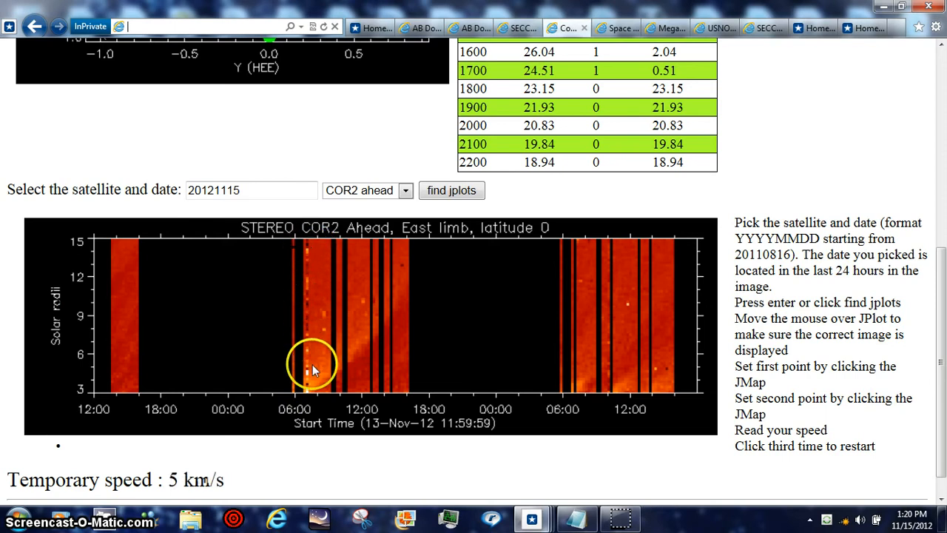
click(303, 370)
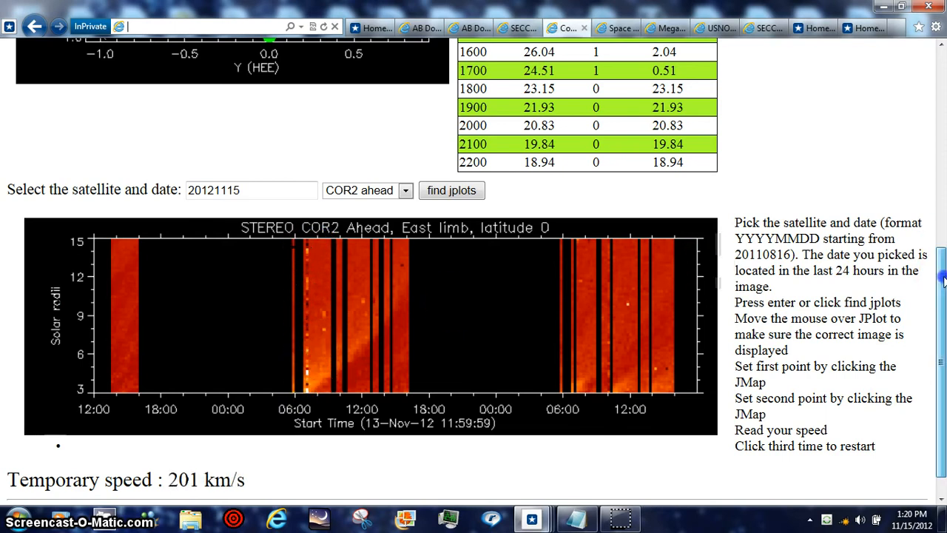
click(560, 385)
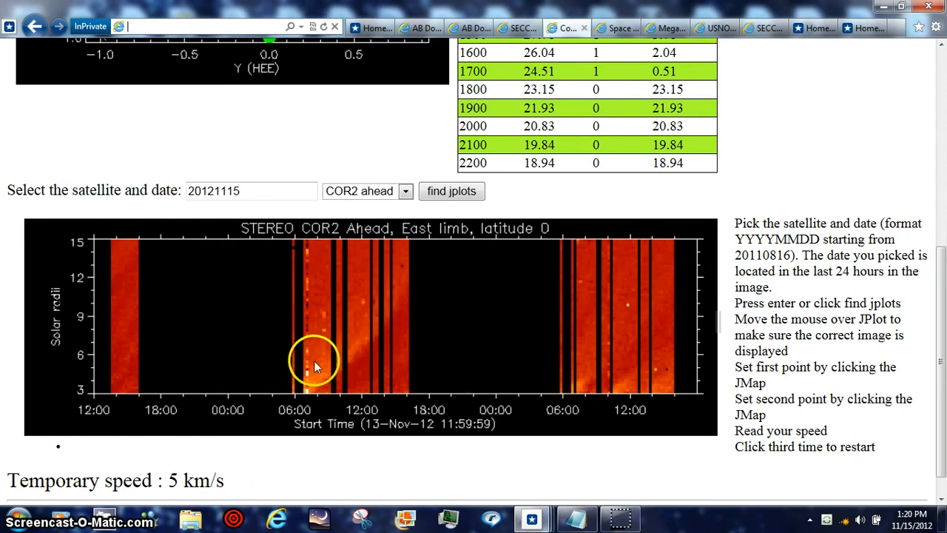
mouse_move(329, 318)
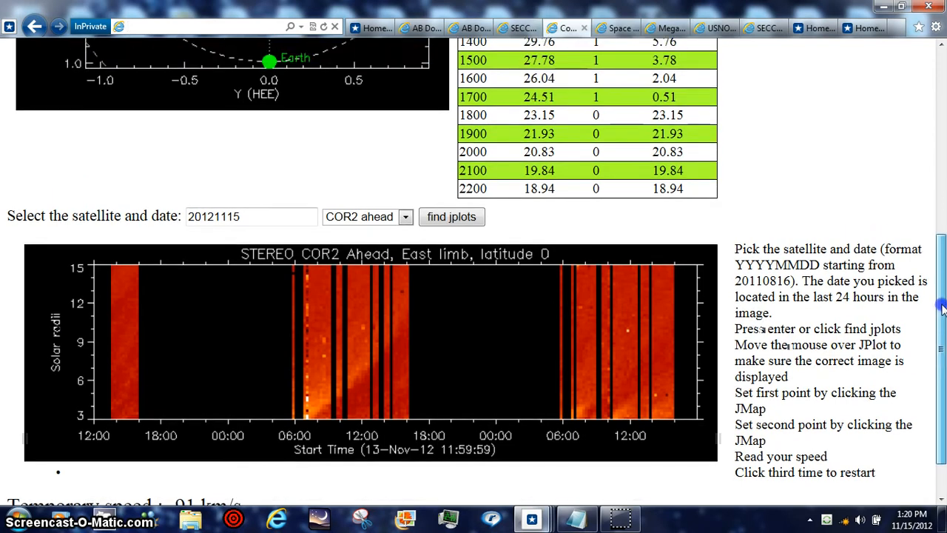
Scroll up to the planet positions and CME travel-time table
scroll(up, 3)
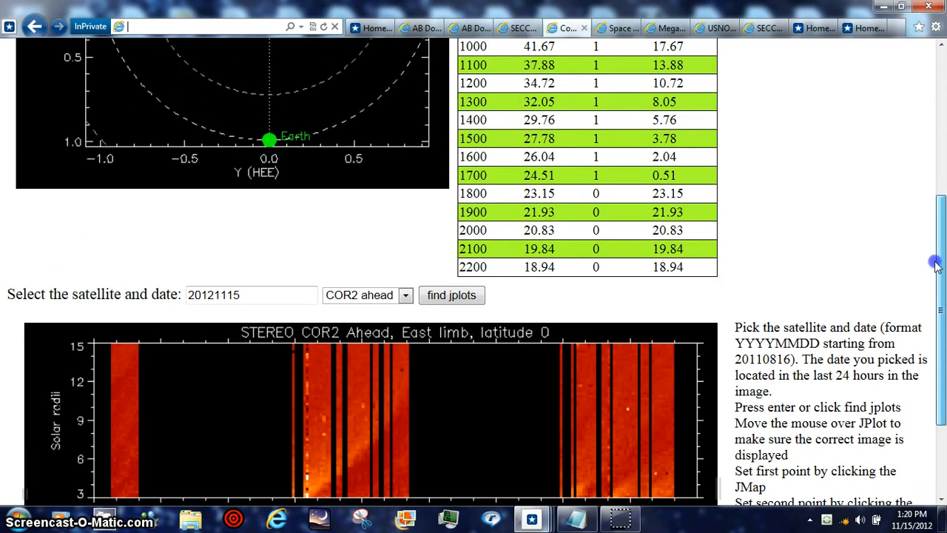
scroll(up, 3)
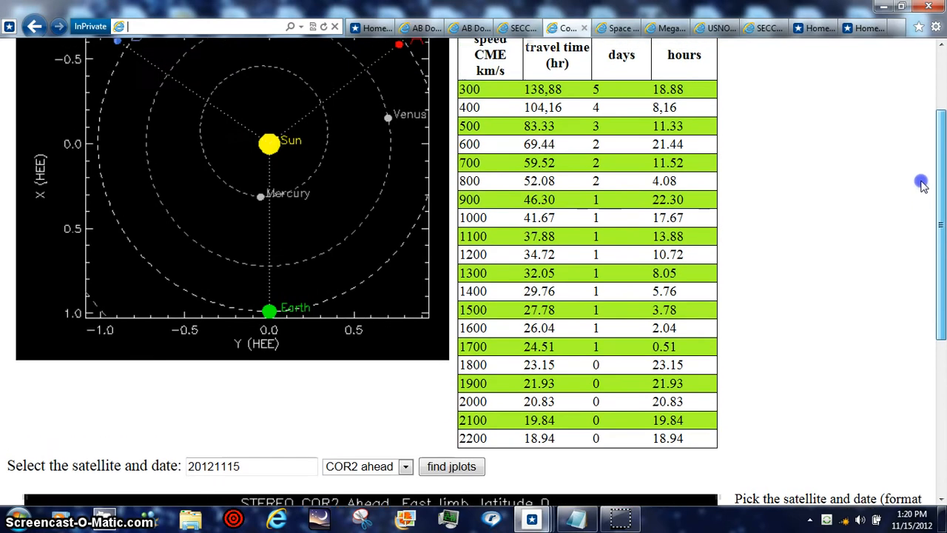
scroll(up, 3)
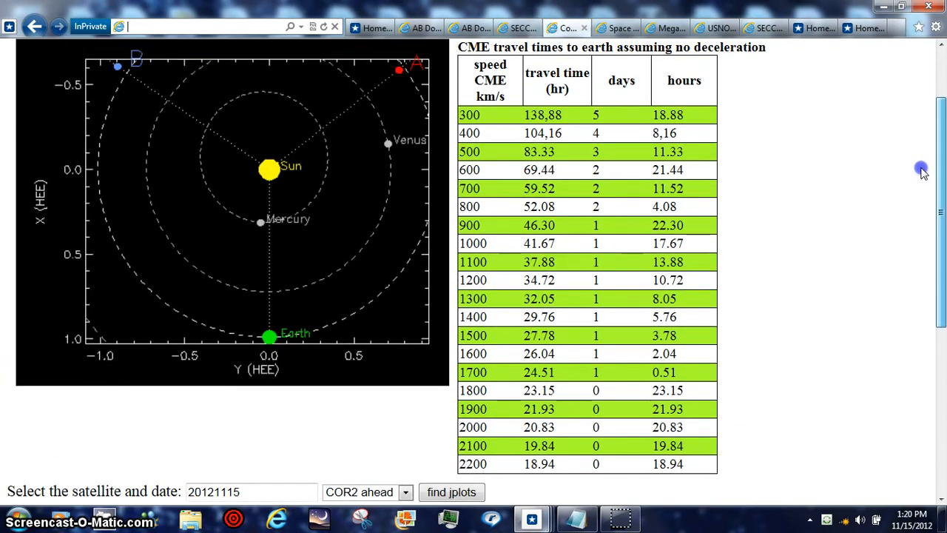
click(314, 221)
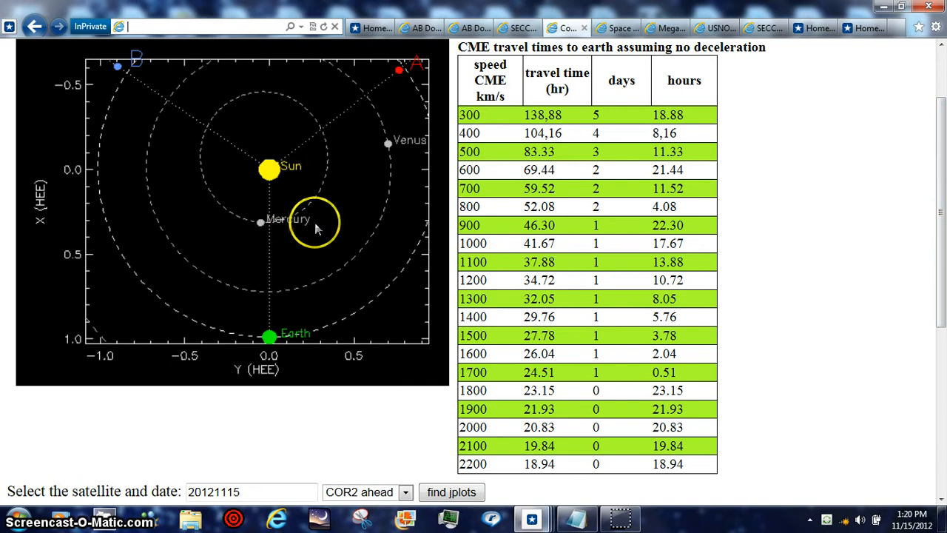
mouse_move(251, 229)
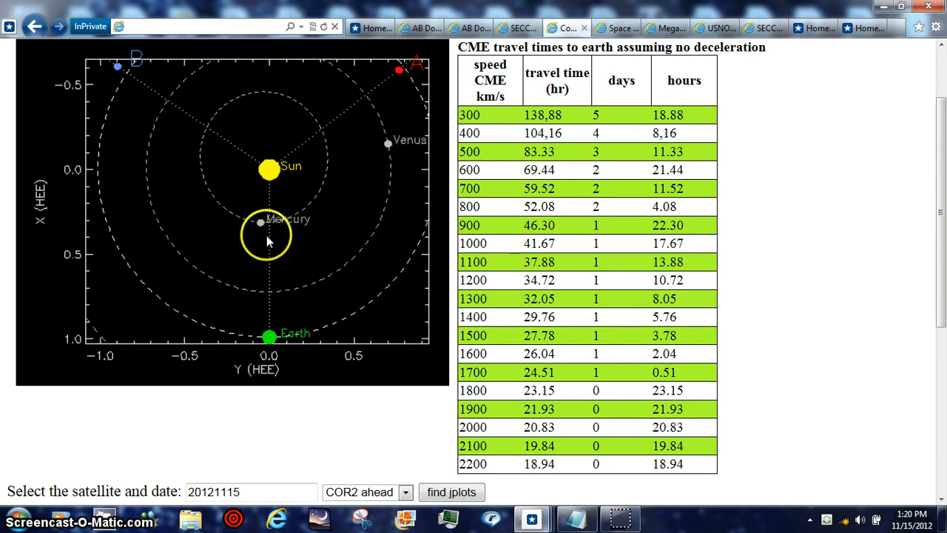
mouse_move(389, 194)
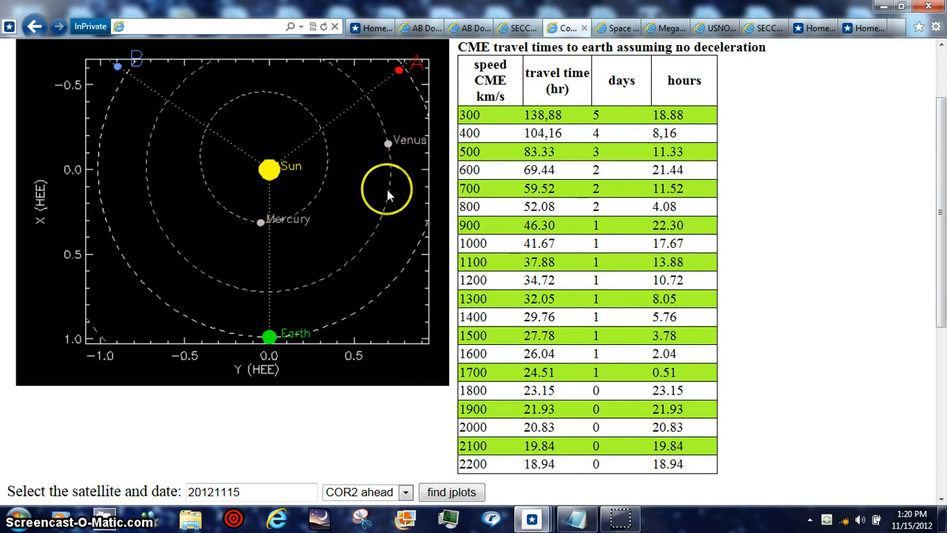
mouse_move(341, 216)
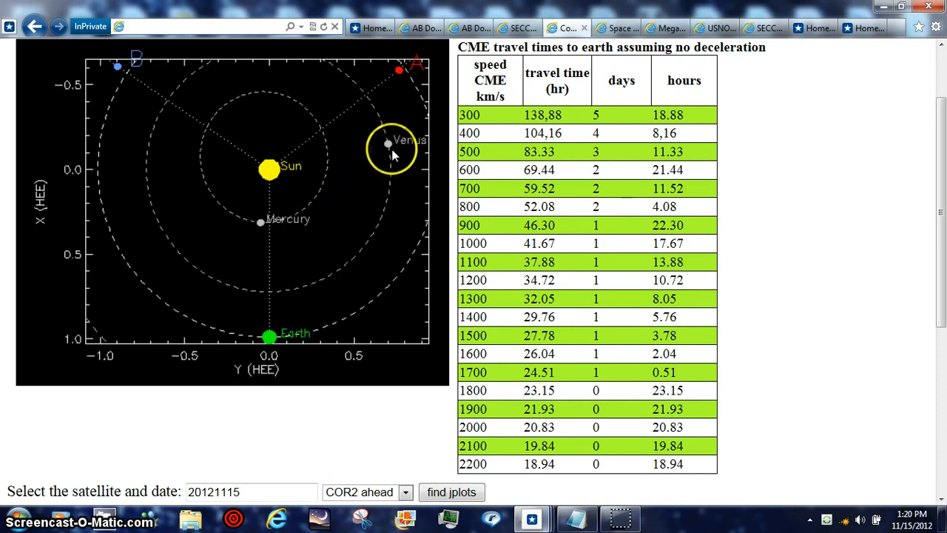
mouse_move(703, 150)
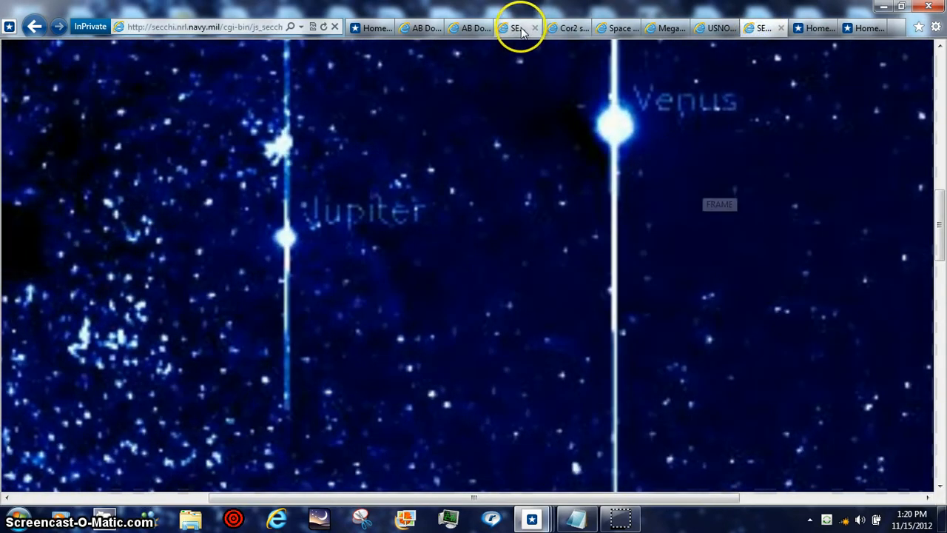
View the SECCHI HI1-A frame with Mercury, then switch to the ACE solar wind tab
click(516, 27)
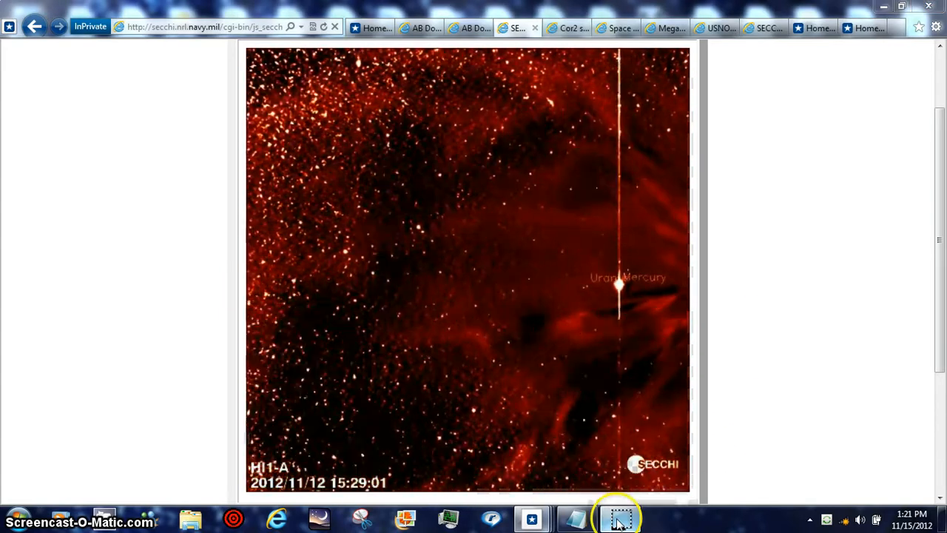
click(610, 28)
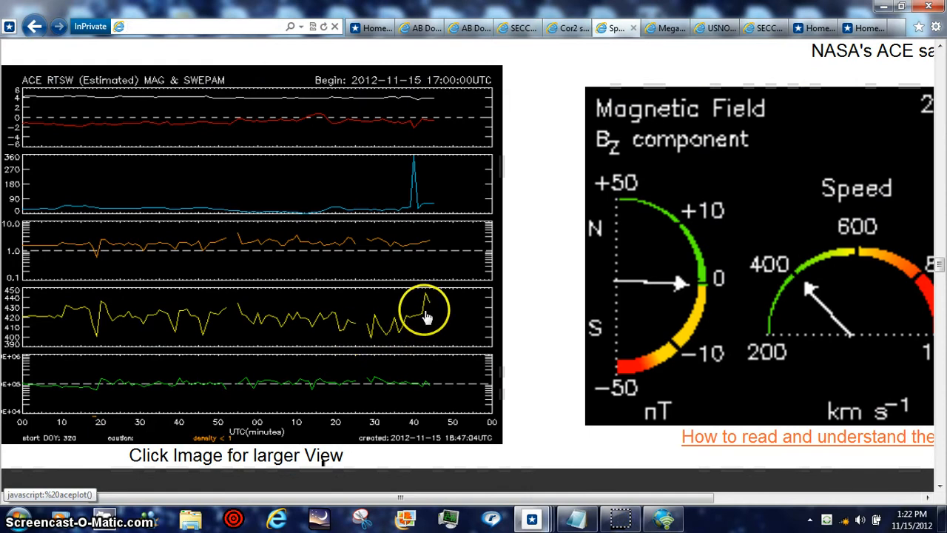
mouse_move(479, 496)
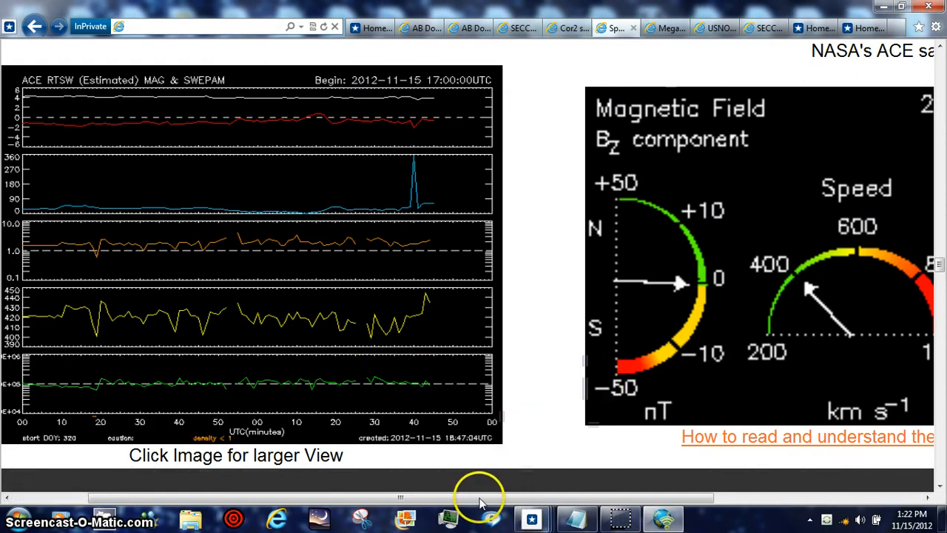
scroll(right, 3)
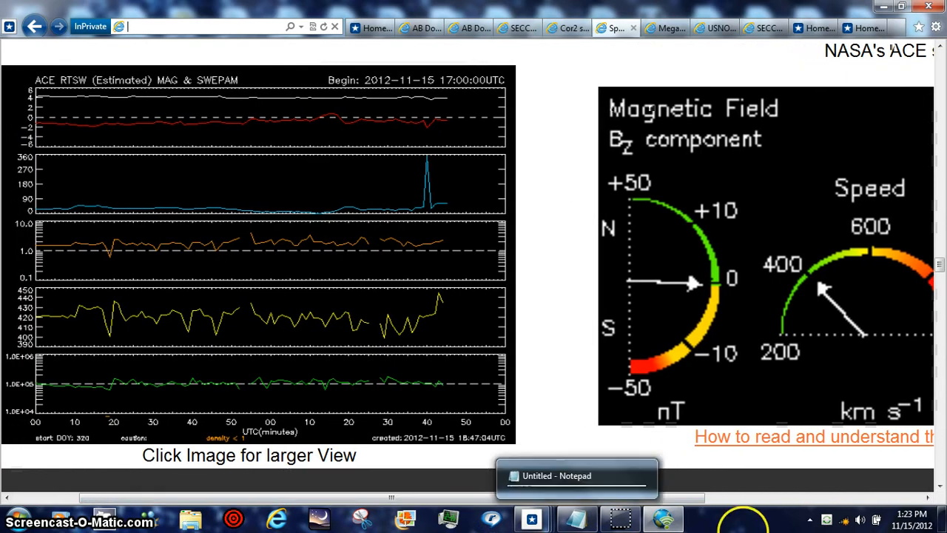
Bring the Untitled - Notepad window to the front from the taskbar preview
click(576, 475)
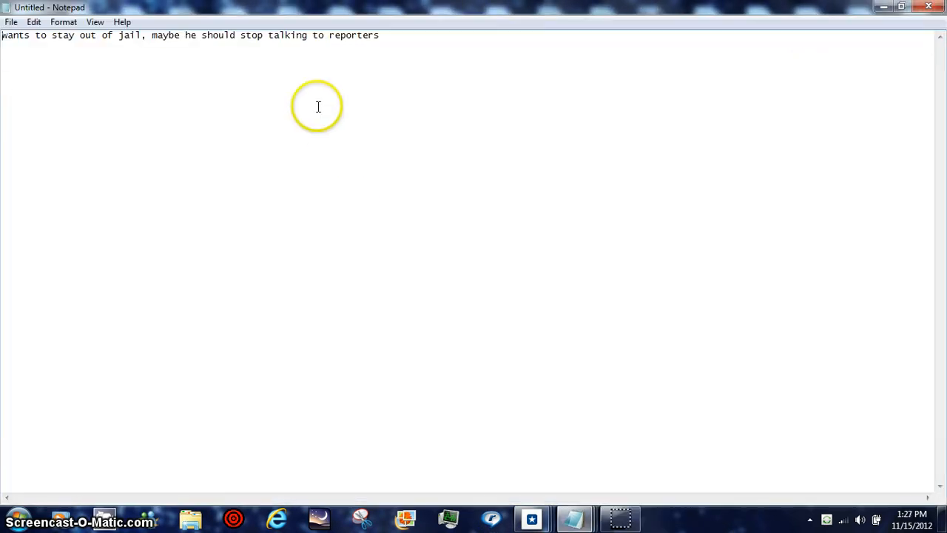
mouse_move(54, 87)
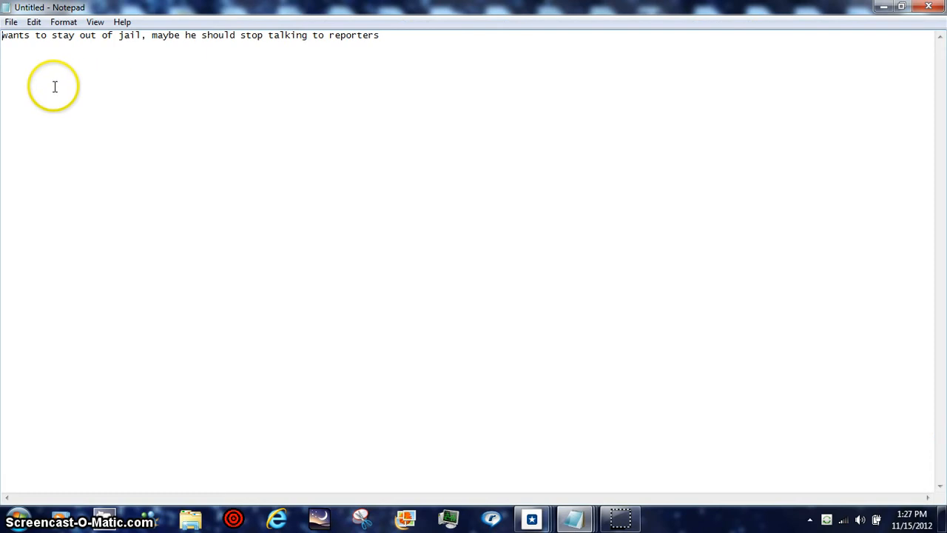
mouse_move(530, 48)
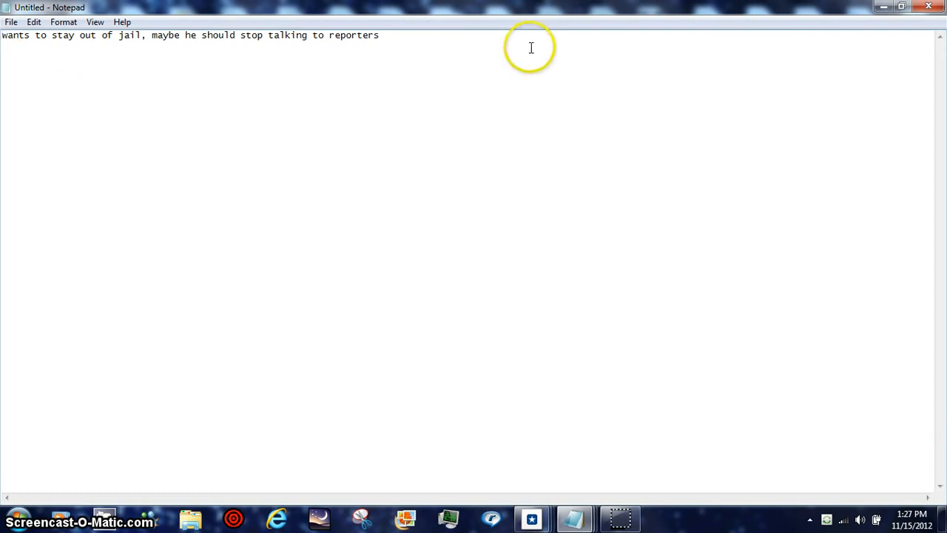
mouse_move(454, 149)
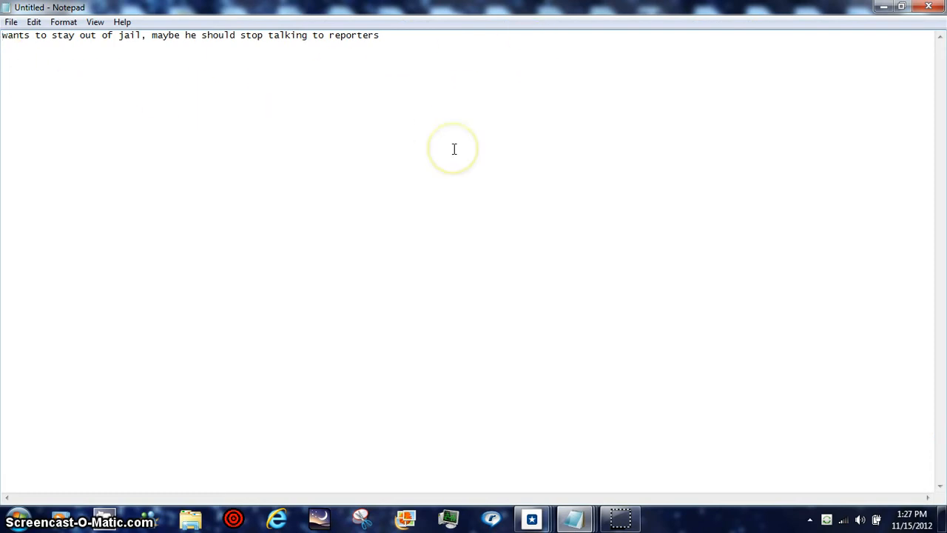
mouse_move(453, 149)
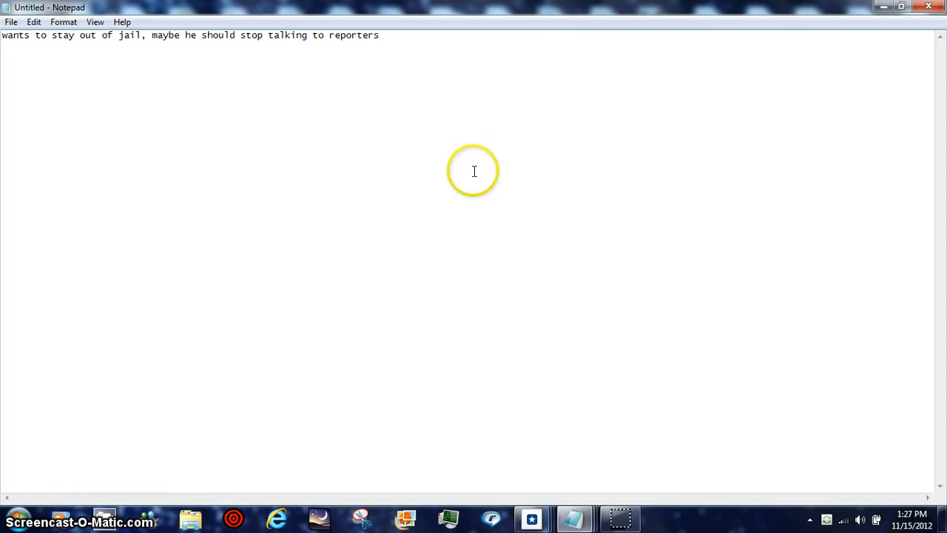
mouse_move(382, 136)
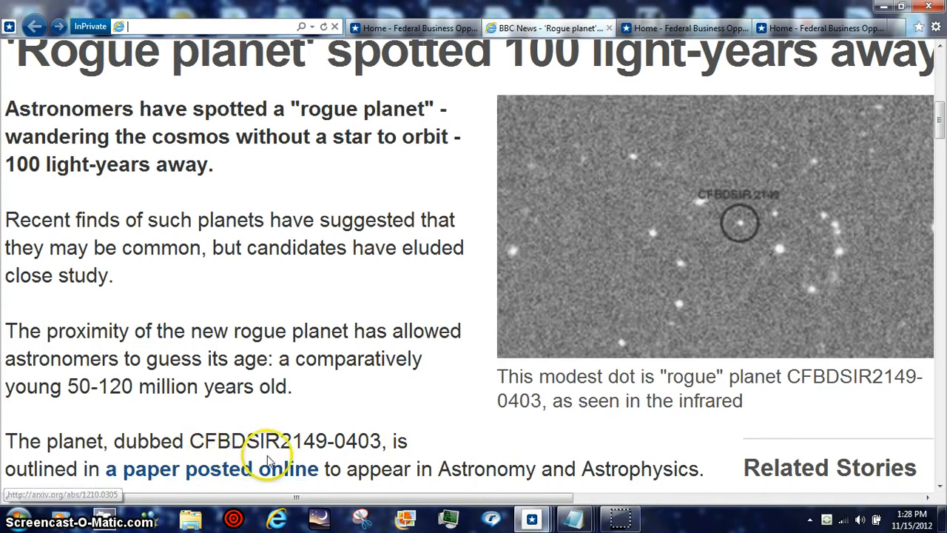
mouse_move(684, 266)
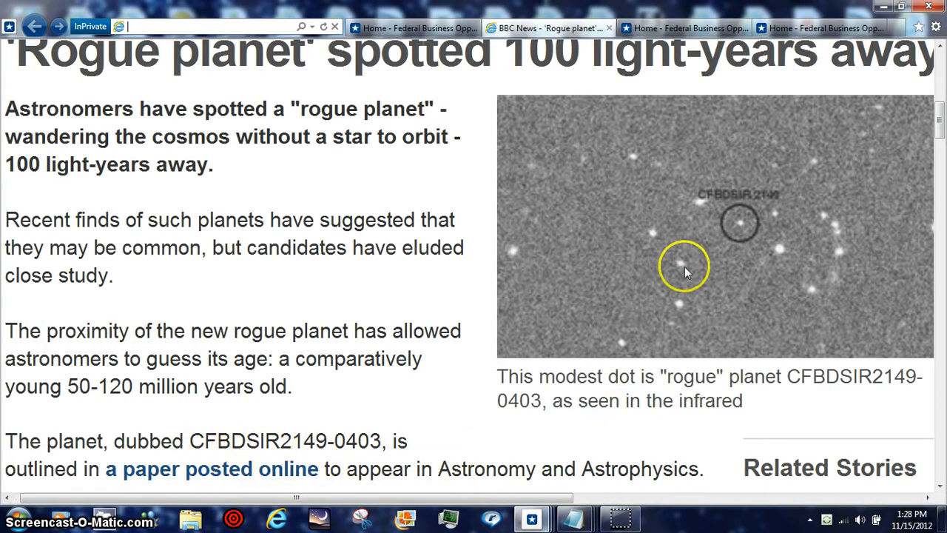
mouse_move(850, 385)
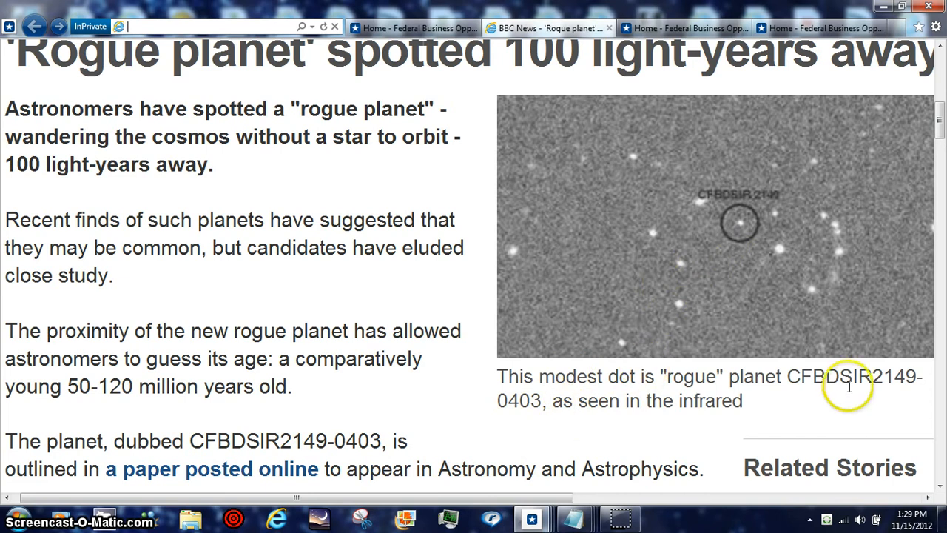
mouse_move(939, 133)
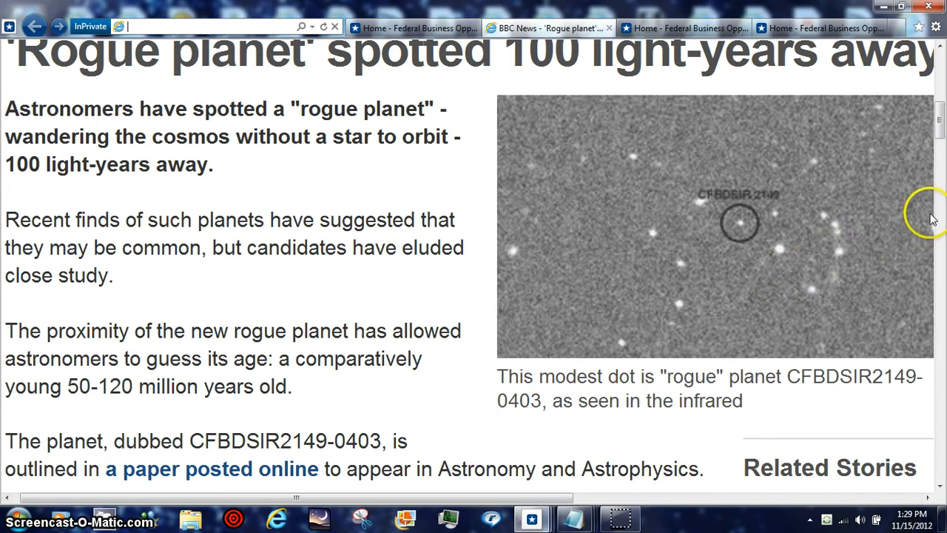
mouse_move(941, 118)
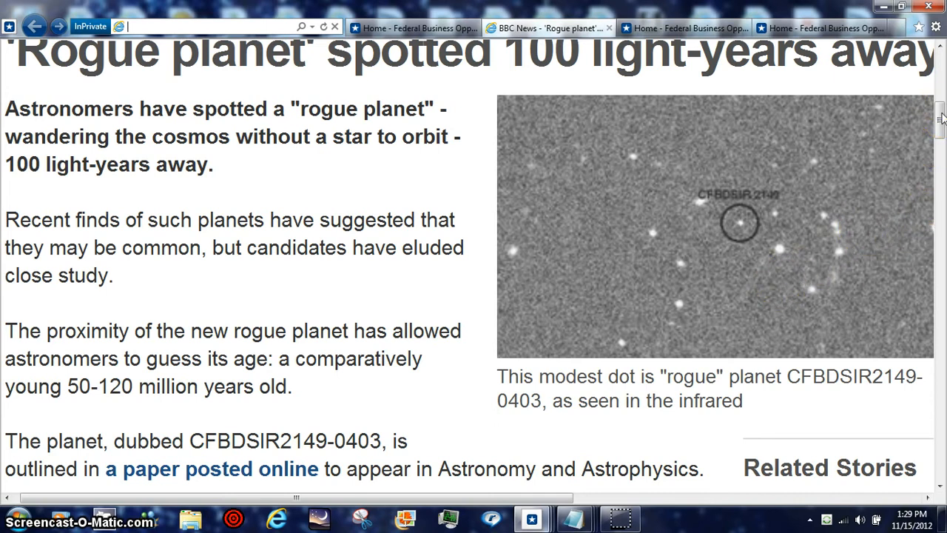
scroll(down, 3)
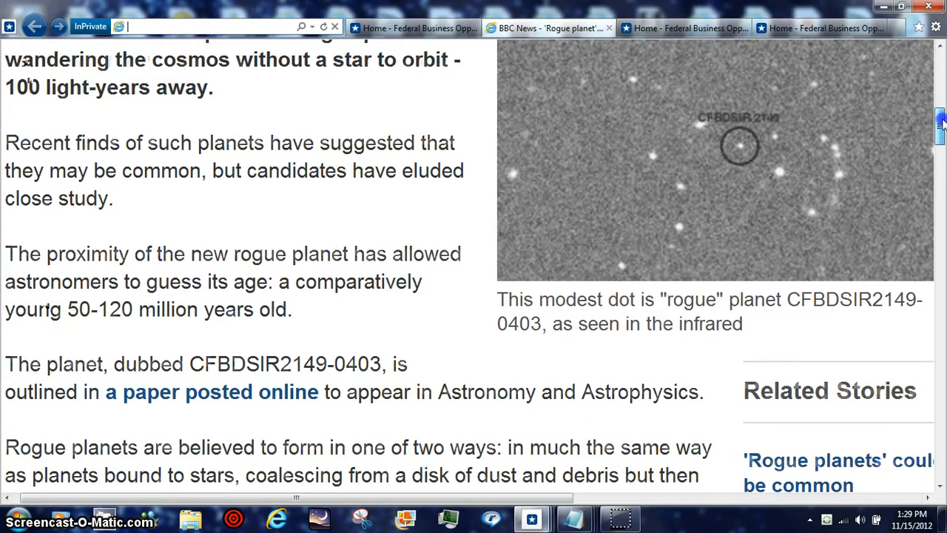
scroll(down, 3)
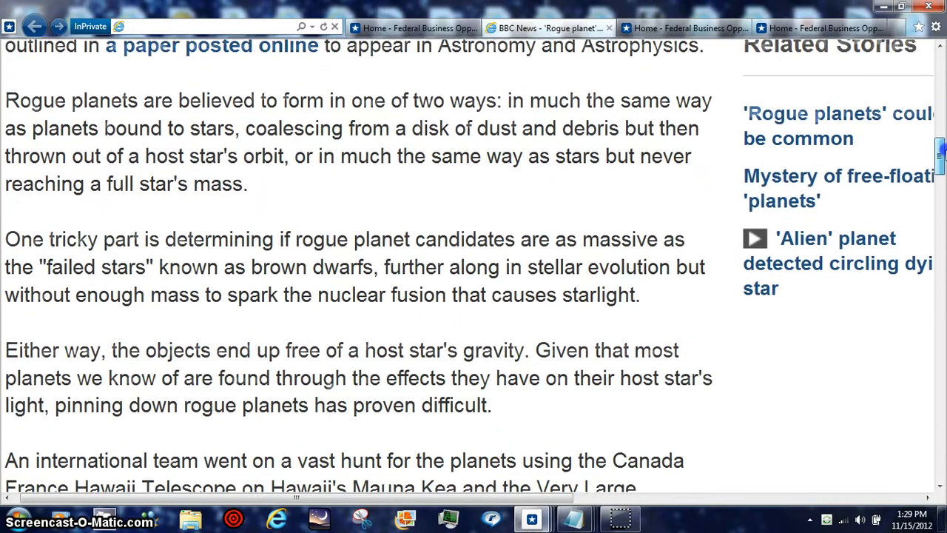
scroll(down, 3)
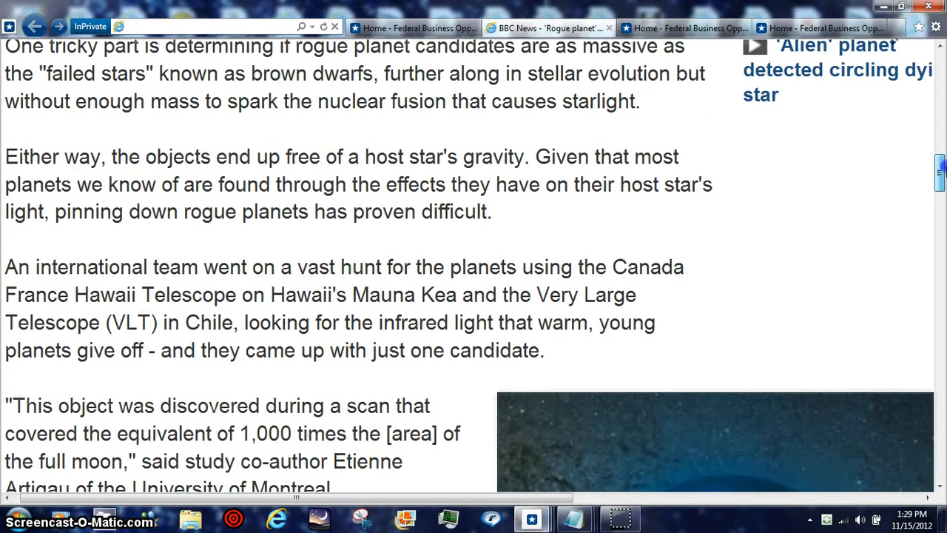
scroll(down, 3)
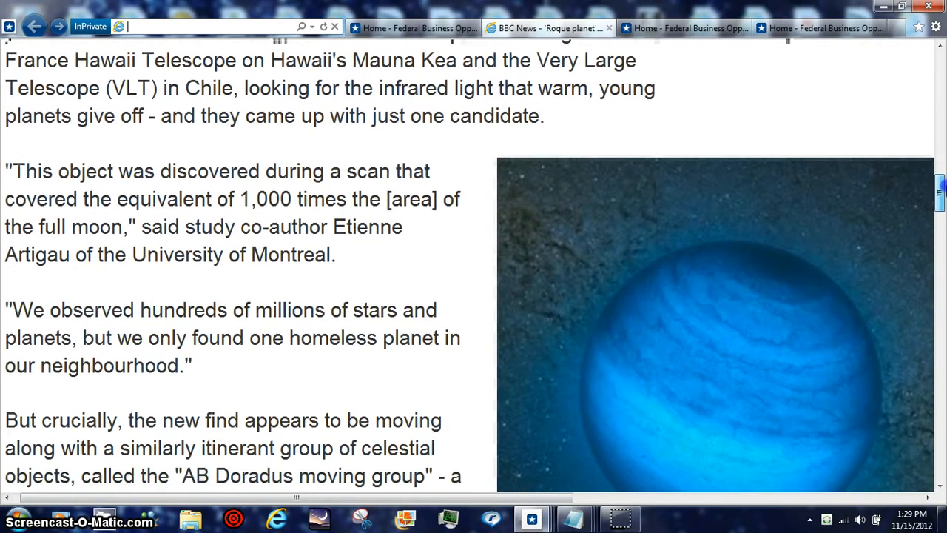
scroll(down, 3)
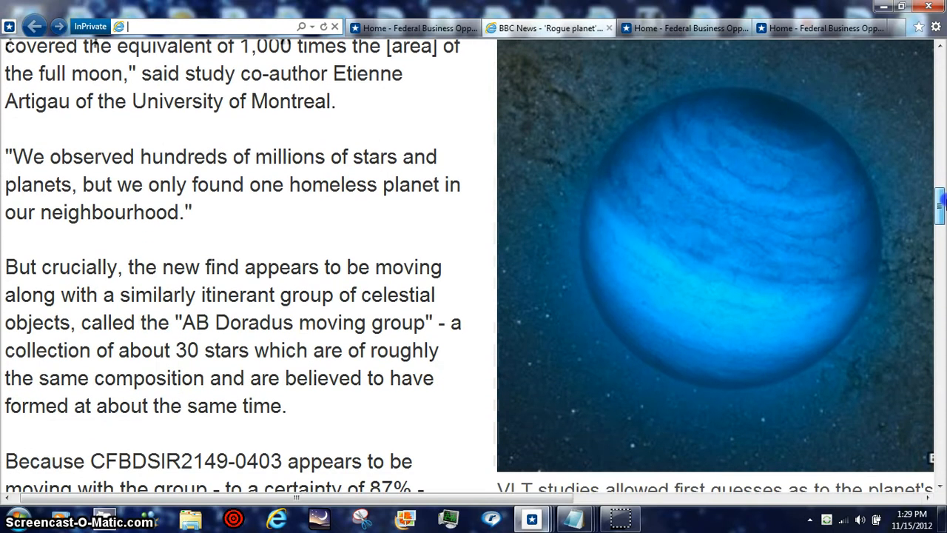
scroll(down, 3)
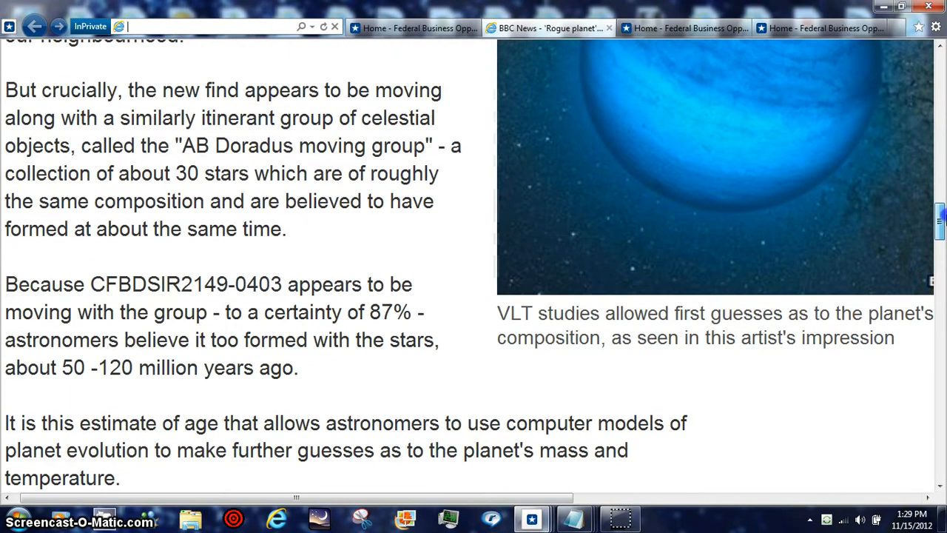
scroll(down, 3)
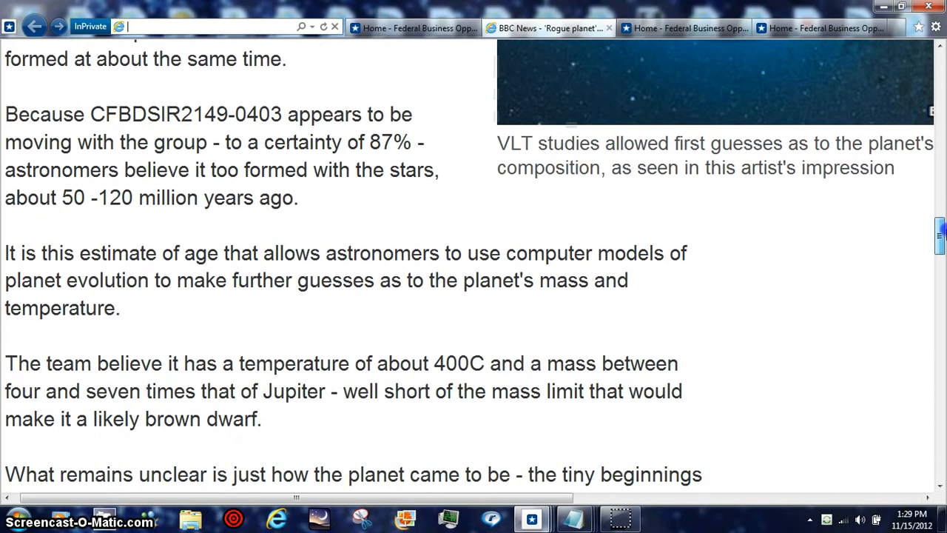
scroll(down, 3)
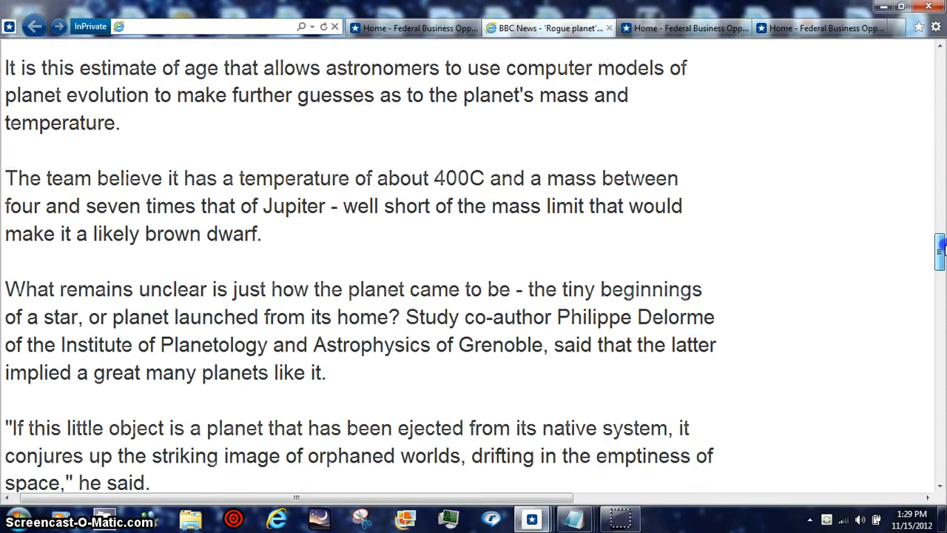
scroll(down, 3)
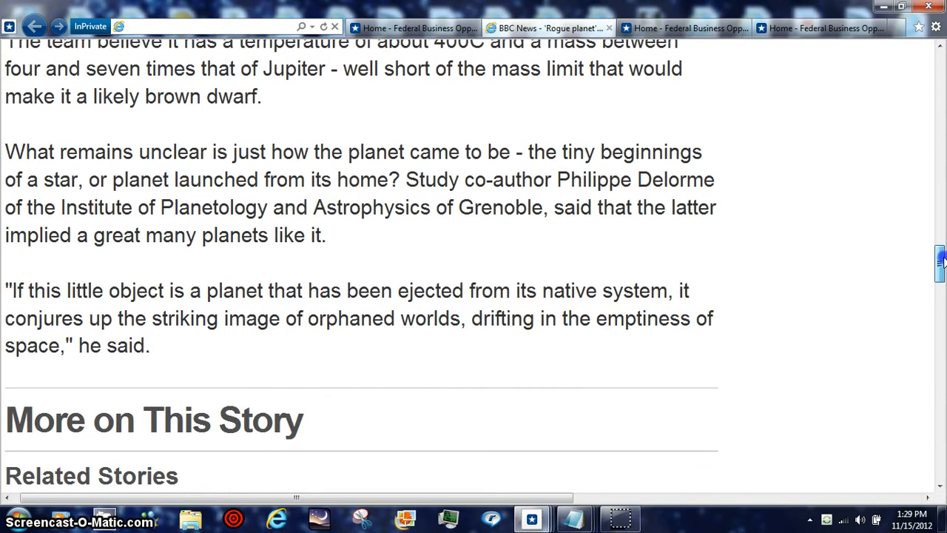
scroll(up, 3)
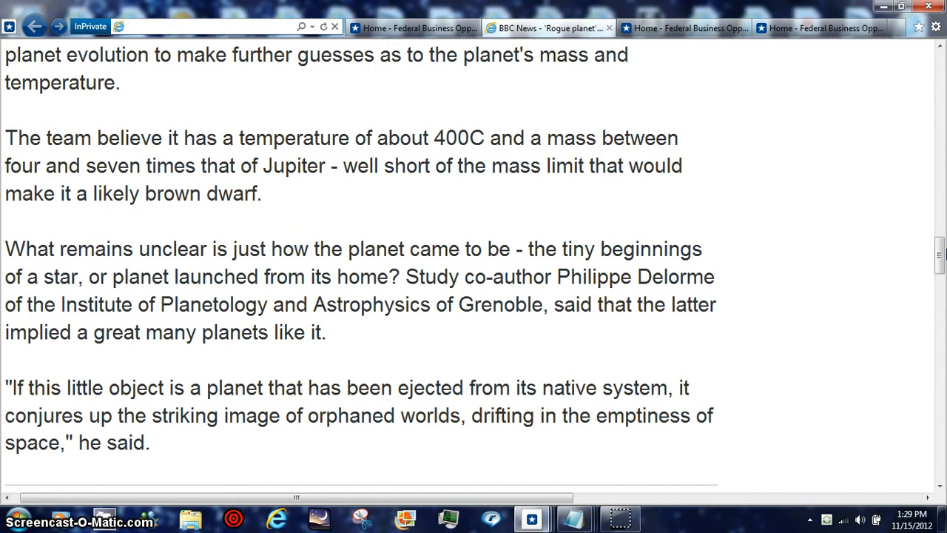
click(125, 27)
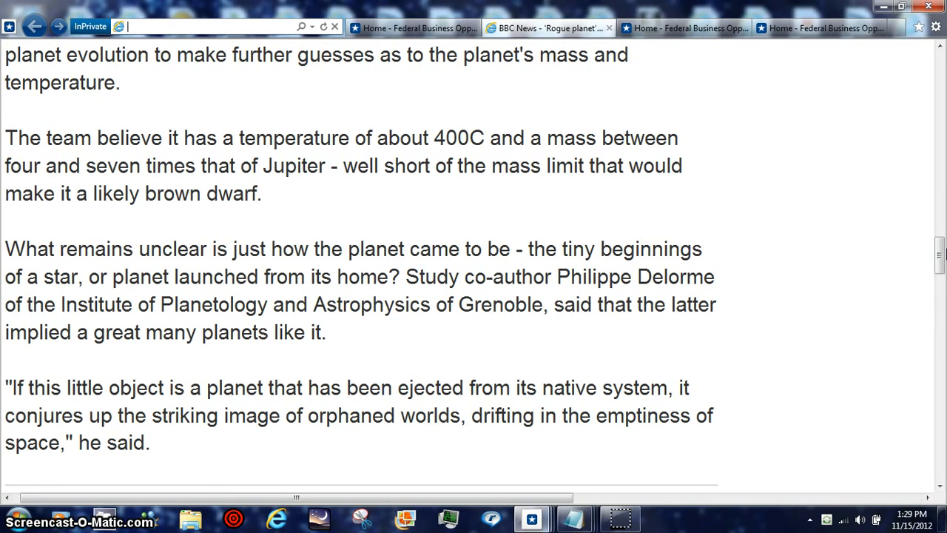
mouse_move(941, 255)
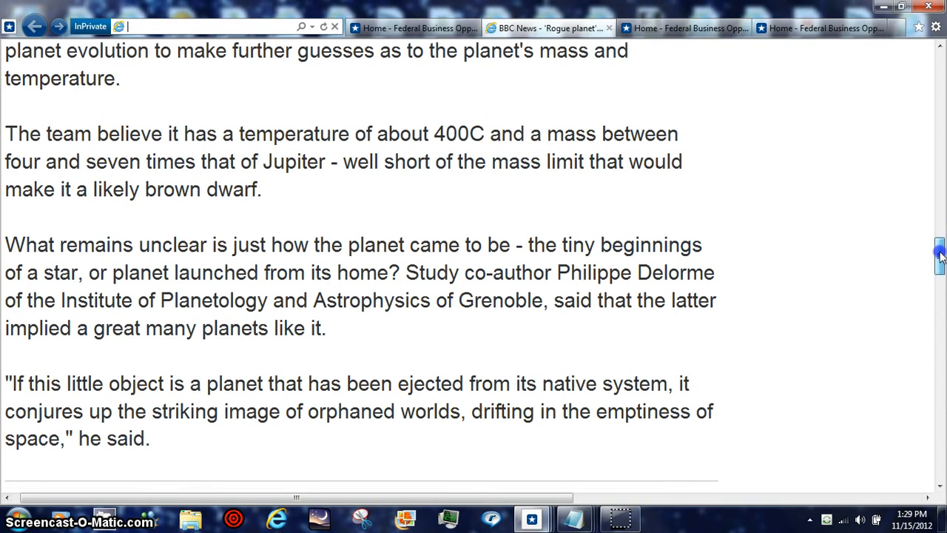
scroll(up, 3)
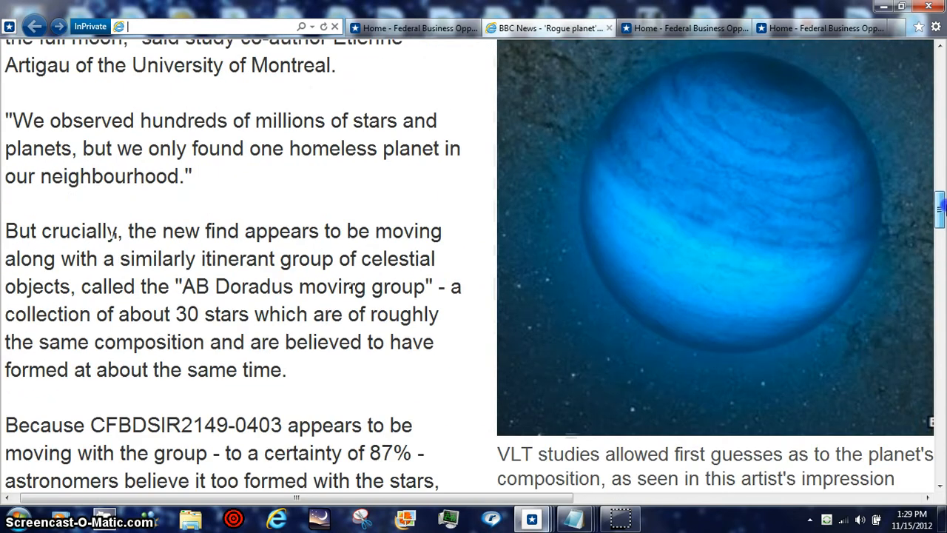
scroll(up, 3)
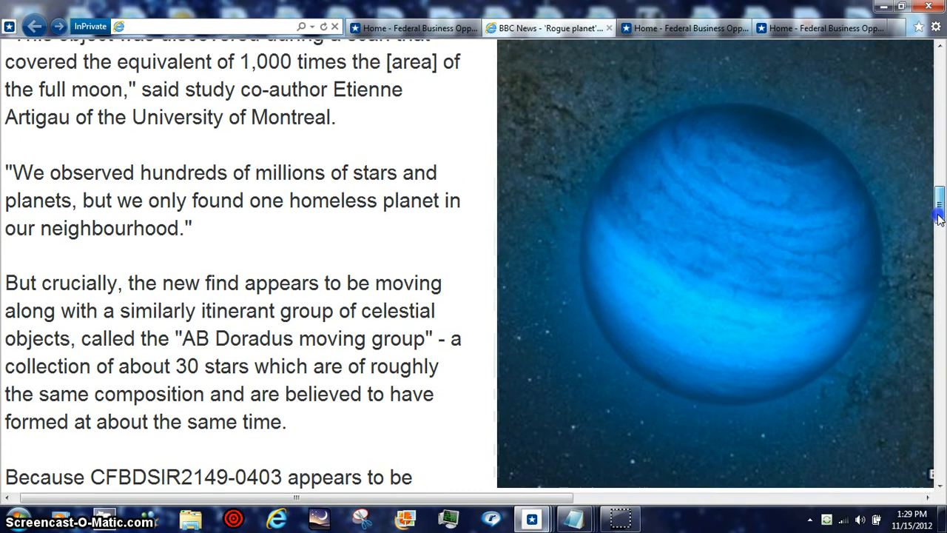
scroll(up, 3)
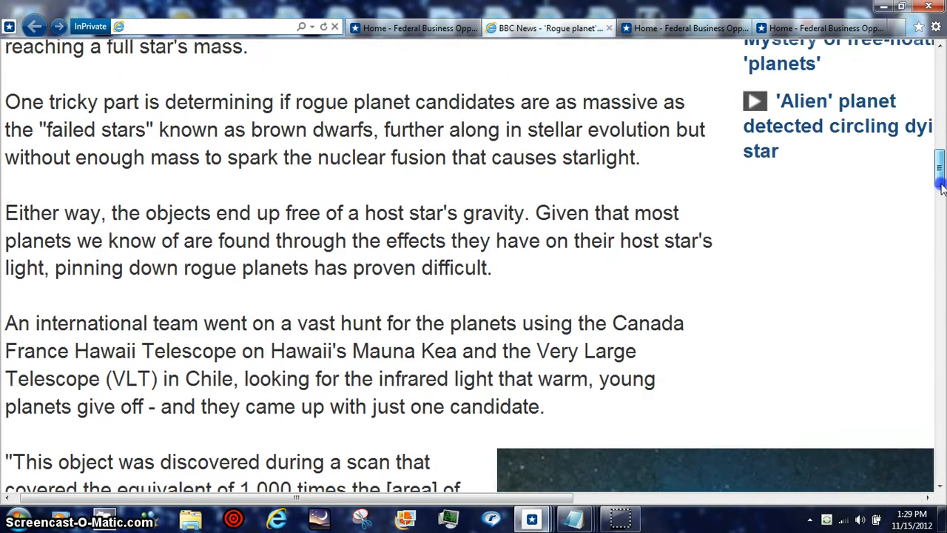
scroll(up, 3)
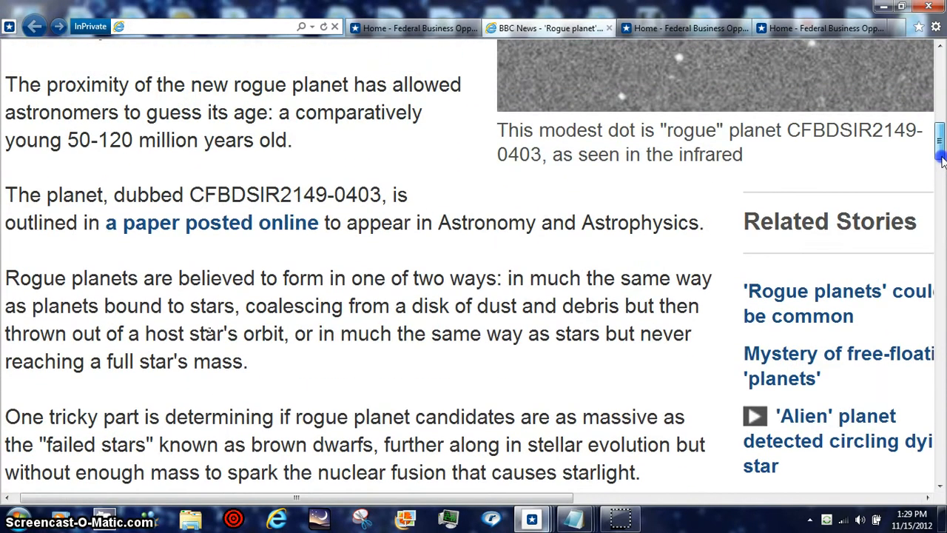
scroll(up, 3)
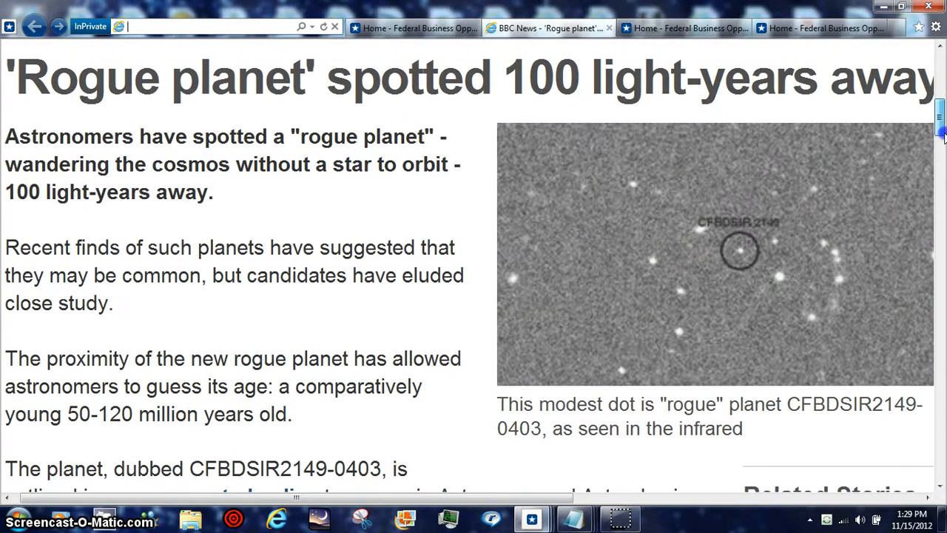
mouse_move(409, 82)
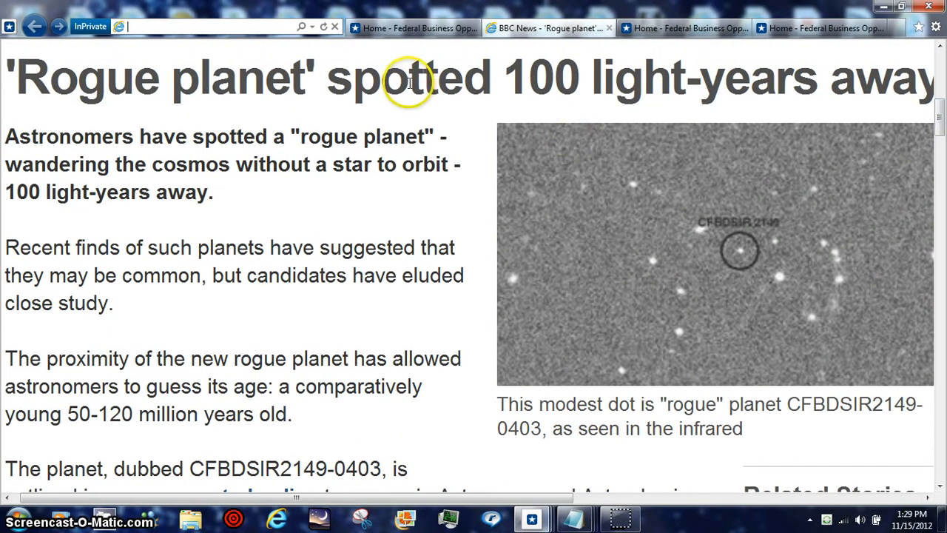
click(207, 26)
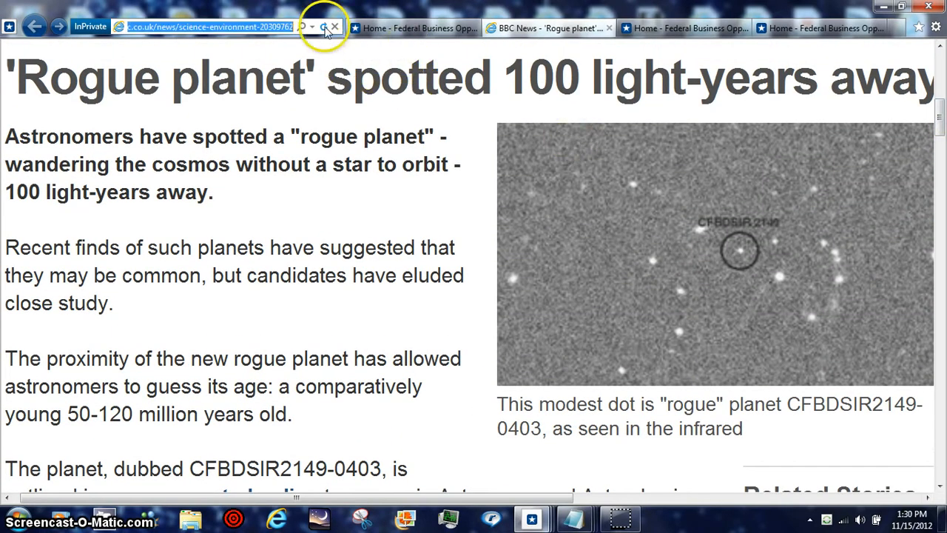
click(323, 26)
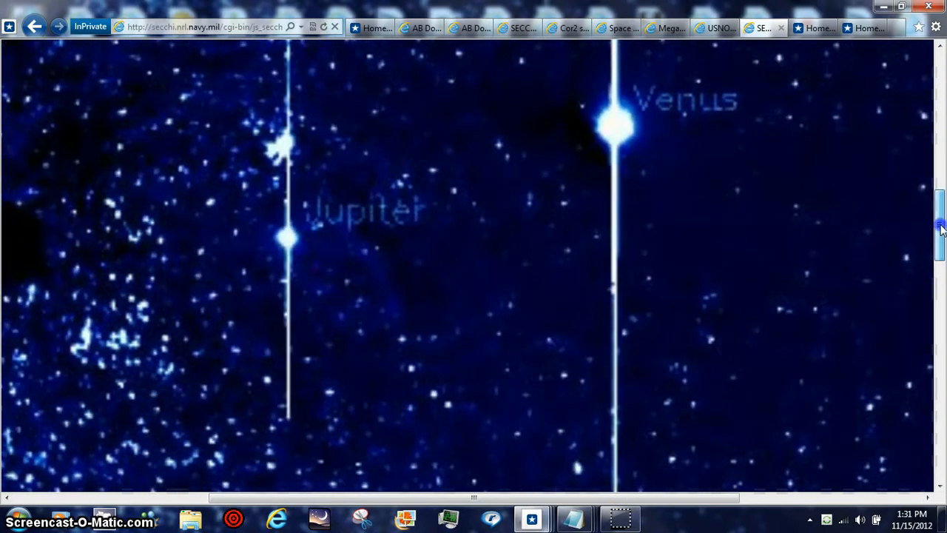
Scroll the HI2-A image, then visit the AB Doradus article, star properties and SECCHI tabs
scroll(down, 3)
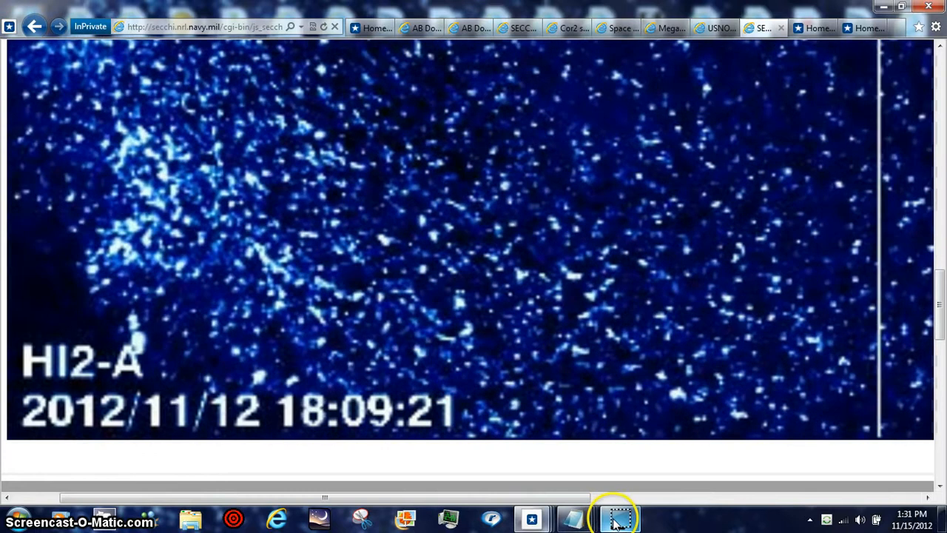
mouse_move(620, 516)
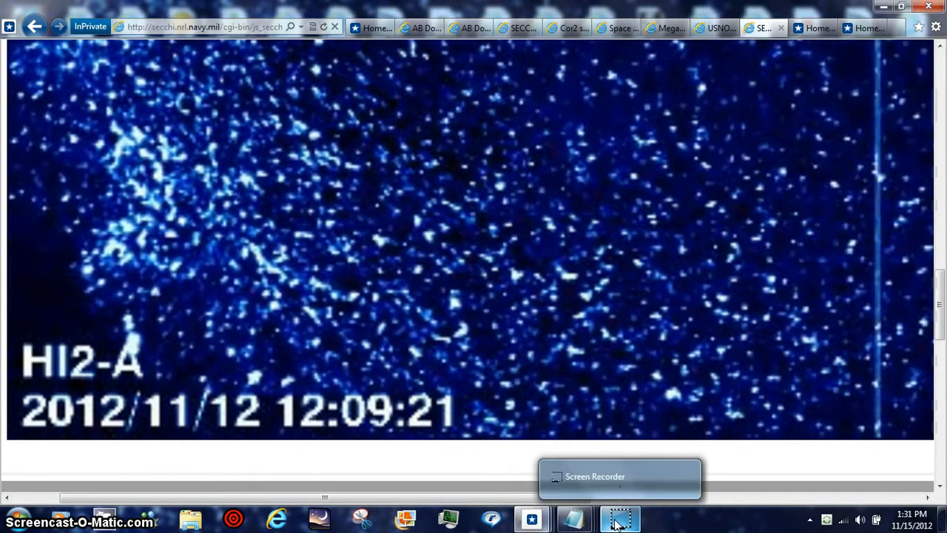
click(419, 27)
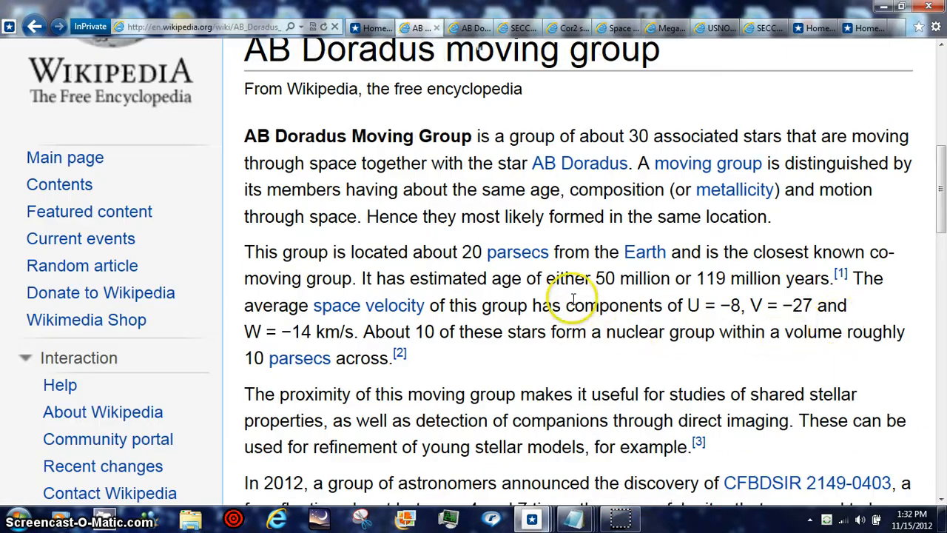
mouse_move(799, 366)
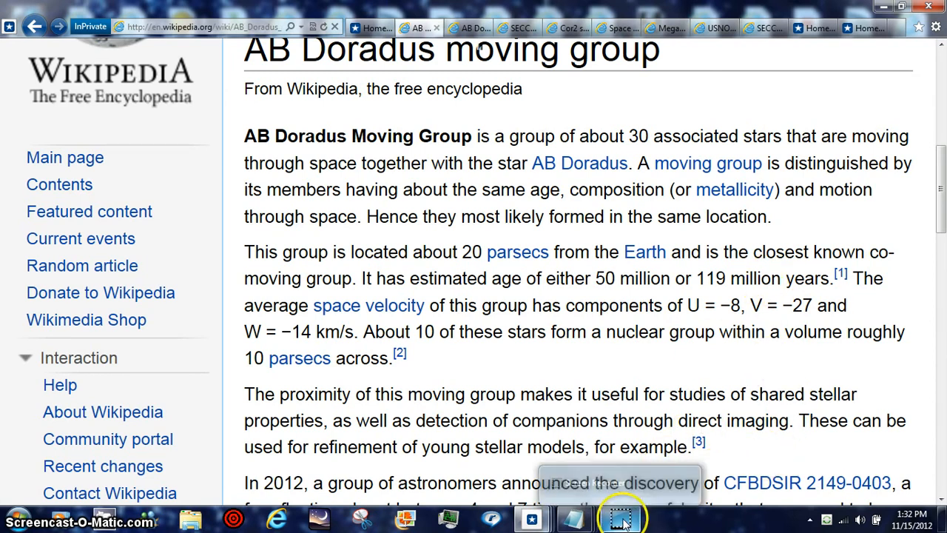
click(468, 28)
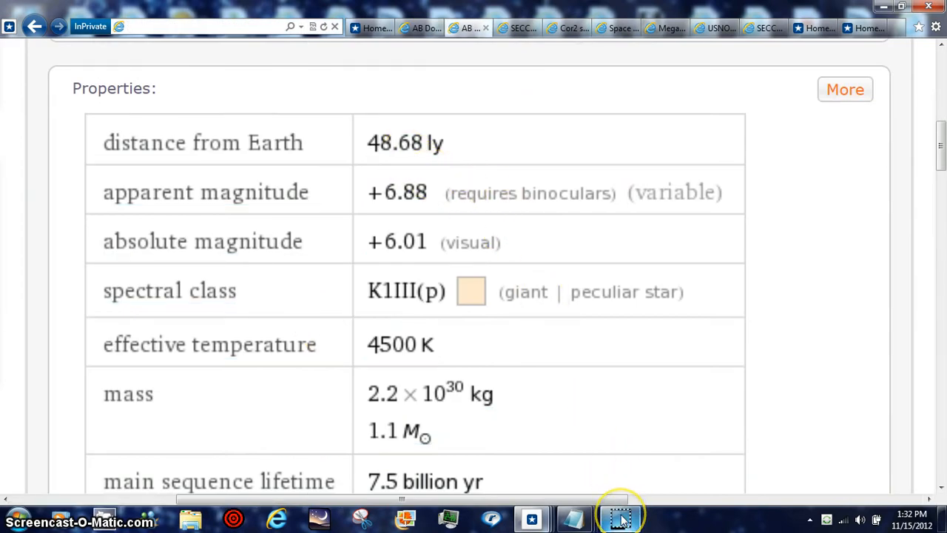
click(516, 28)
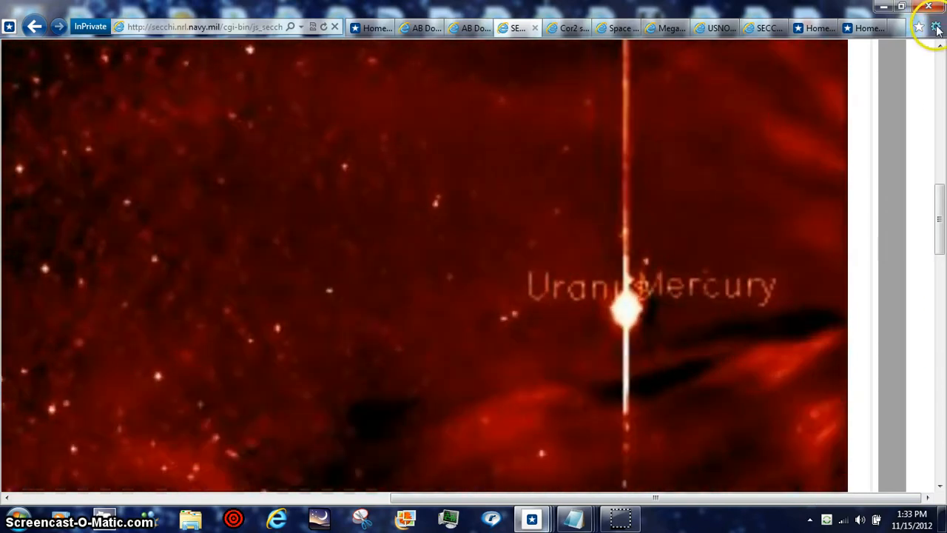
Apply a custom zoom level to the SECCHI image page from the Tools menu
click(935, 28)
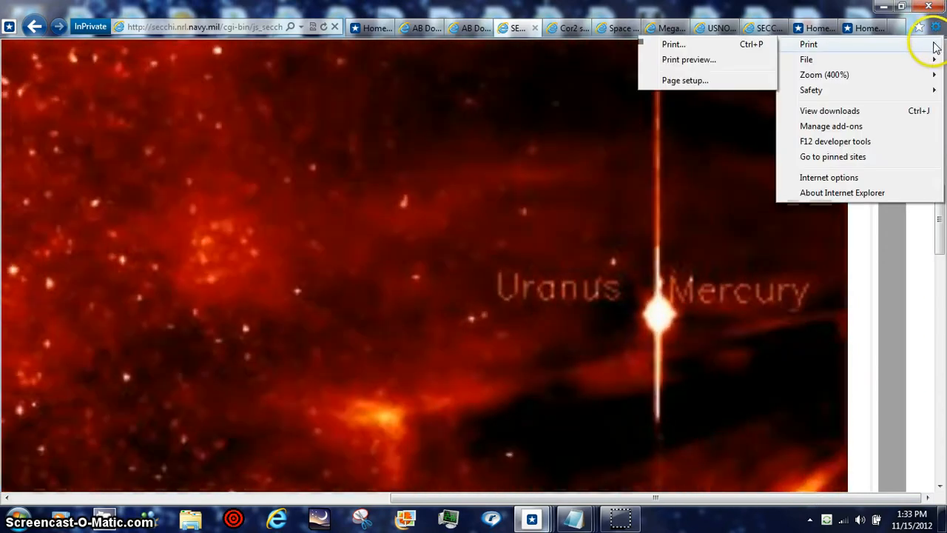
mouse_move(849, 74)
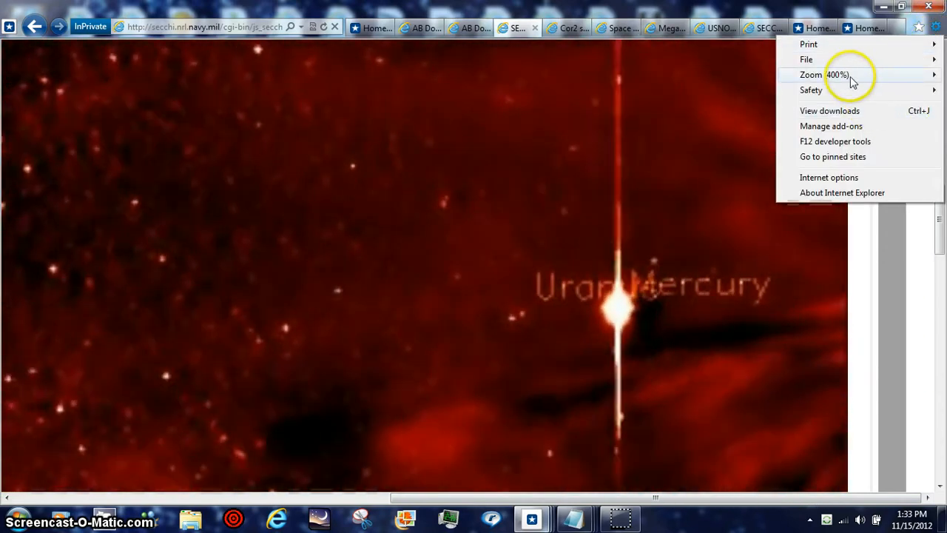
click(851, 74)
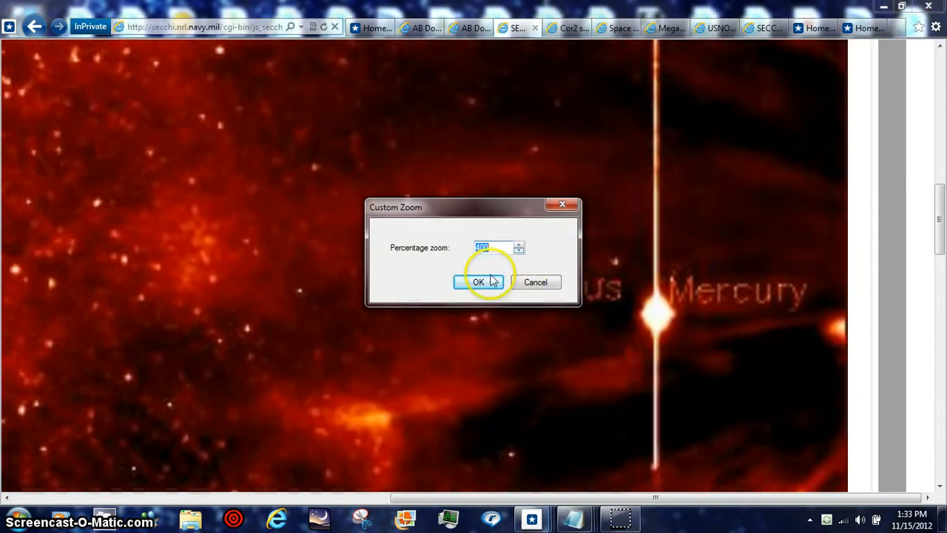
click(478, 281)
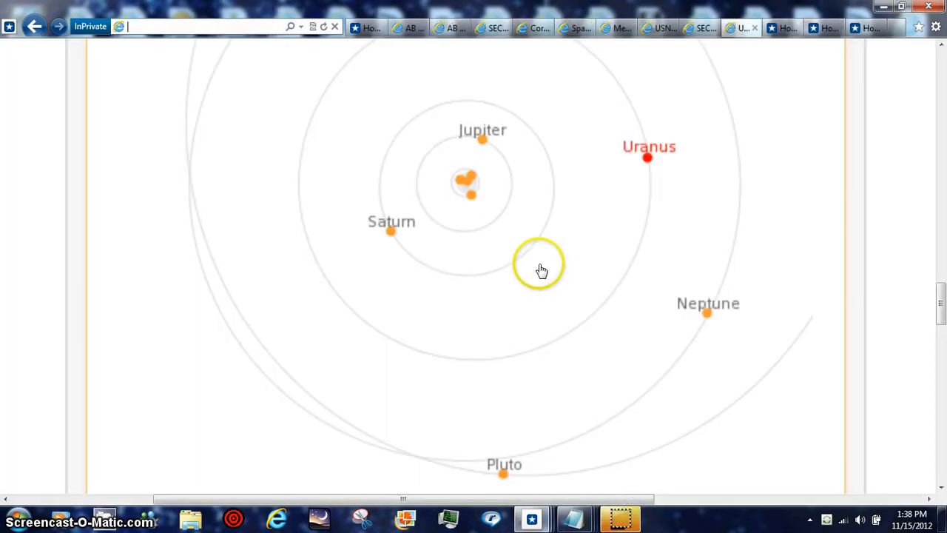
mouse_move(483, 185)
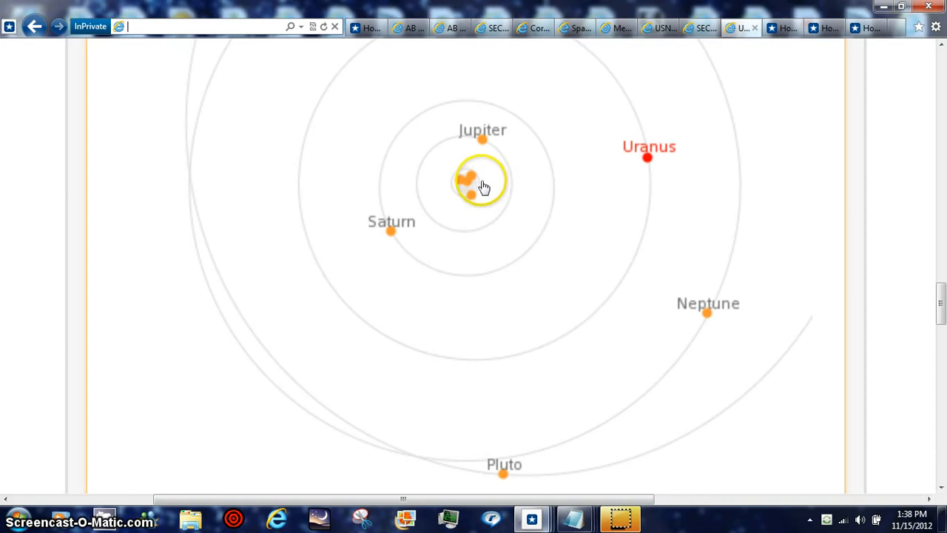
mouse_move(467, 184)
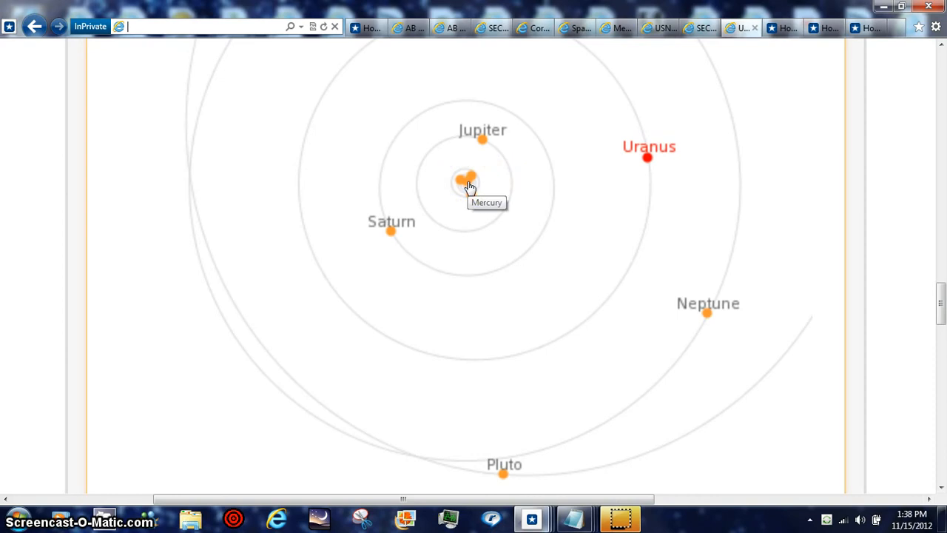
mouse_move(464, 194)
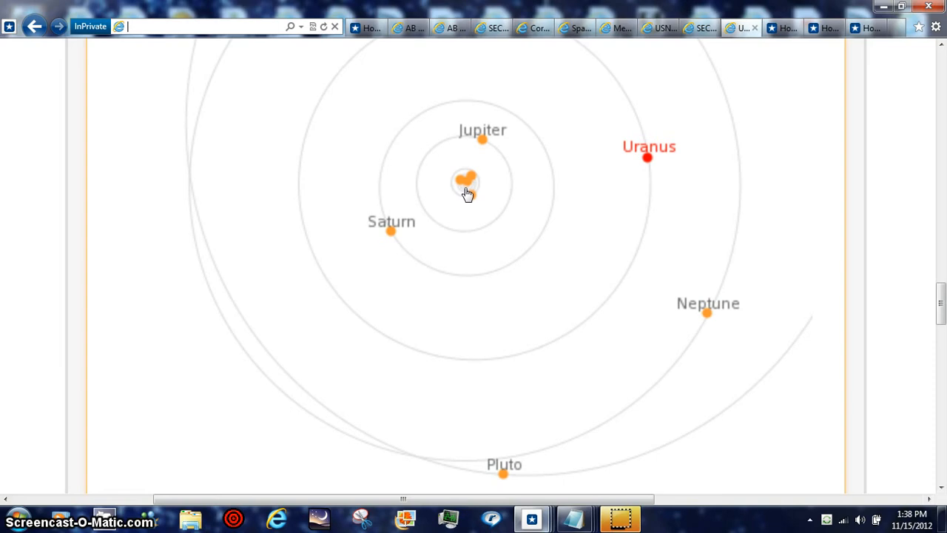
mouse_move(470, 191)
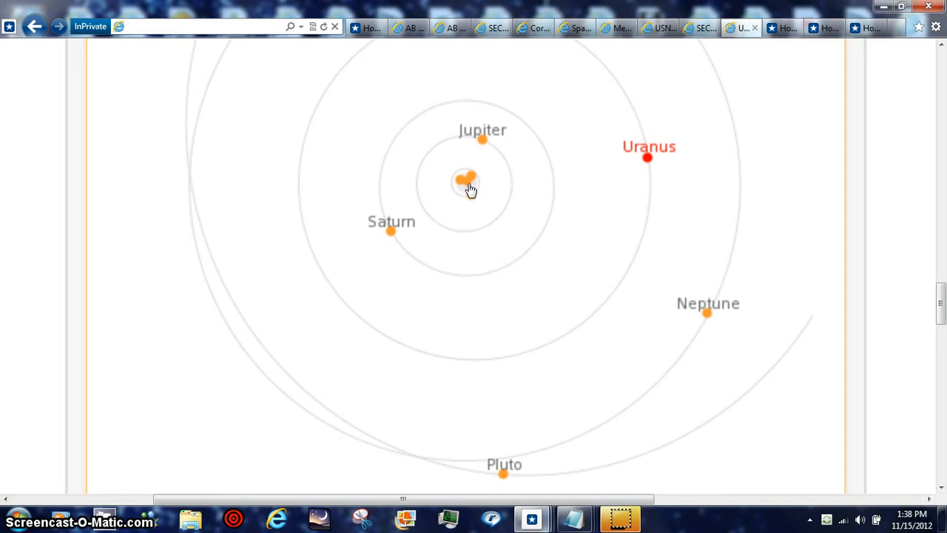
mouse_move(466, 183)
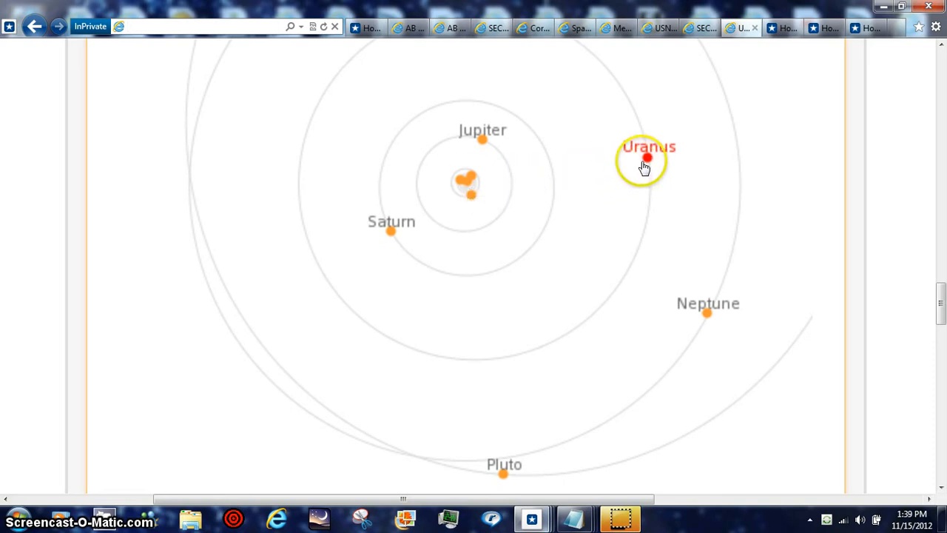
mouse_move(473, 180)
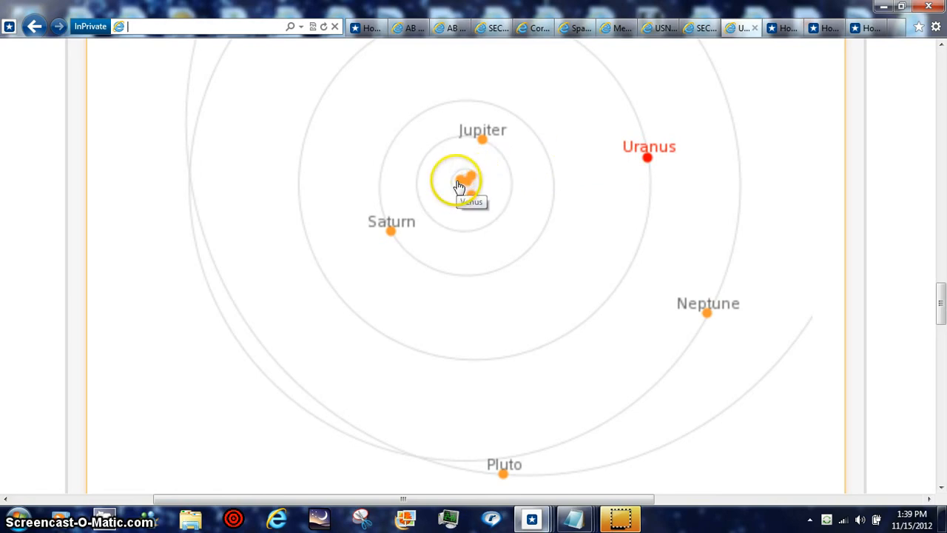
mouse_move(471, 200)
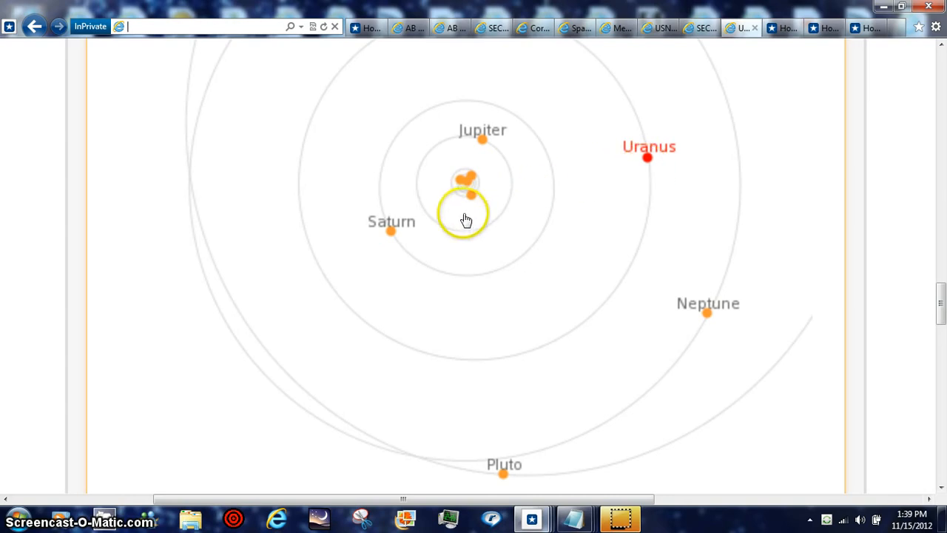
mouse_move(621, 516)
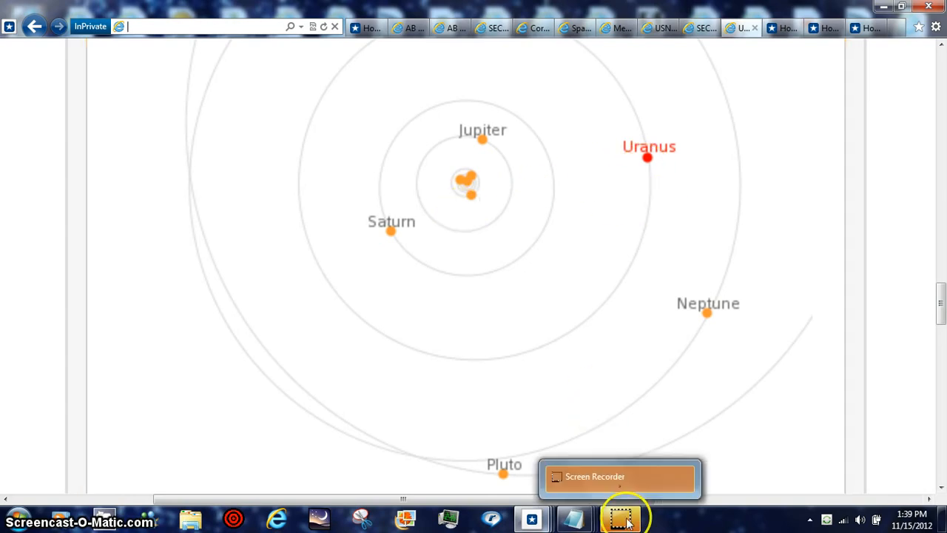
scroll(up, 3)
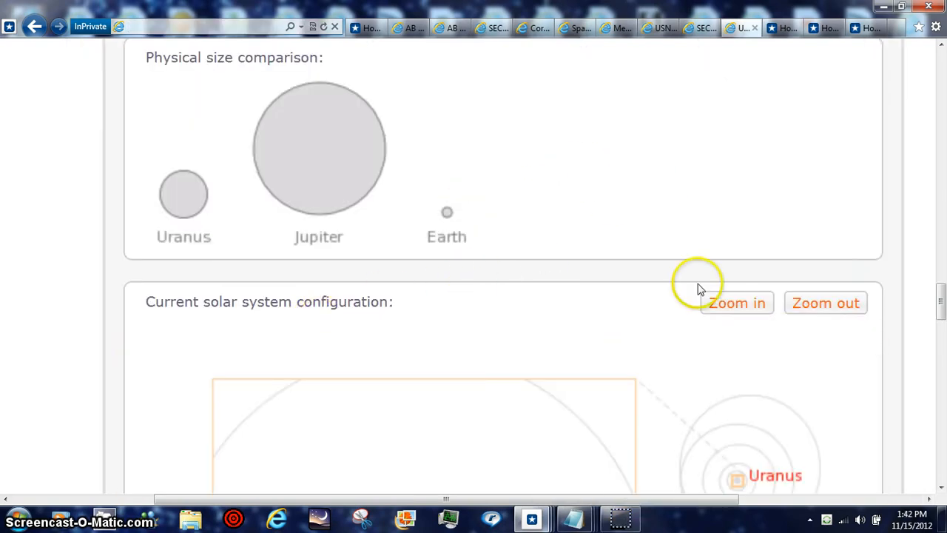
mouse_move(678, 246)
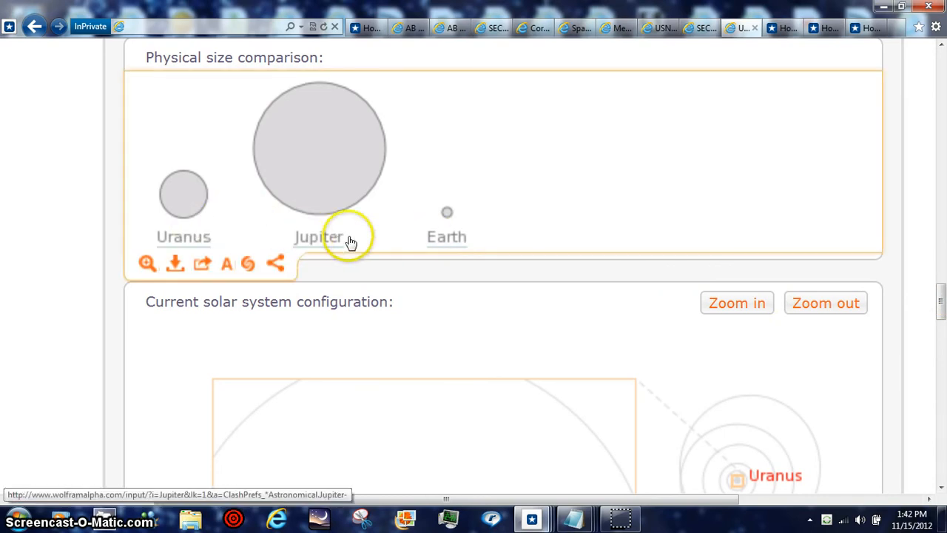
mouse_move(940, 237)
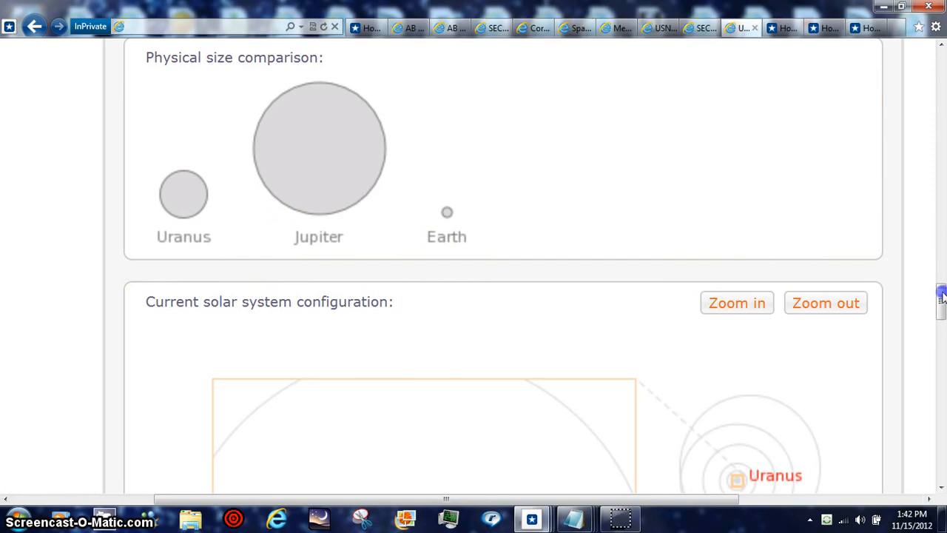
scroll(down, 3)
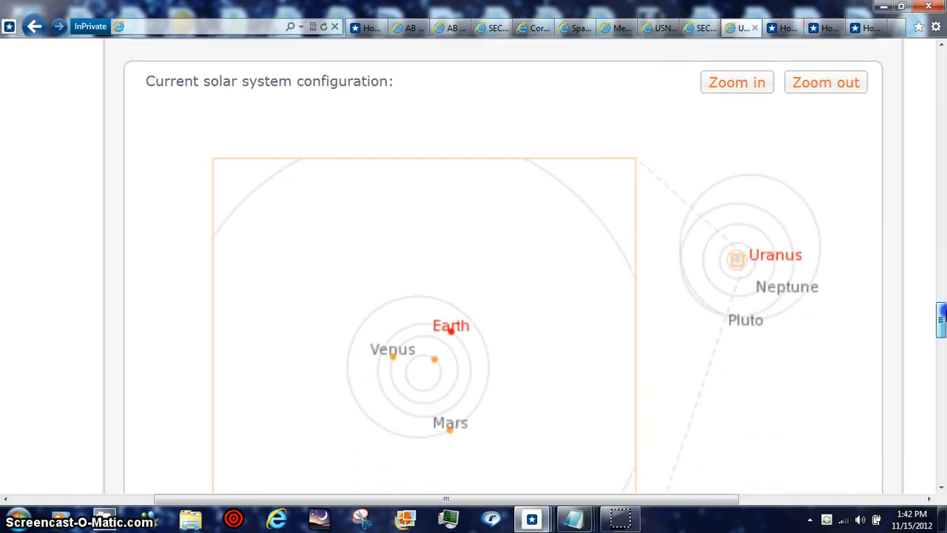
scroll(up, 3)
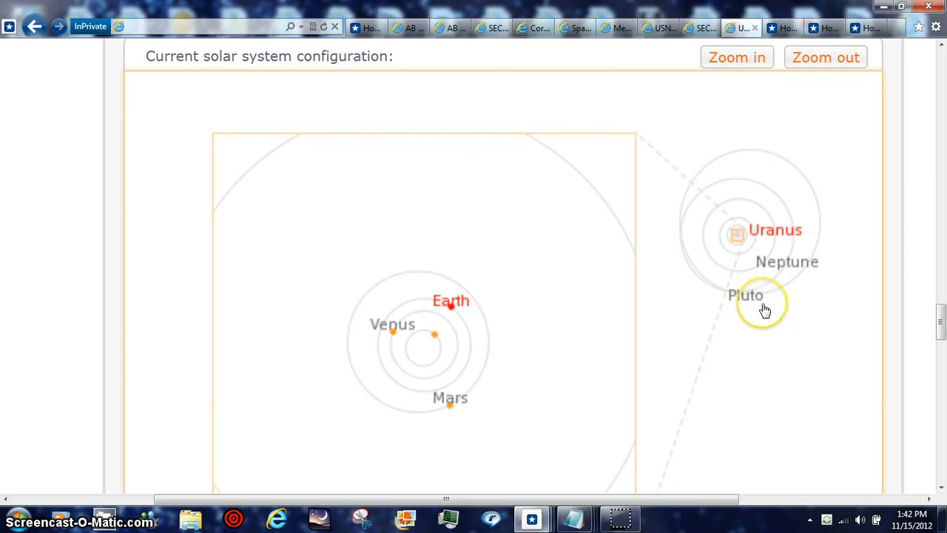
mouse_move(885, 307)
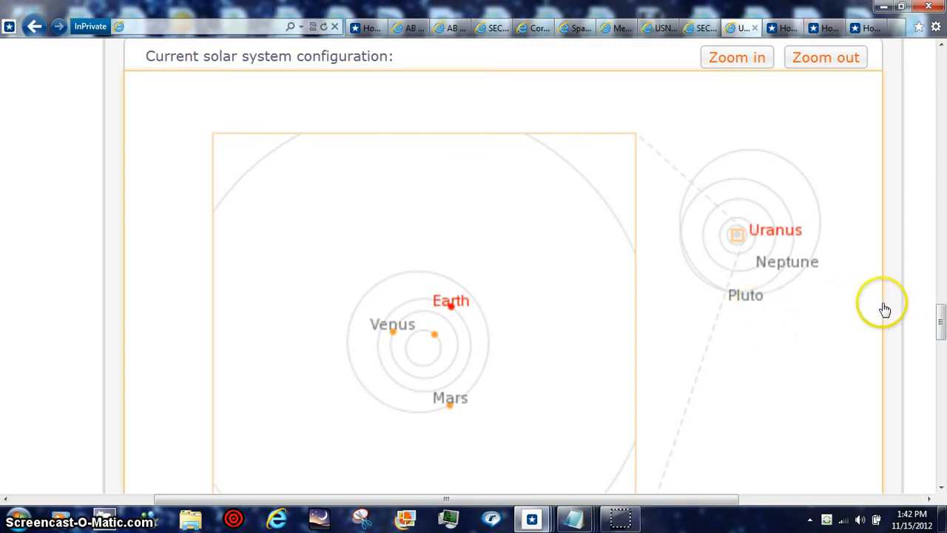
mouse_move(634, 495)
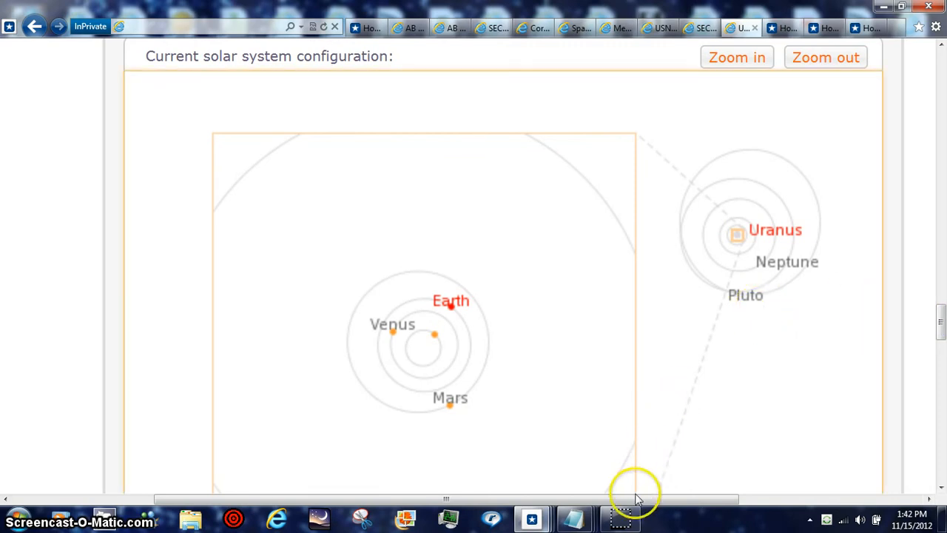
mouse_move(745, 348)
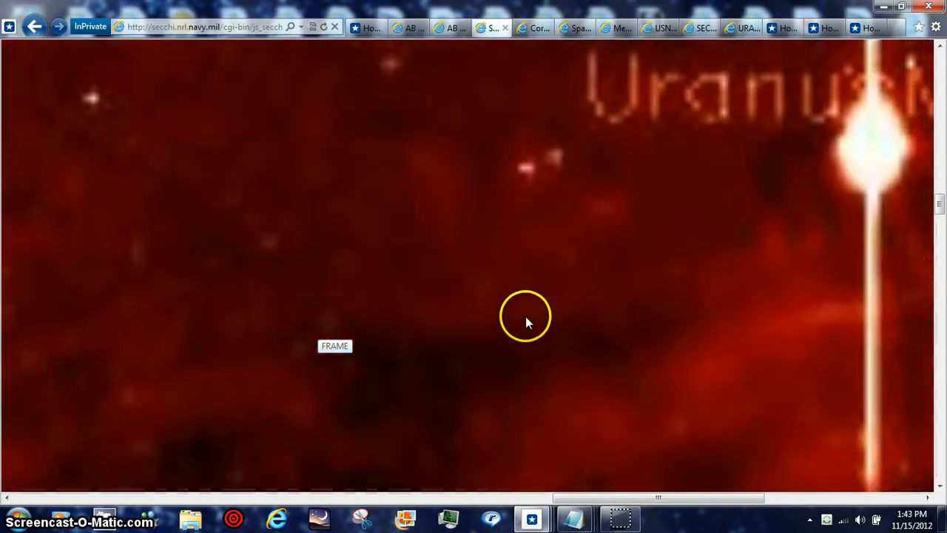
mouse_move(536, 174)
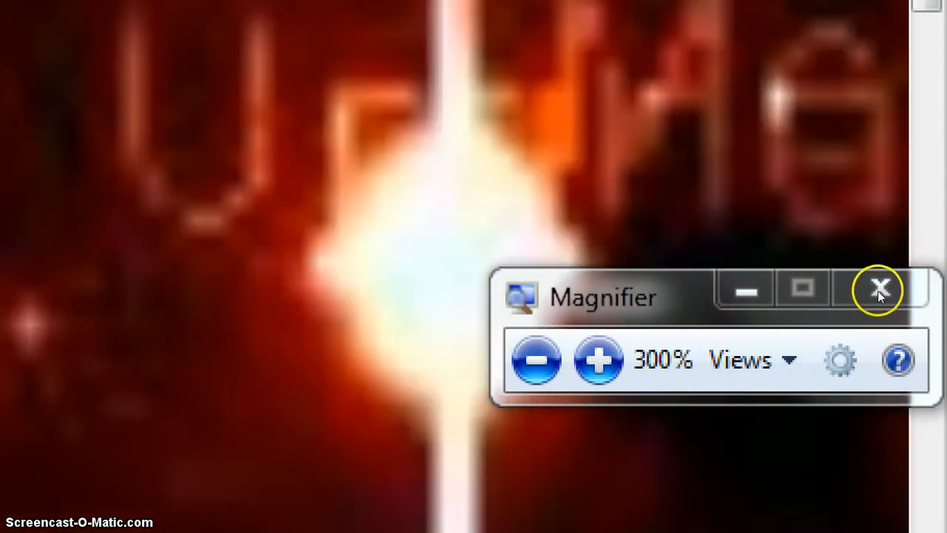
Close the Windows Magnifier window
click(880, 288)
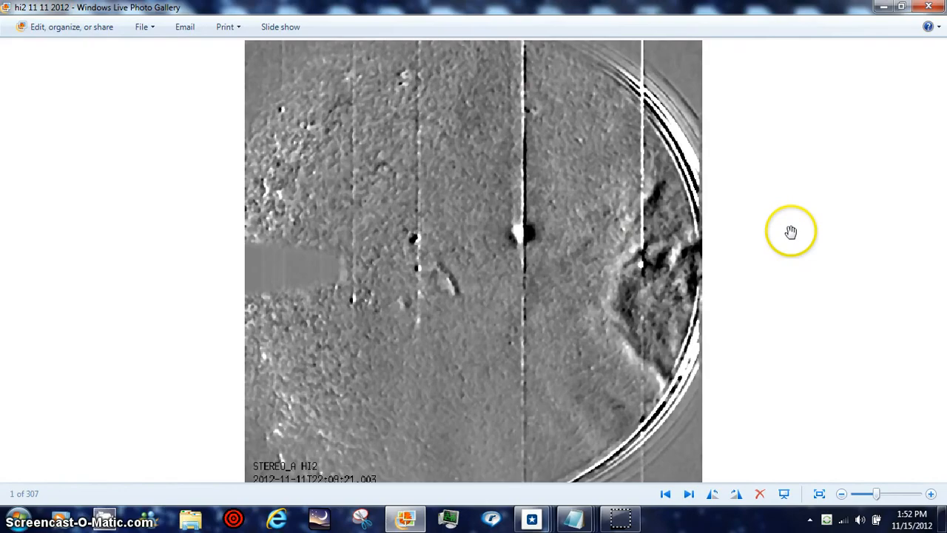
mouse_move(667, 391)
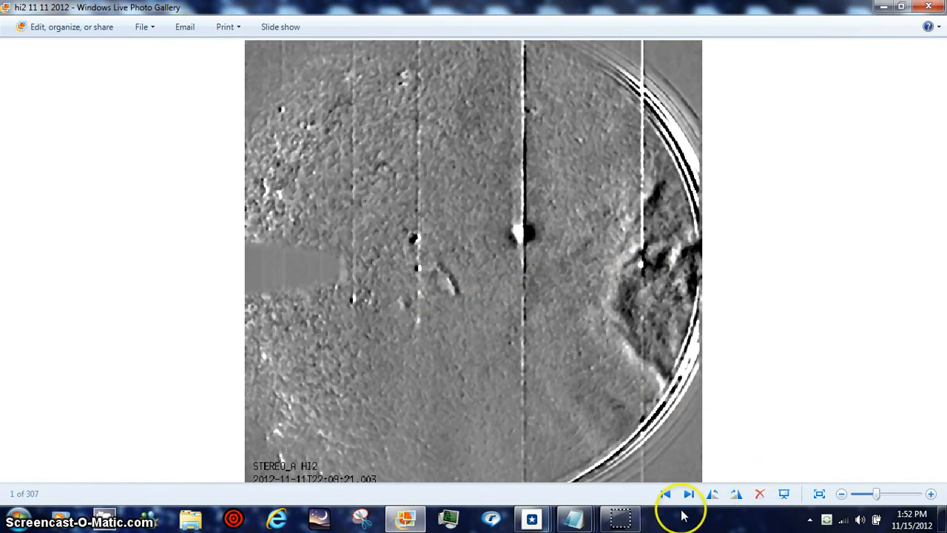
mouse_move(877, 494)
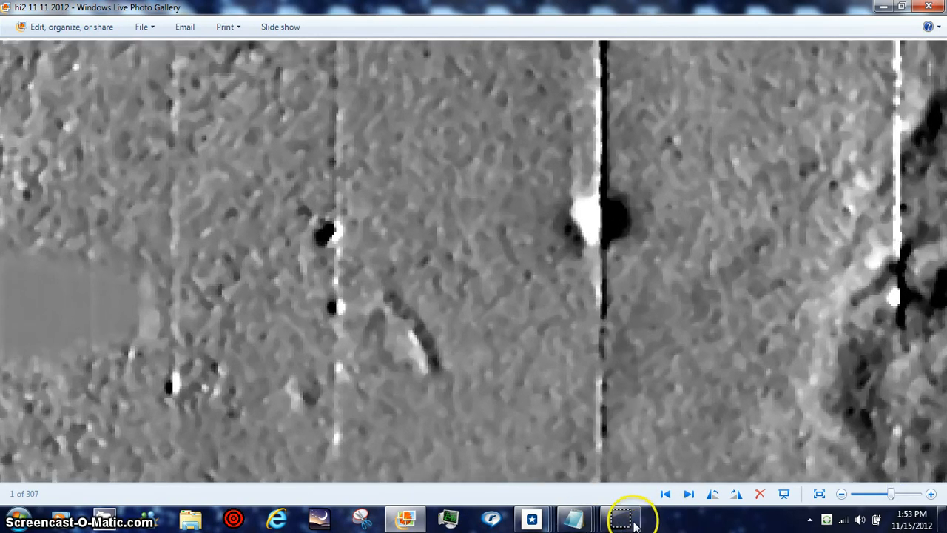
mouse_move(390, 363)
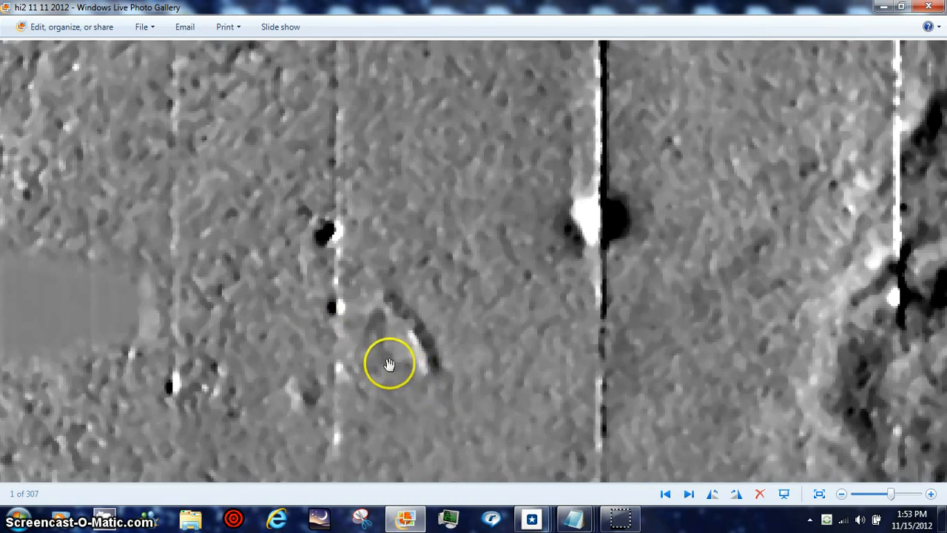